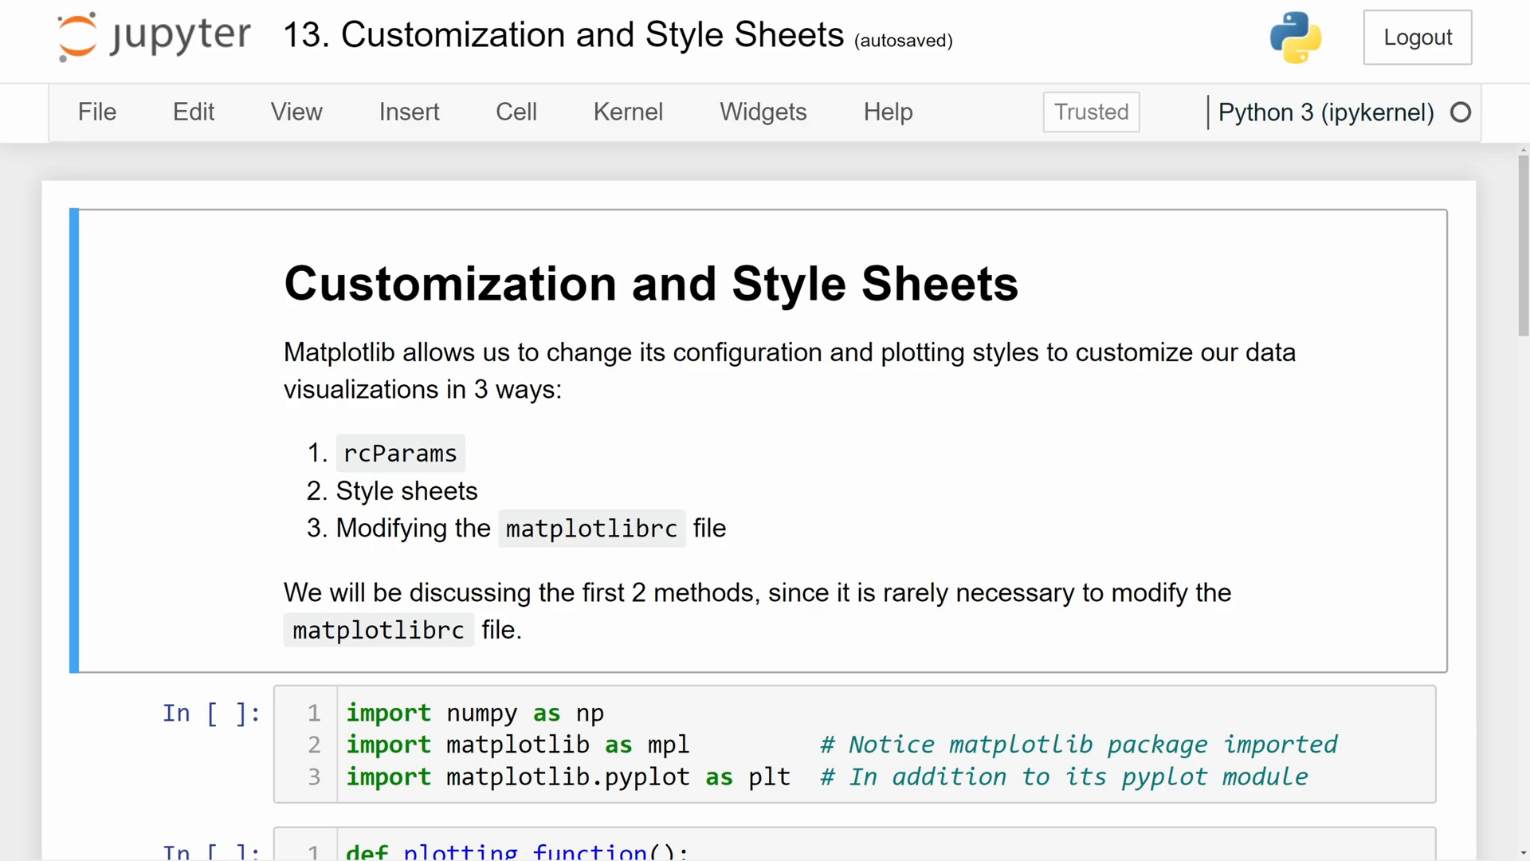
Review the Style sheets intro, then select the numpy/matplotlib/pyplot import cell to run it.
{"action": "double_click", "coordinate": [398, 453]}
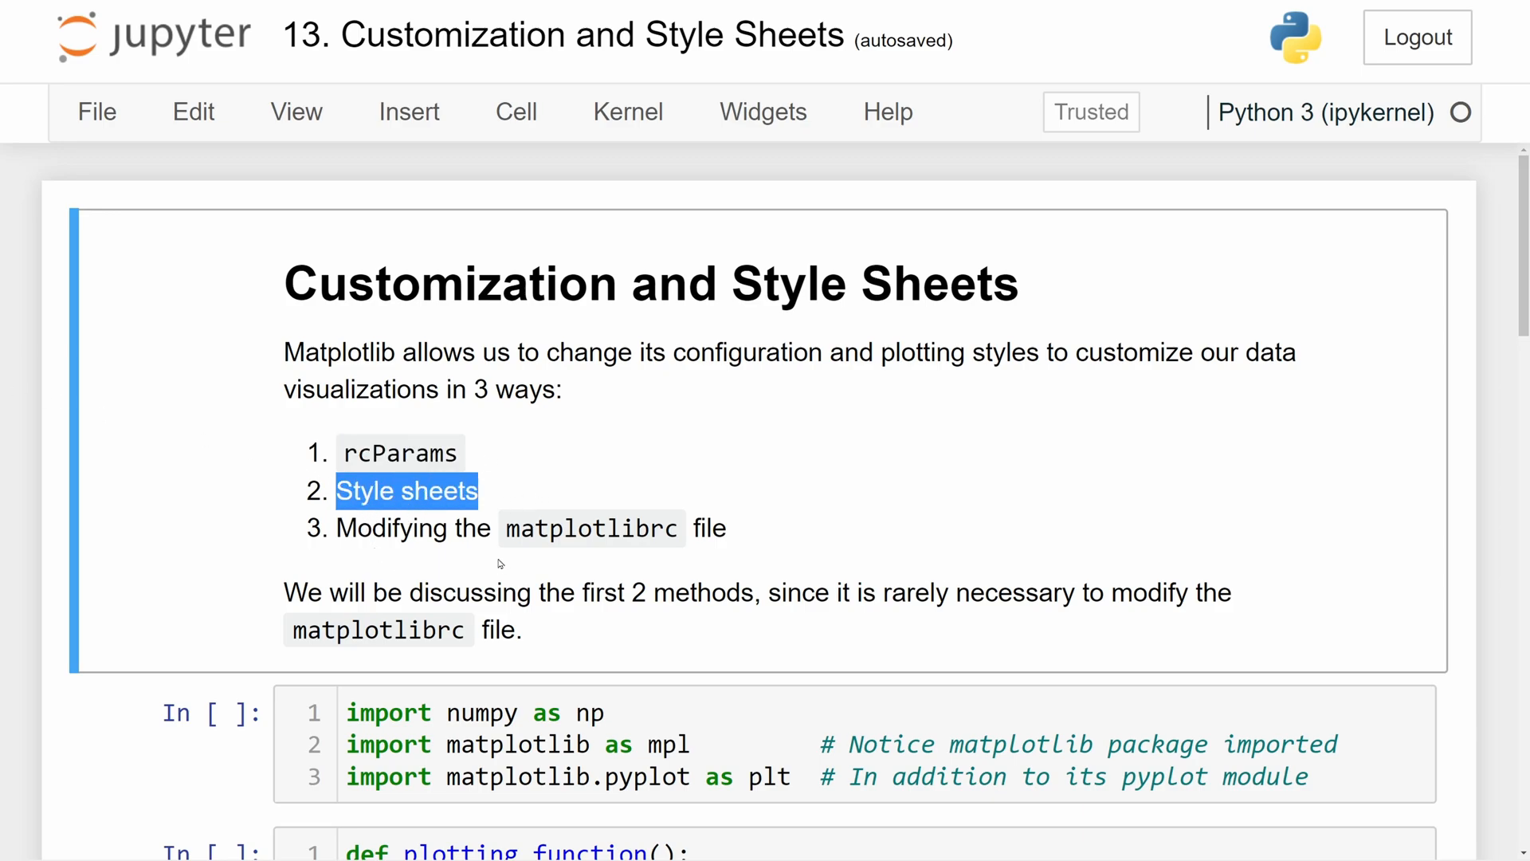
{"action": "left_click", "coordinate": [666, 476]}
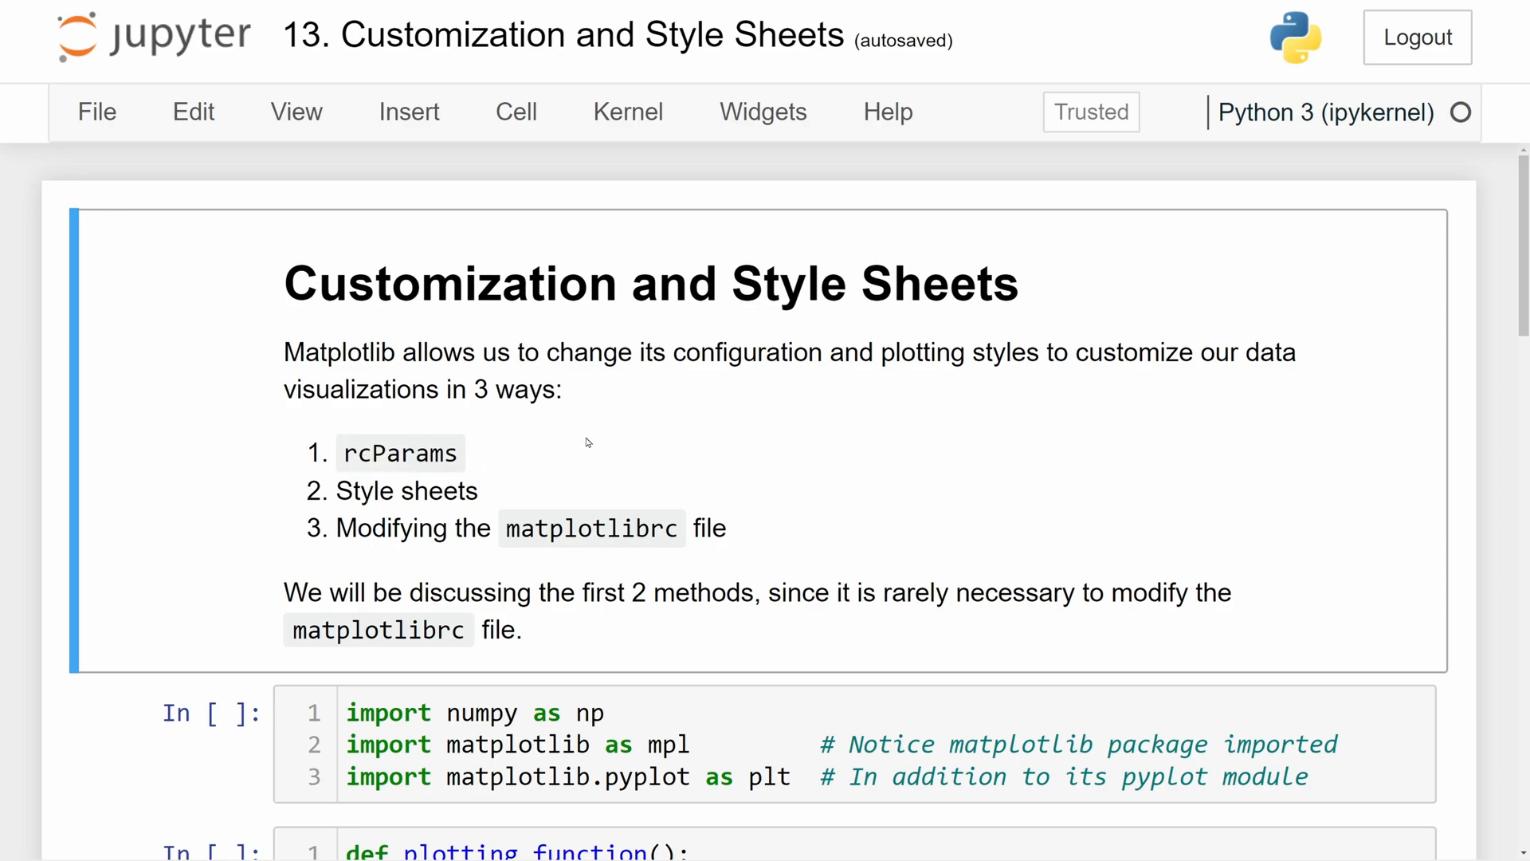
{"action": "scroll", "scroll_direction": "down", "scroll_amount": 3}
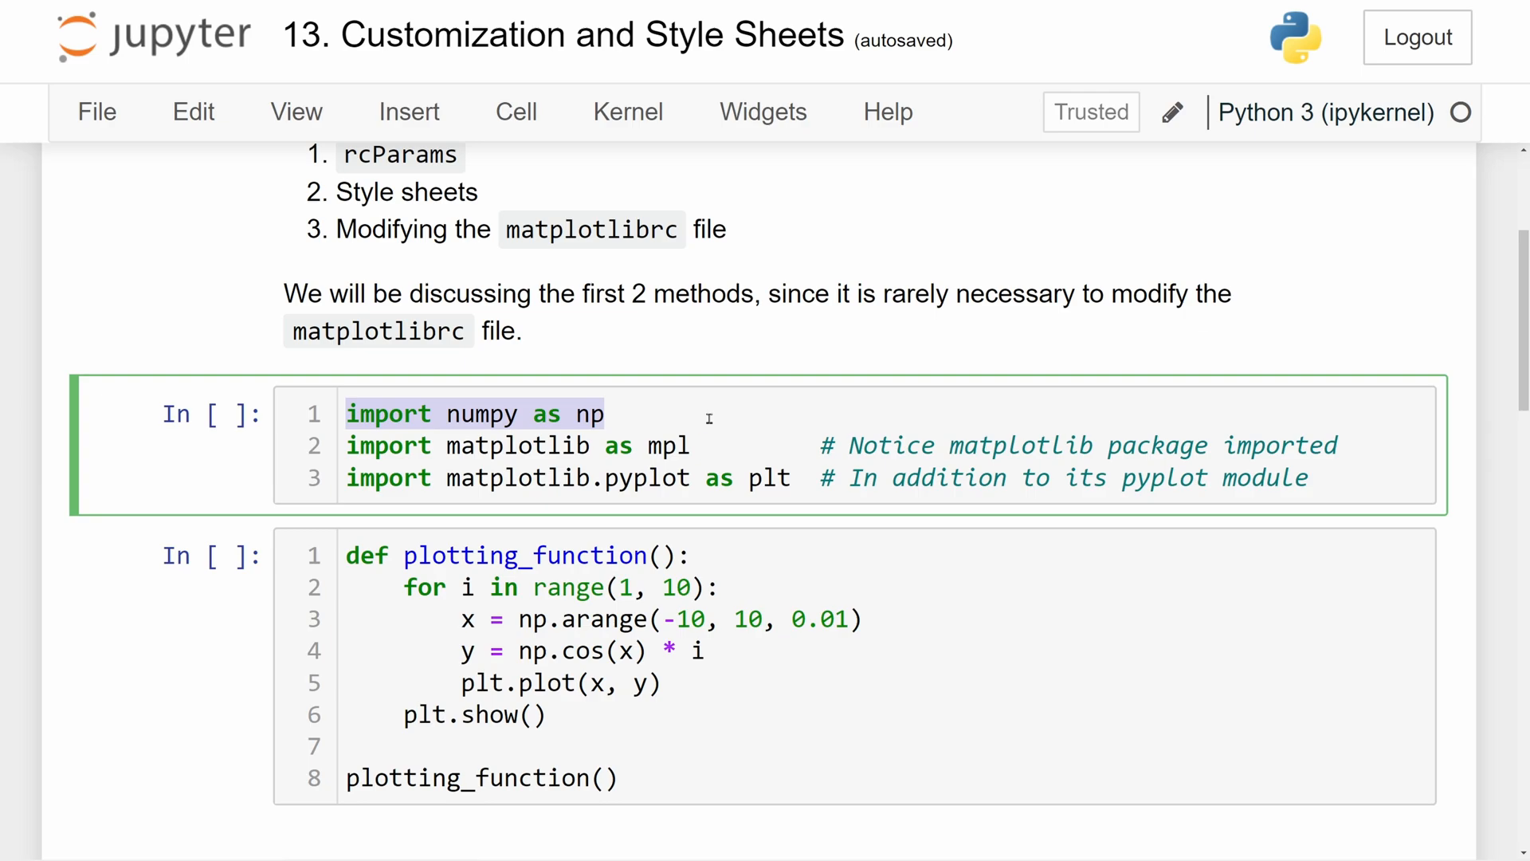
{"action": "left_click", "coordinate": [348, 445]}
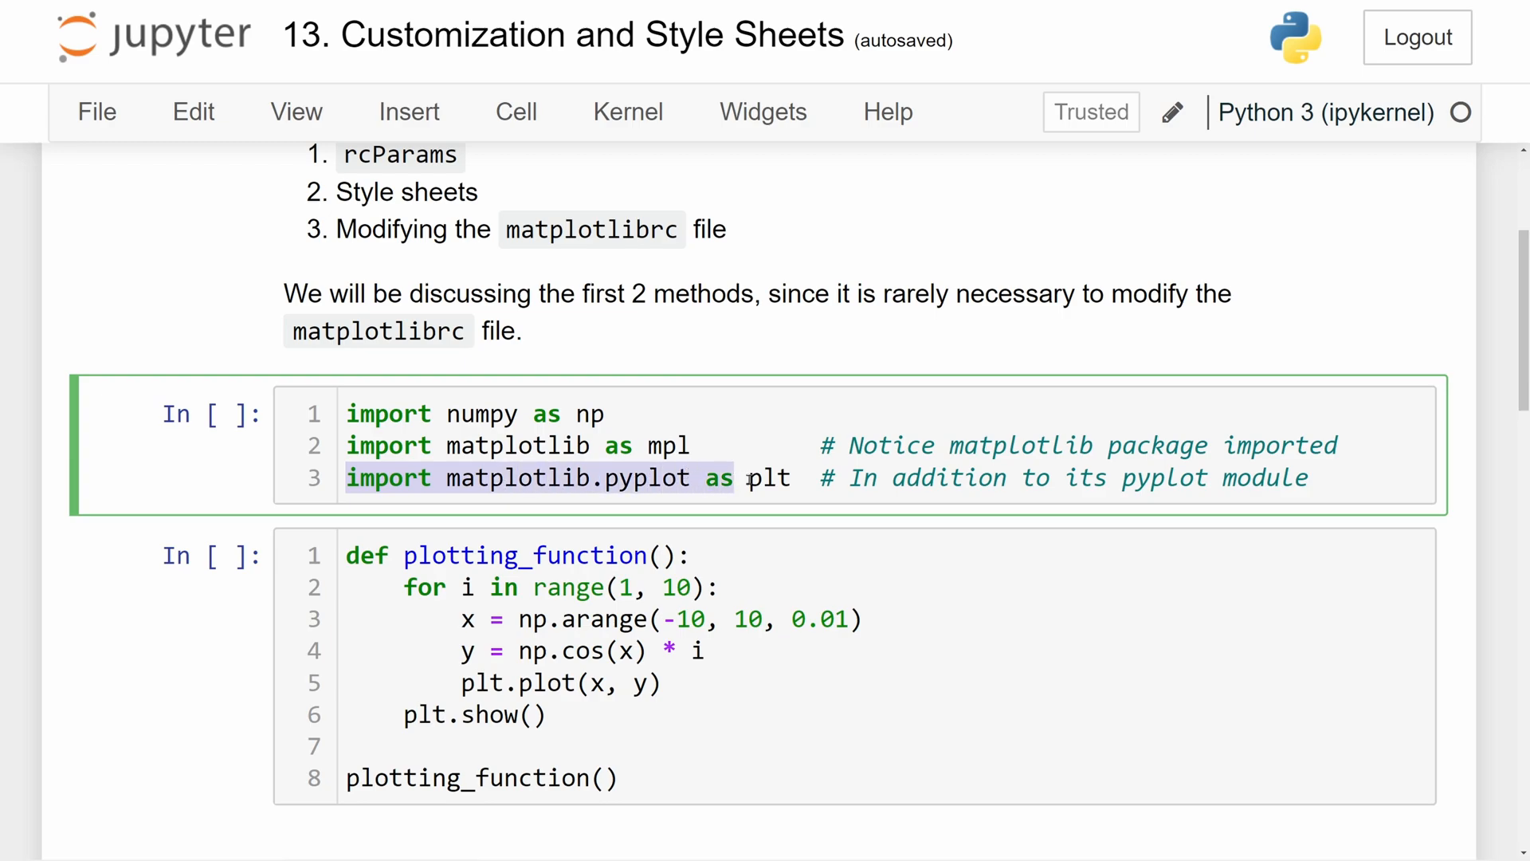
{"action": "left_click", "coordinate": [761, 476]}
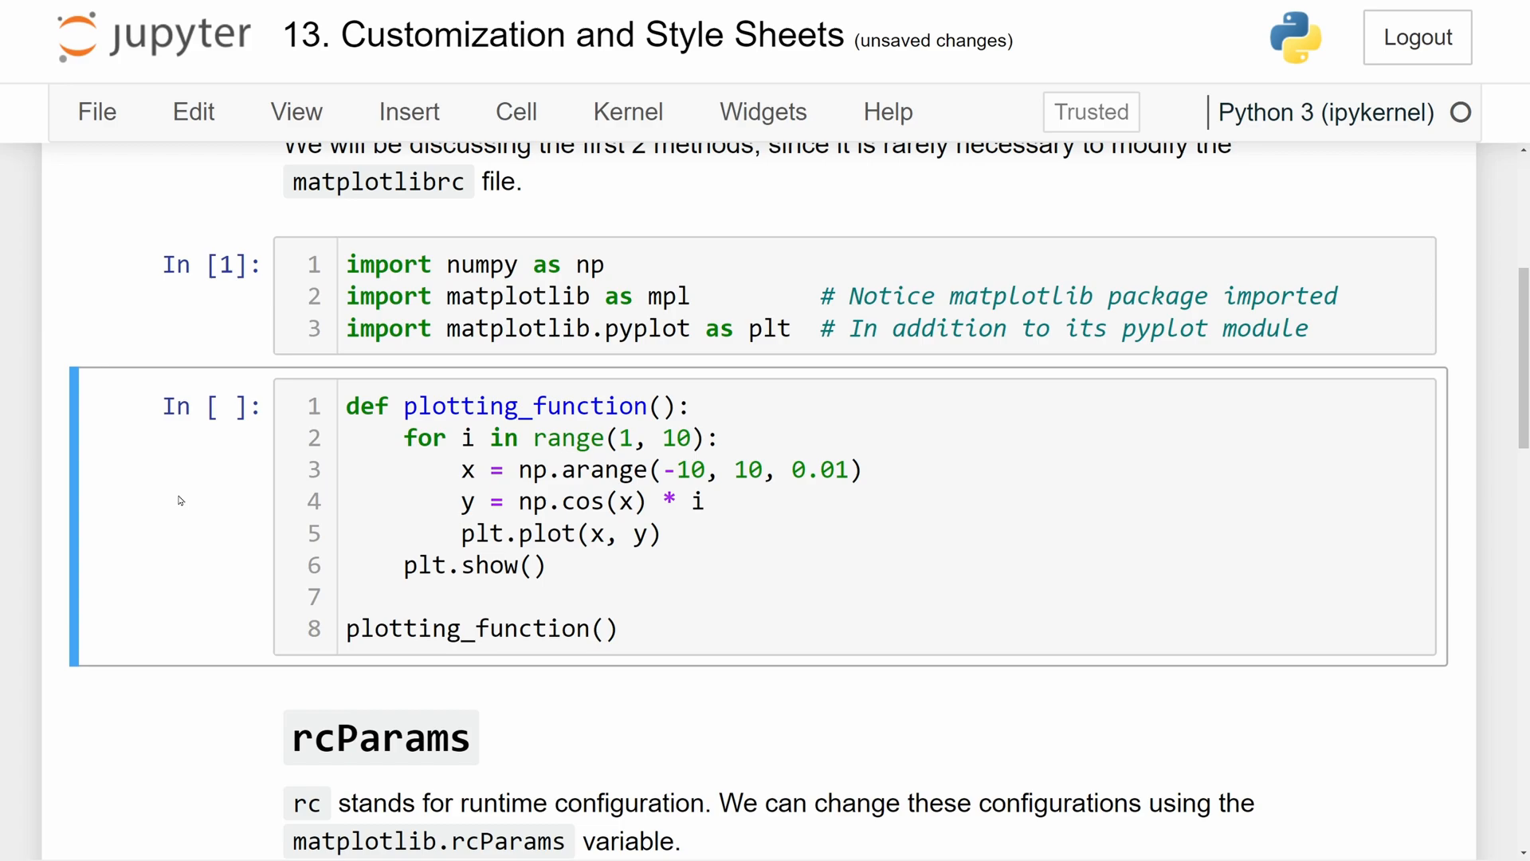
{"action": "mouse_move", "coordinate": [195, 497]}
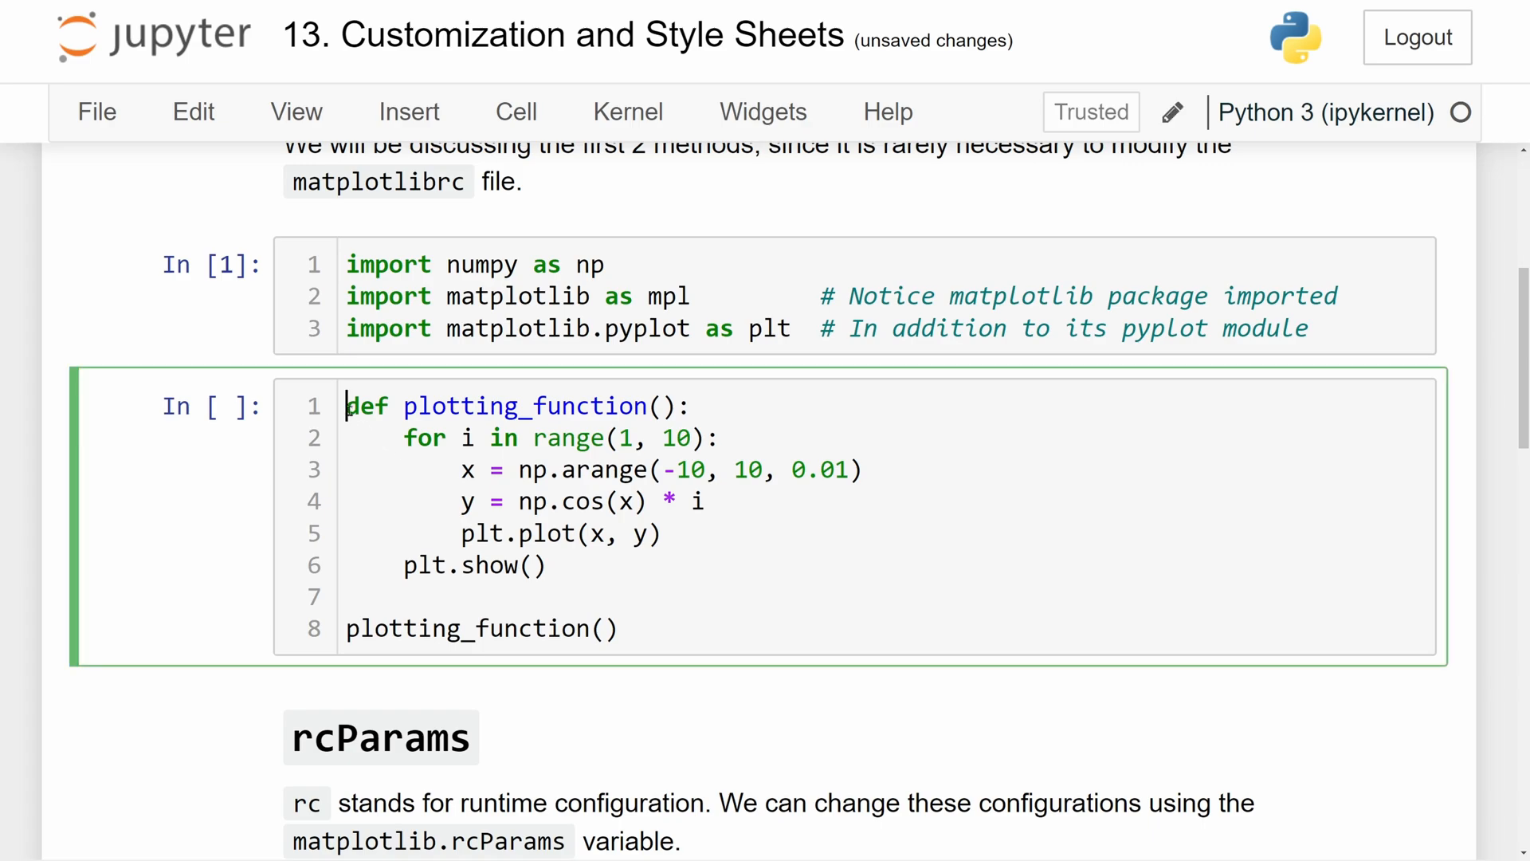
Run the plotting_function cell to draw nine cosine waves of increasing amplitude.
{"action": "double_click", "coordinate": [524, 406]}
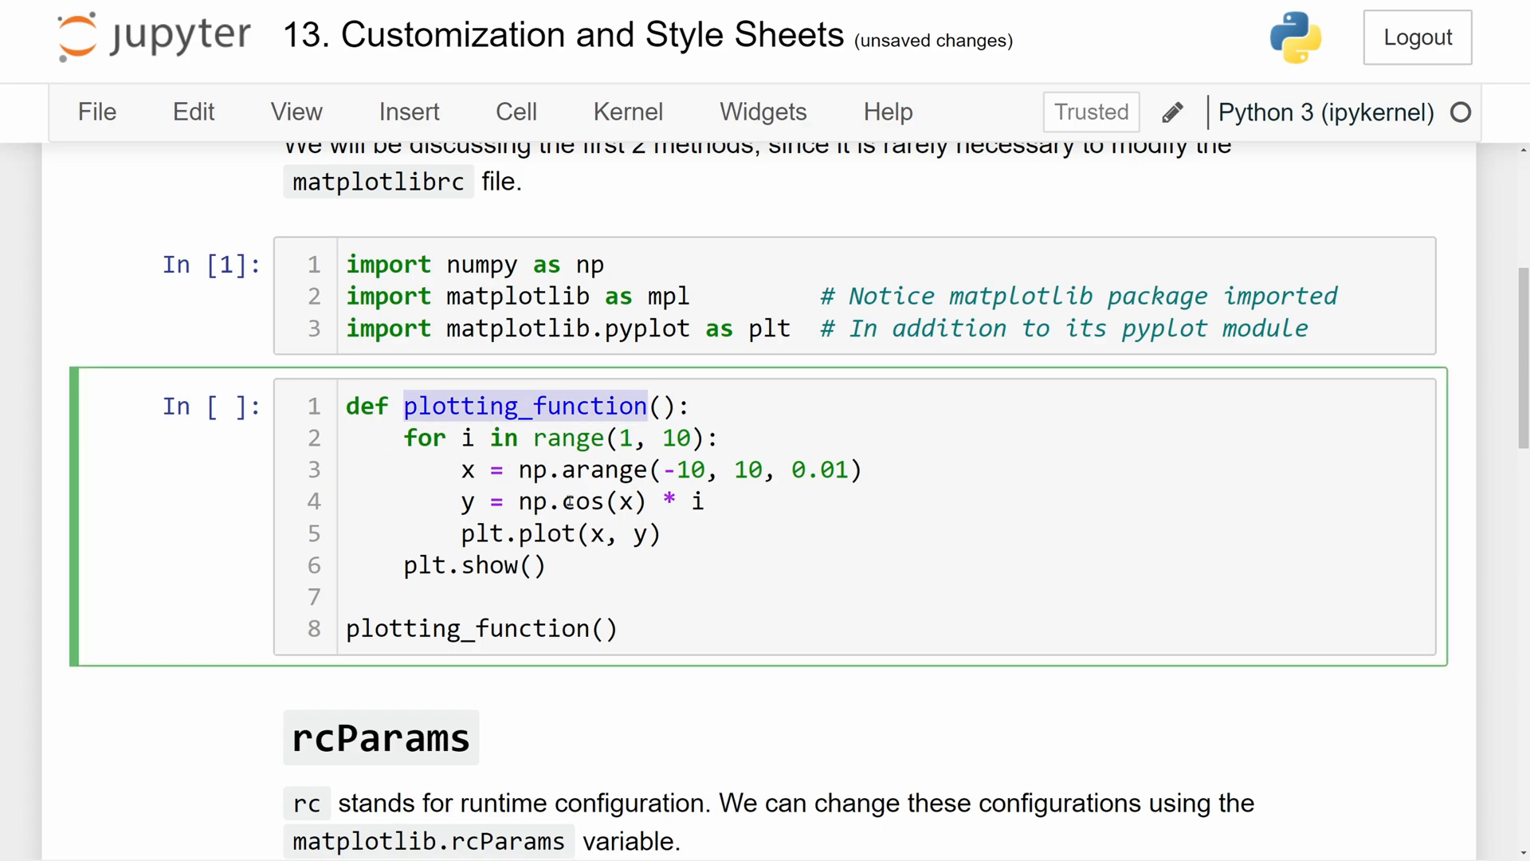
{"action": "left_click", "coordinate": [236, 484]}
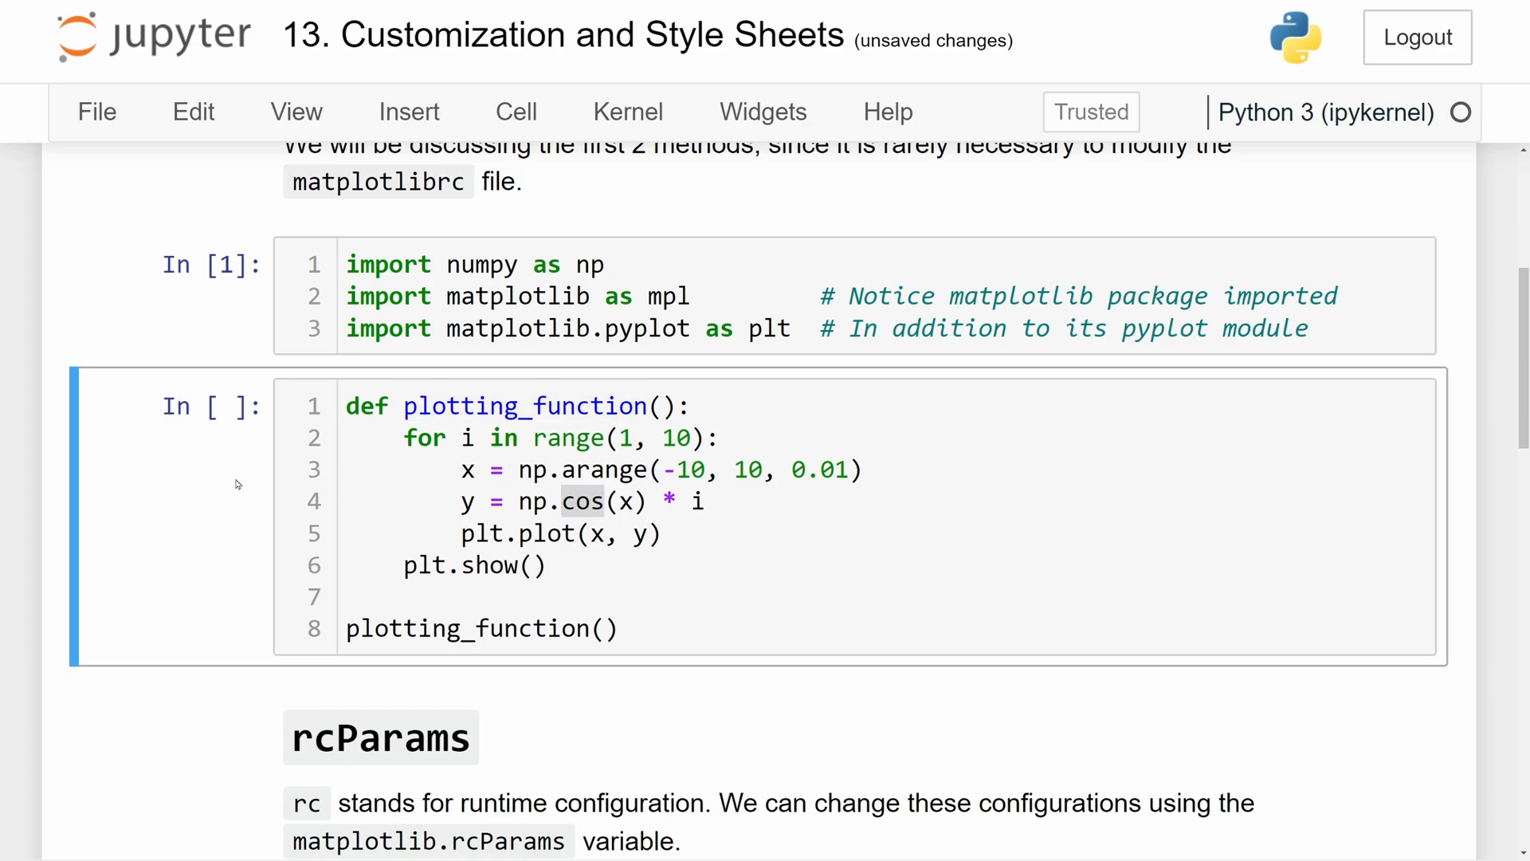
{"action": "key", "text": "shift+Enter"}
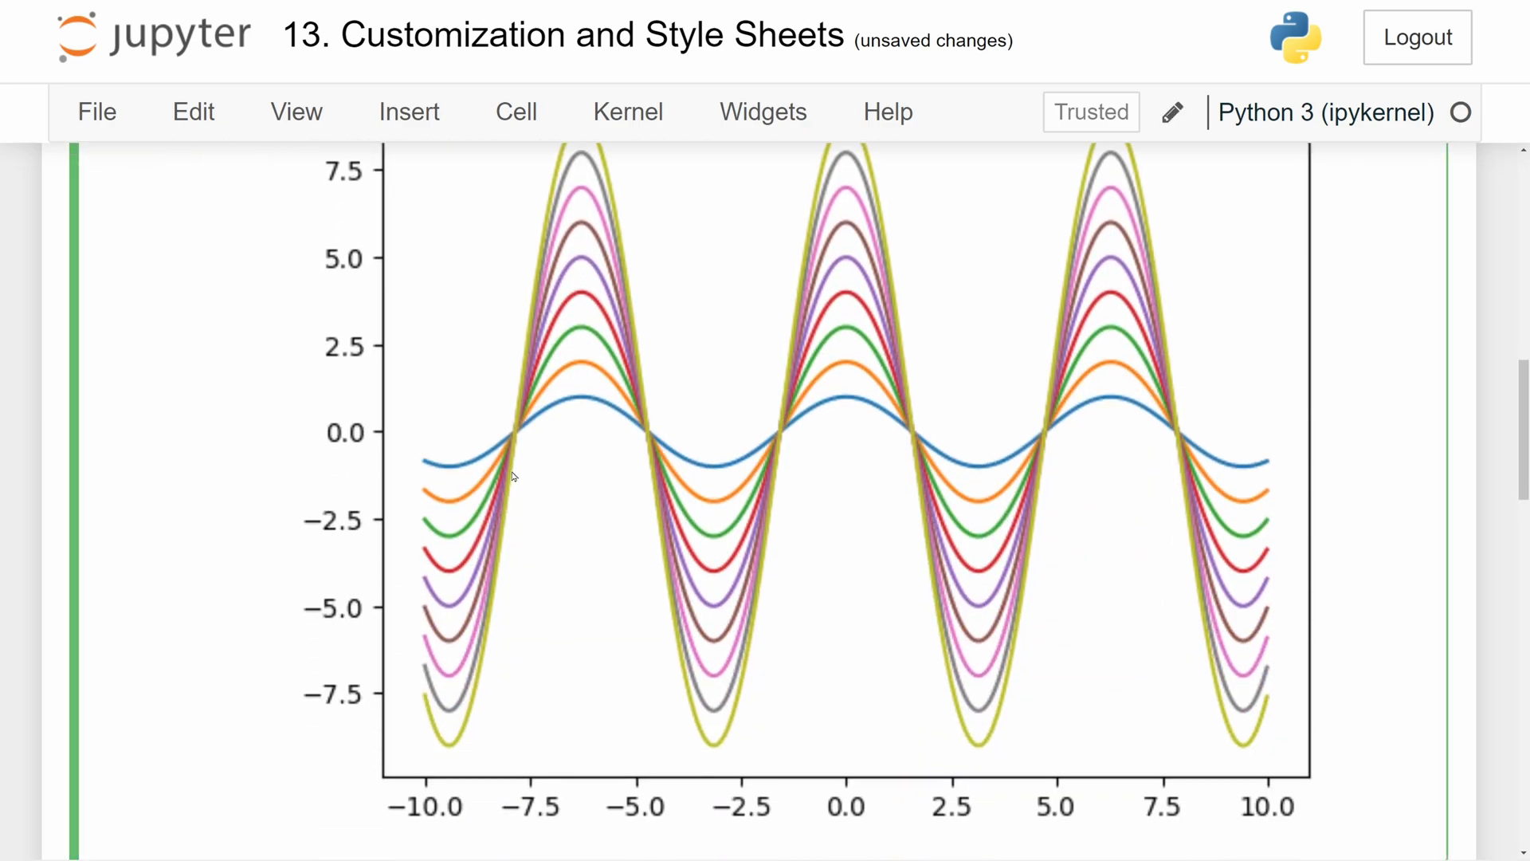
{"action": "scroll", "scroll_direction": "down", "scroll_amount": 3}
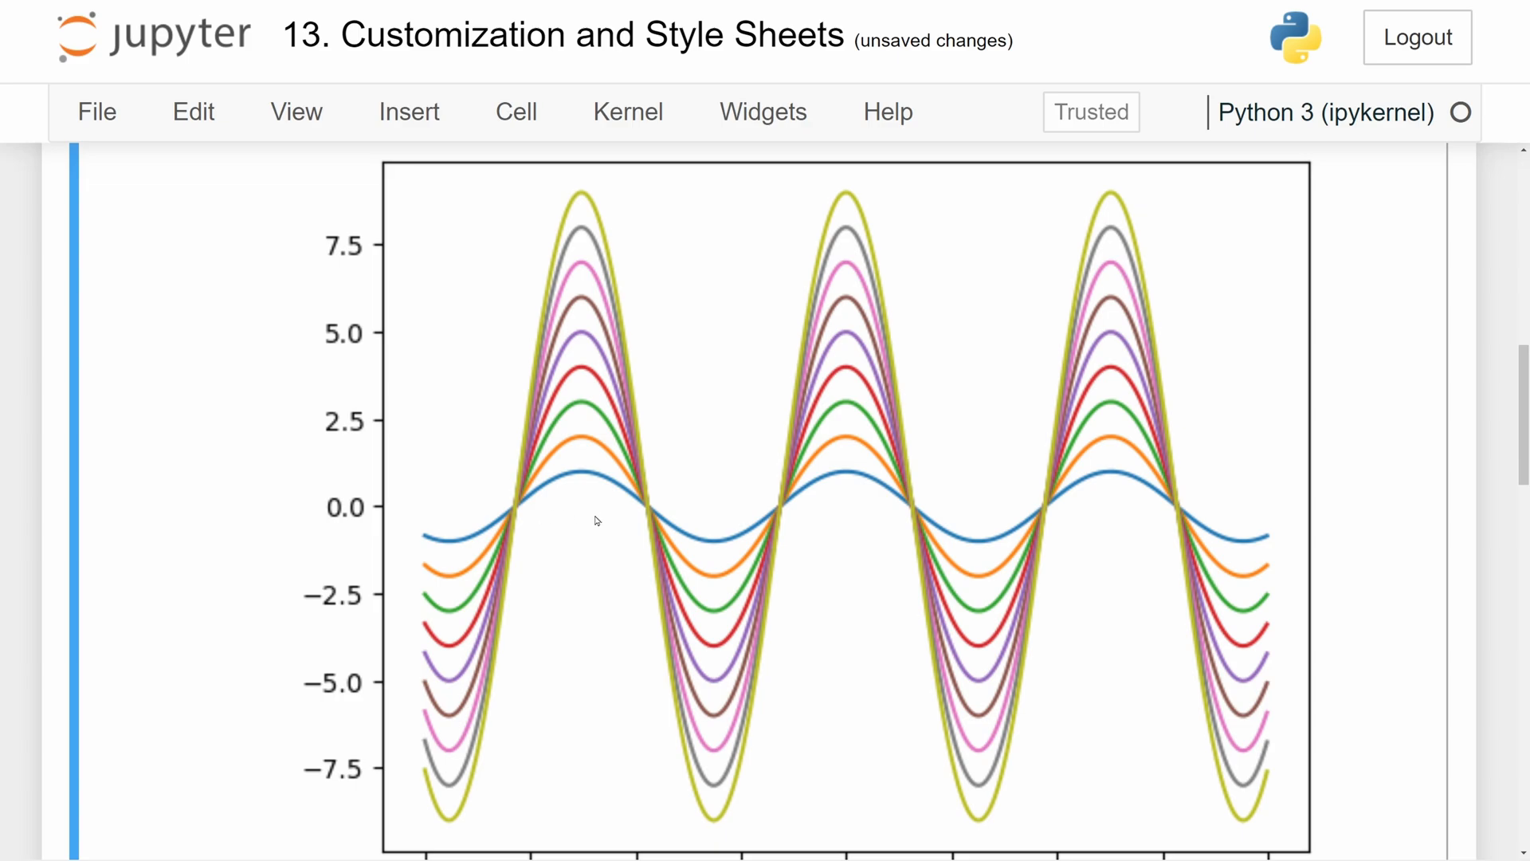
{"action": "scroll", "scroll_direction": "down", "scroll_amount": 3}
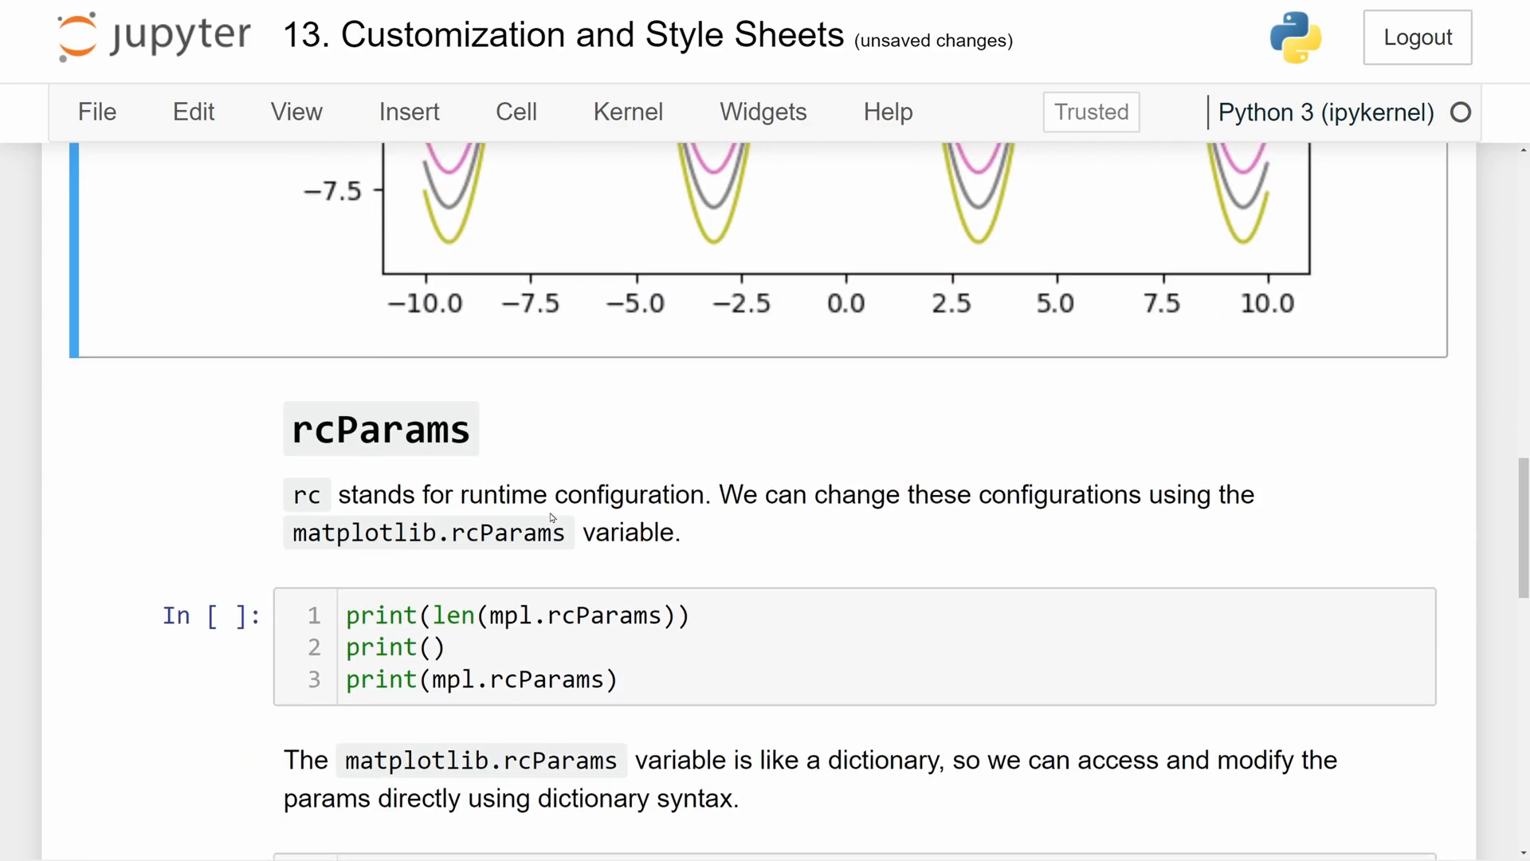
Review the rcParams heading and select the print(len(mpl.rcParams)) cell that reports 308 parameters.
{"action": "scroll", "scroll_direction": "down", "scroll_amount": 3}
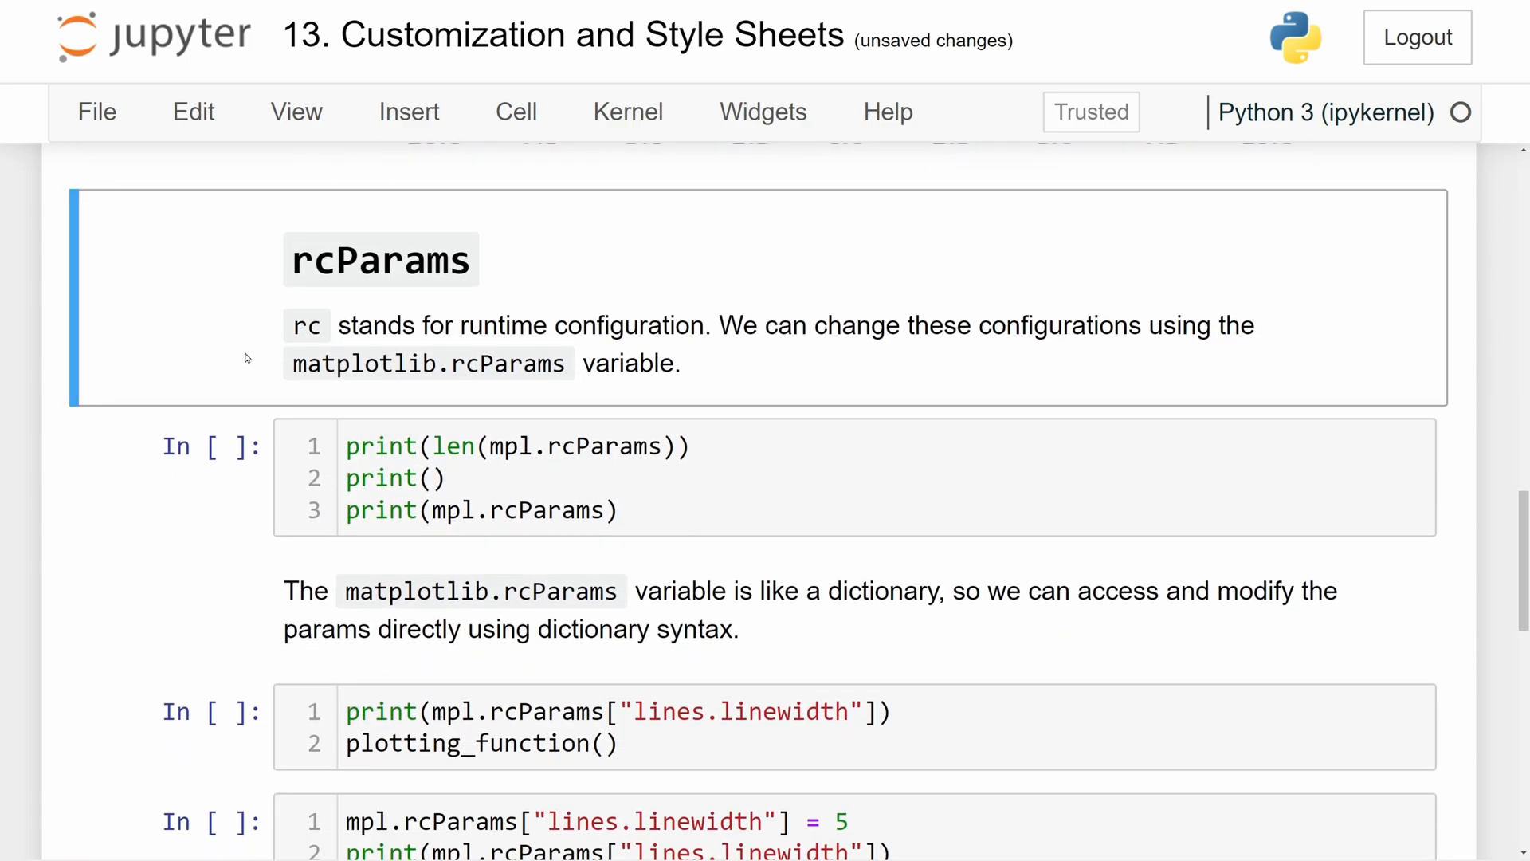
{"action": "mouse_move", "coordinate": [381, 259]}
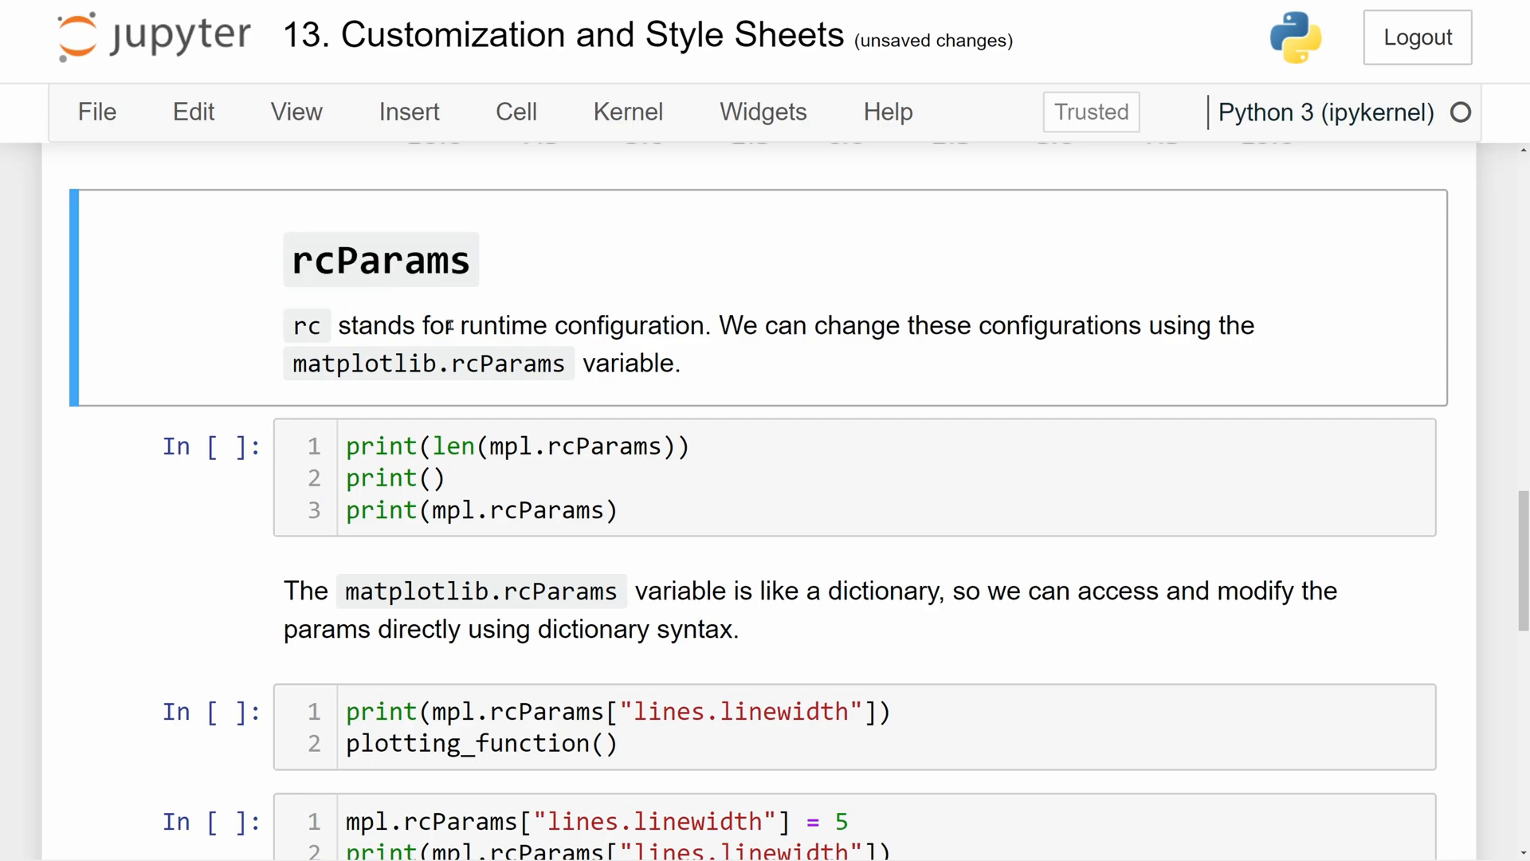
{"action": "mouse_move", "coordinate": [381, 260]}
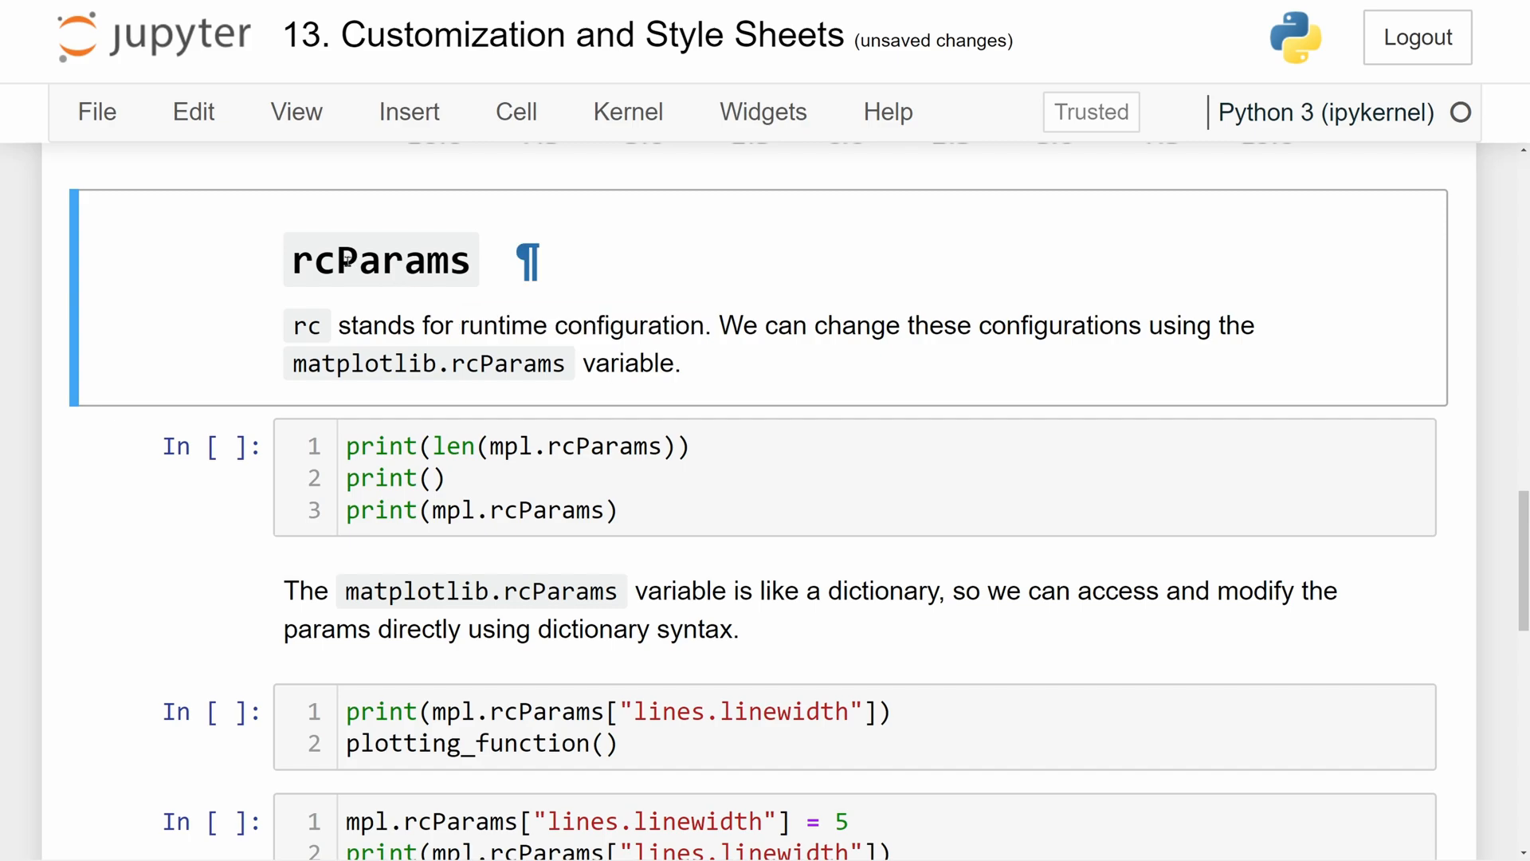
{"action": "double_click", "coordinate": [311, 260]}
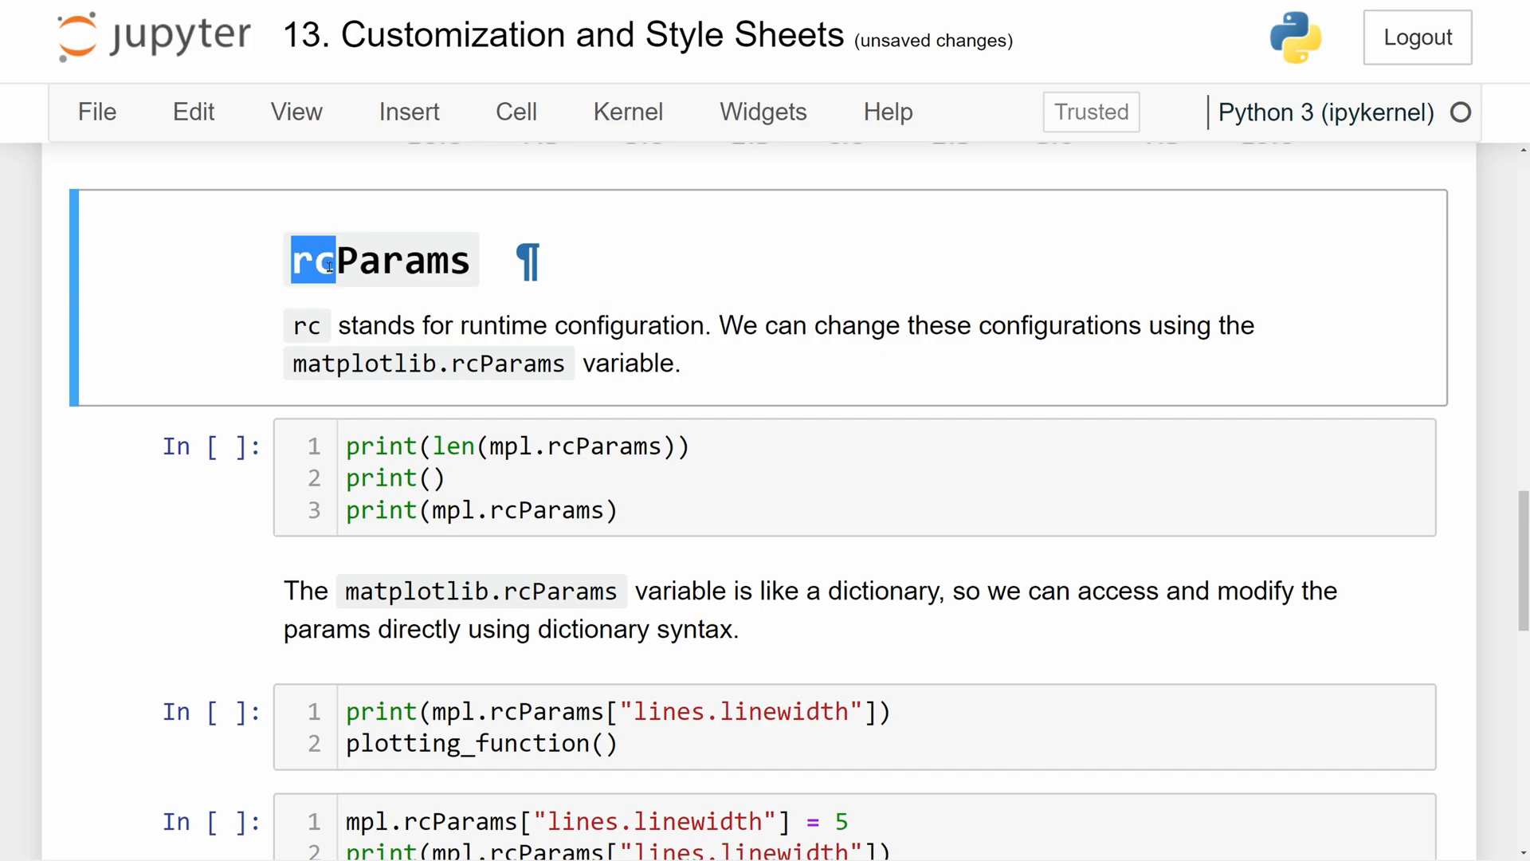
{"action": "double_click", "coordinate": [405, 260]}
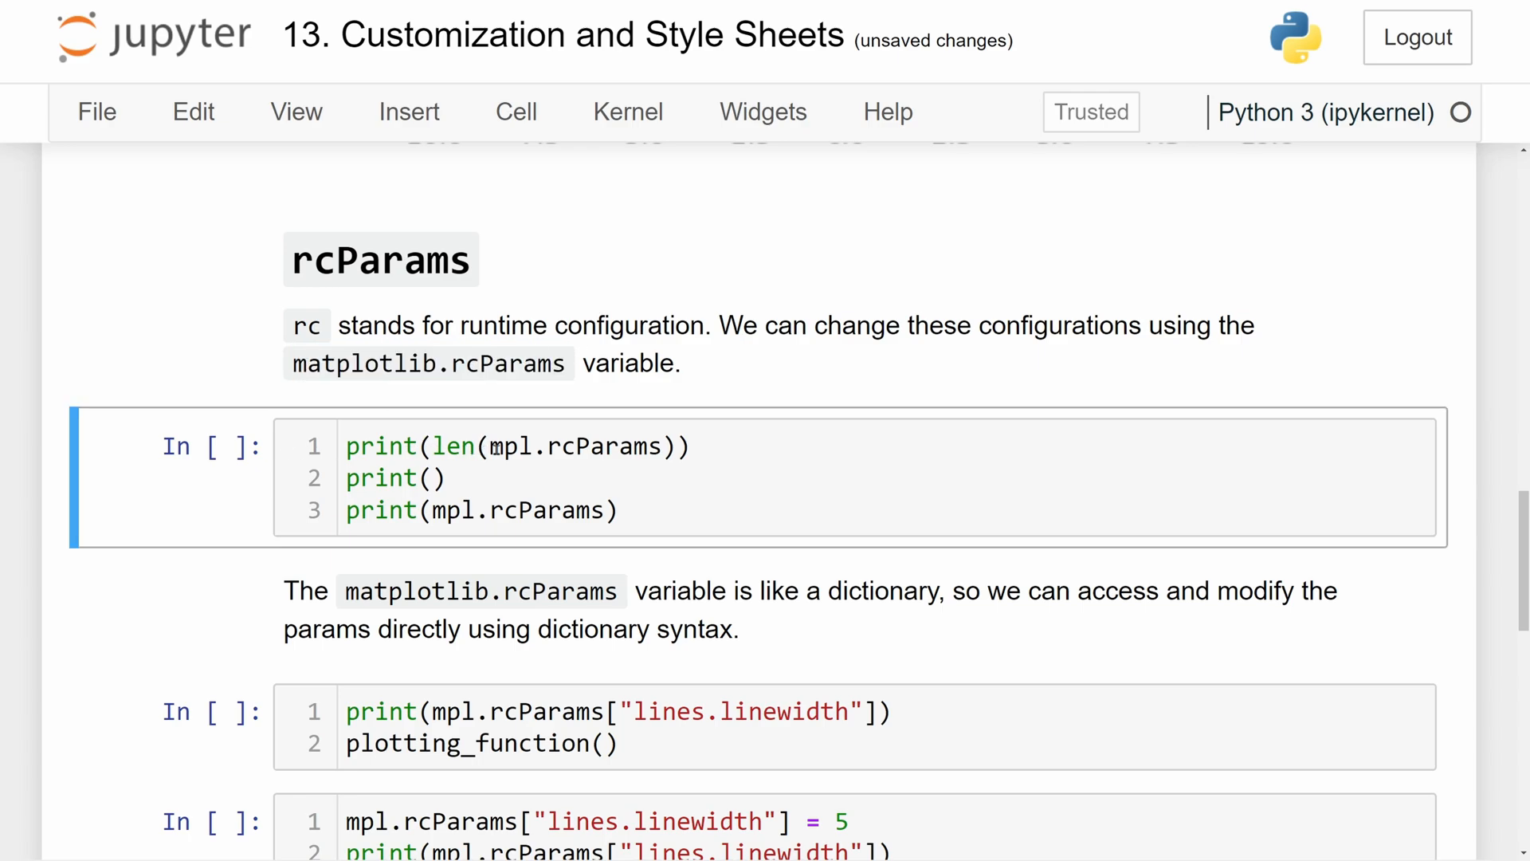
{"action": "left_click", "coordinate": [683, 447]}
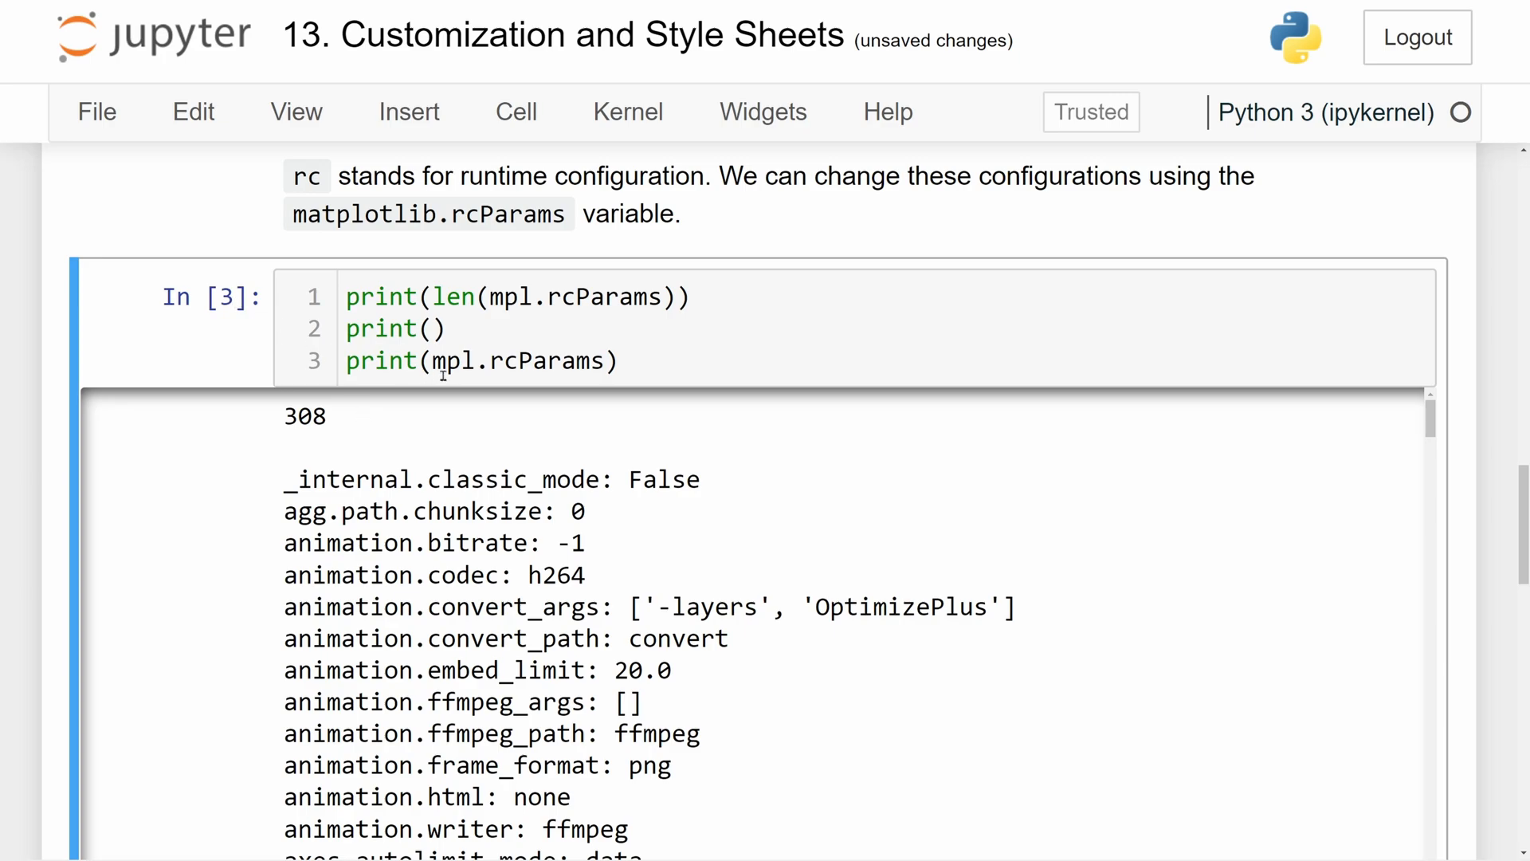
{"action": "double_click", "coordinate": [519, 360]}
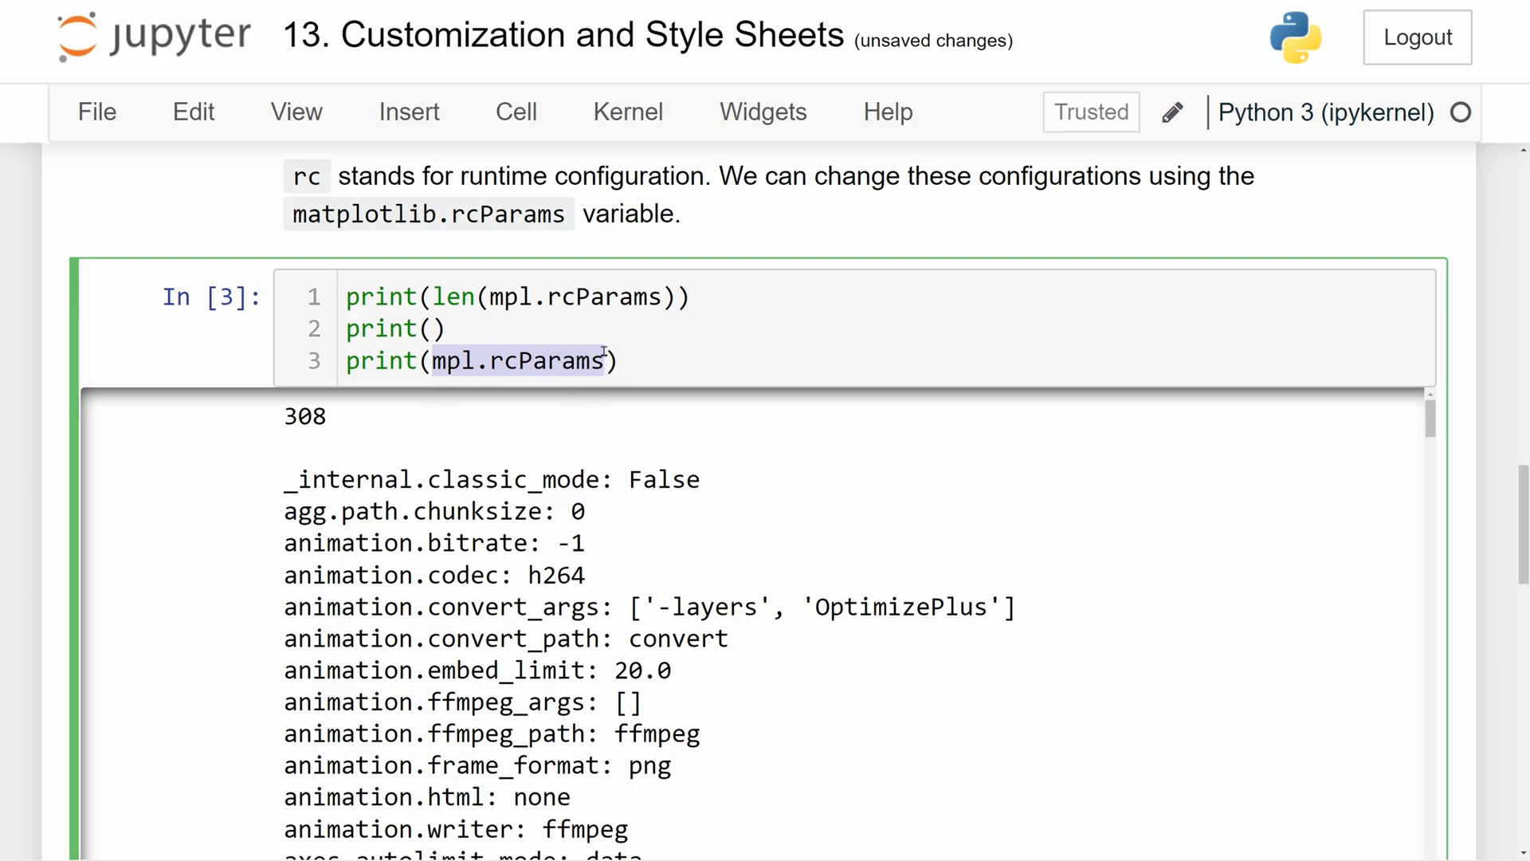
{"action": "scroll", "scroll_direction": "down", "scroll_amount": 3}
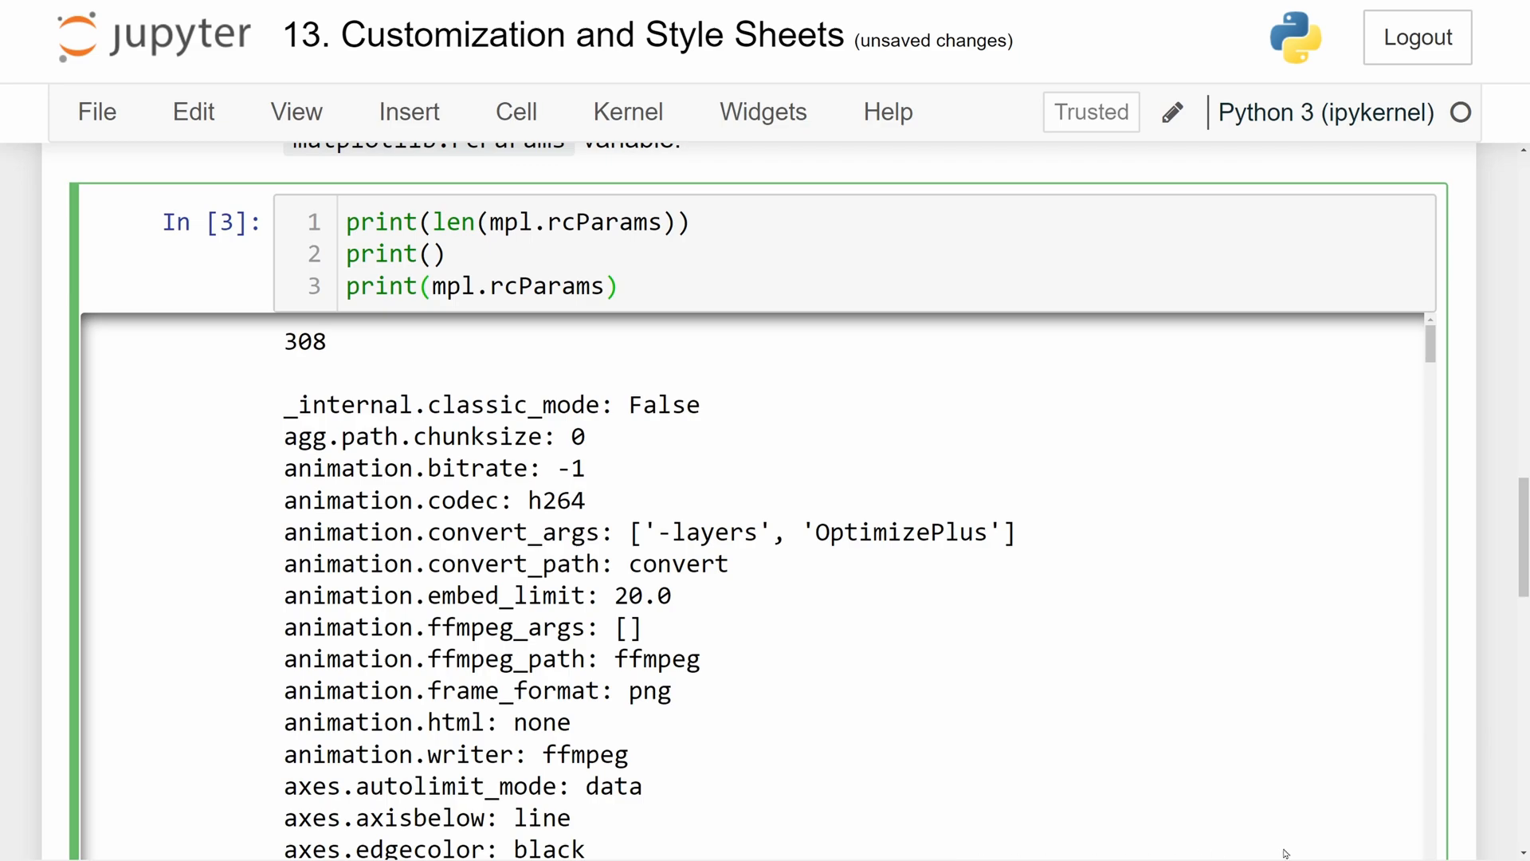
{"action": "scroll", "scroll_direction": "down", "scroll_amount": 3}
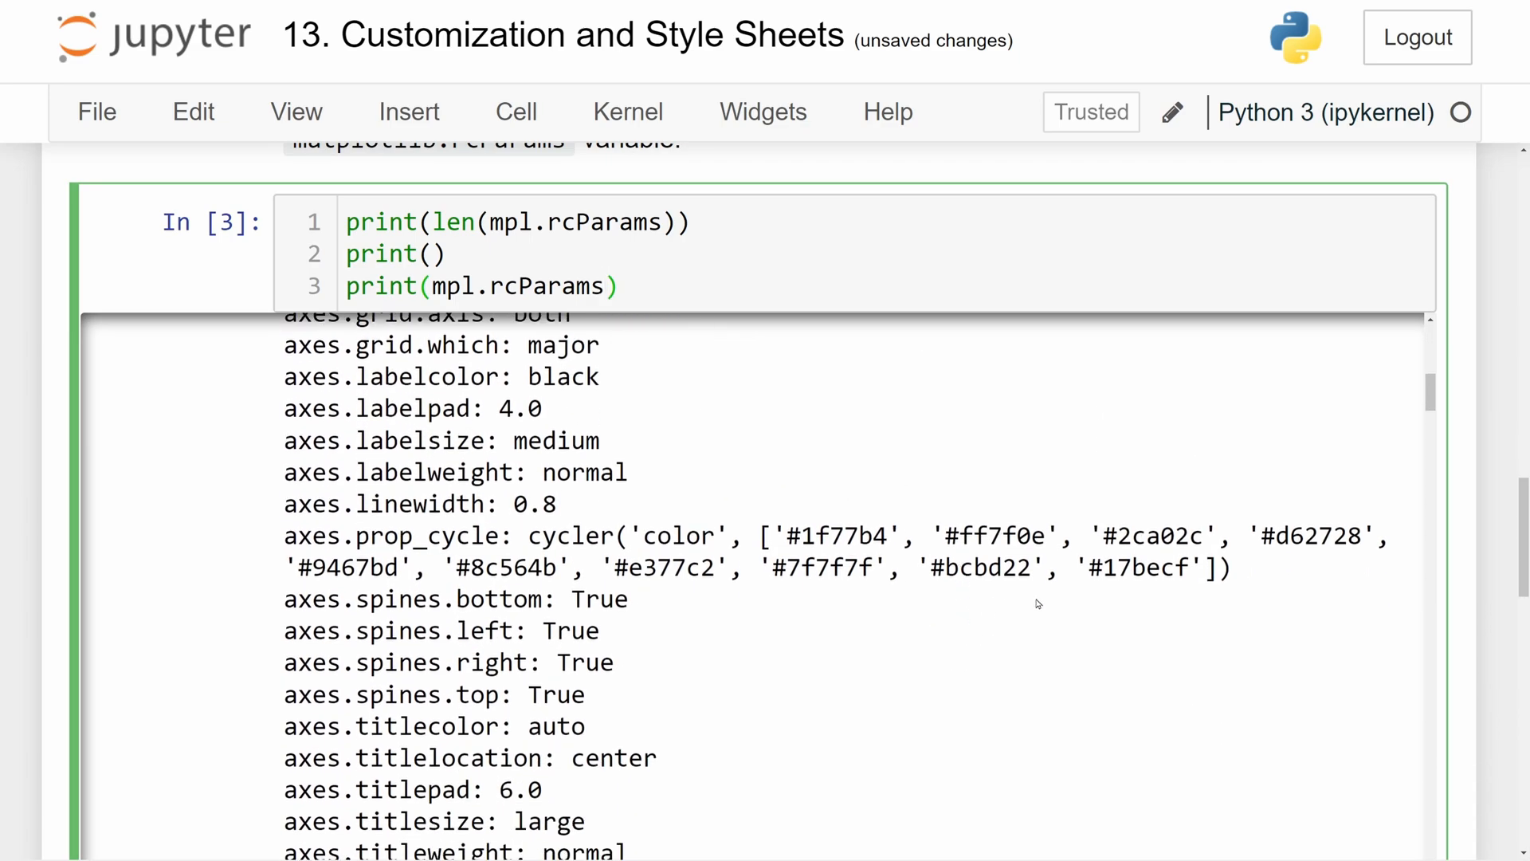
{"action": "scroll", "scroll_direction": "down", "scroll_amount": 3}
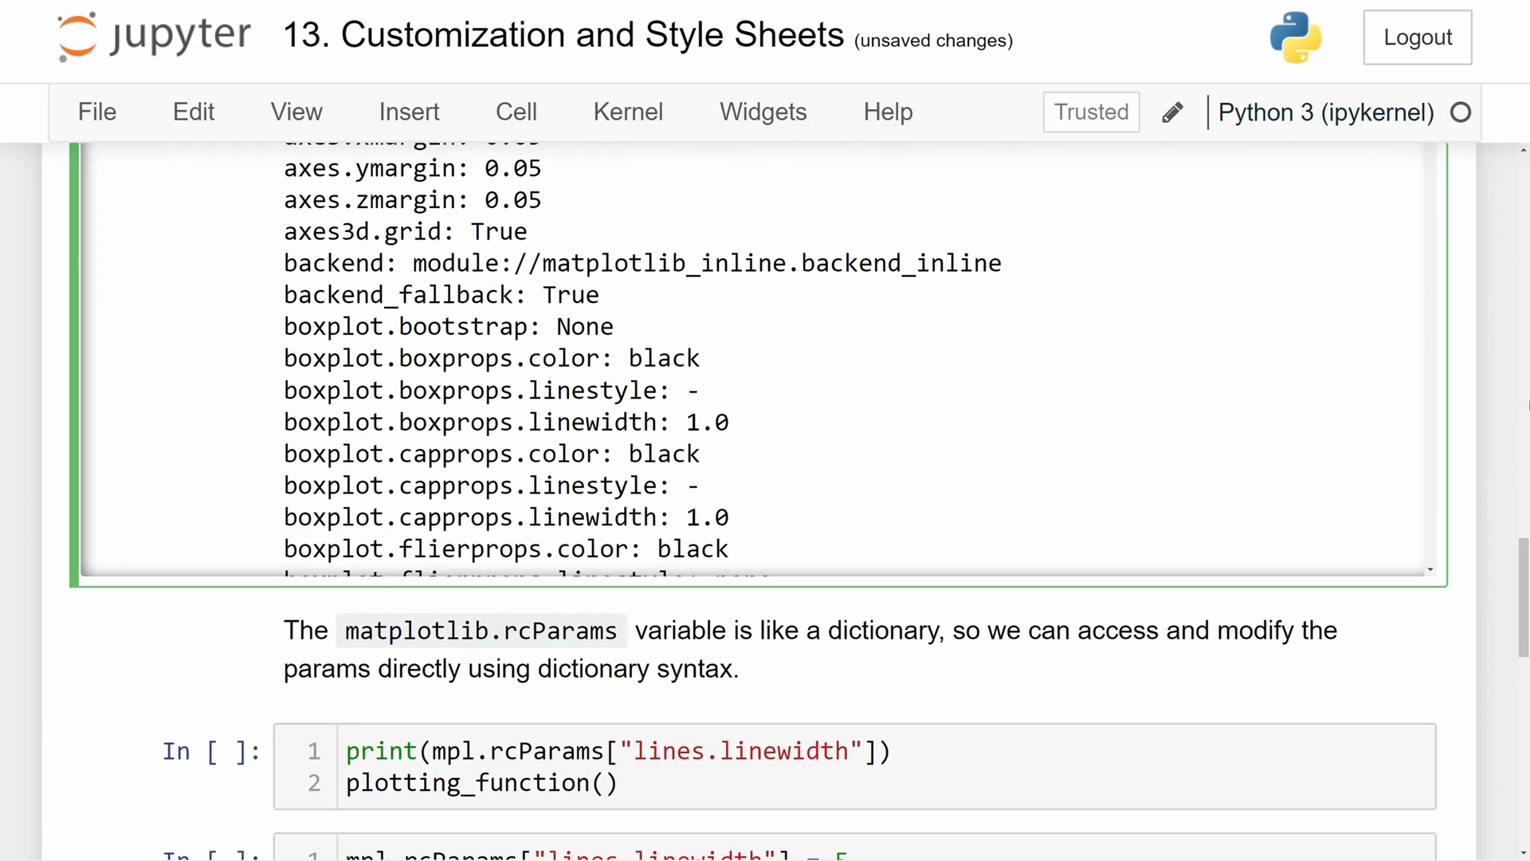
{"action": "scroll", "scroll_direction": "down", "scroll_amount": 3}
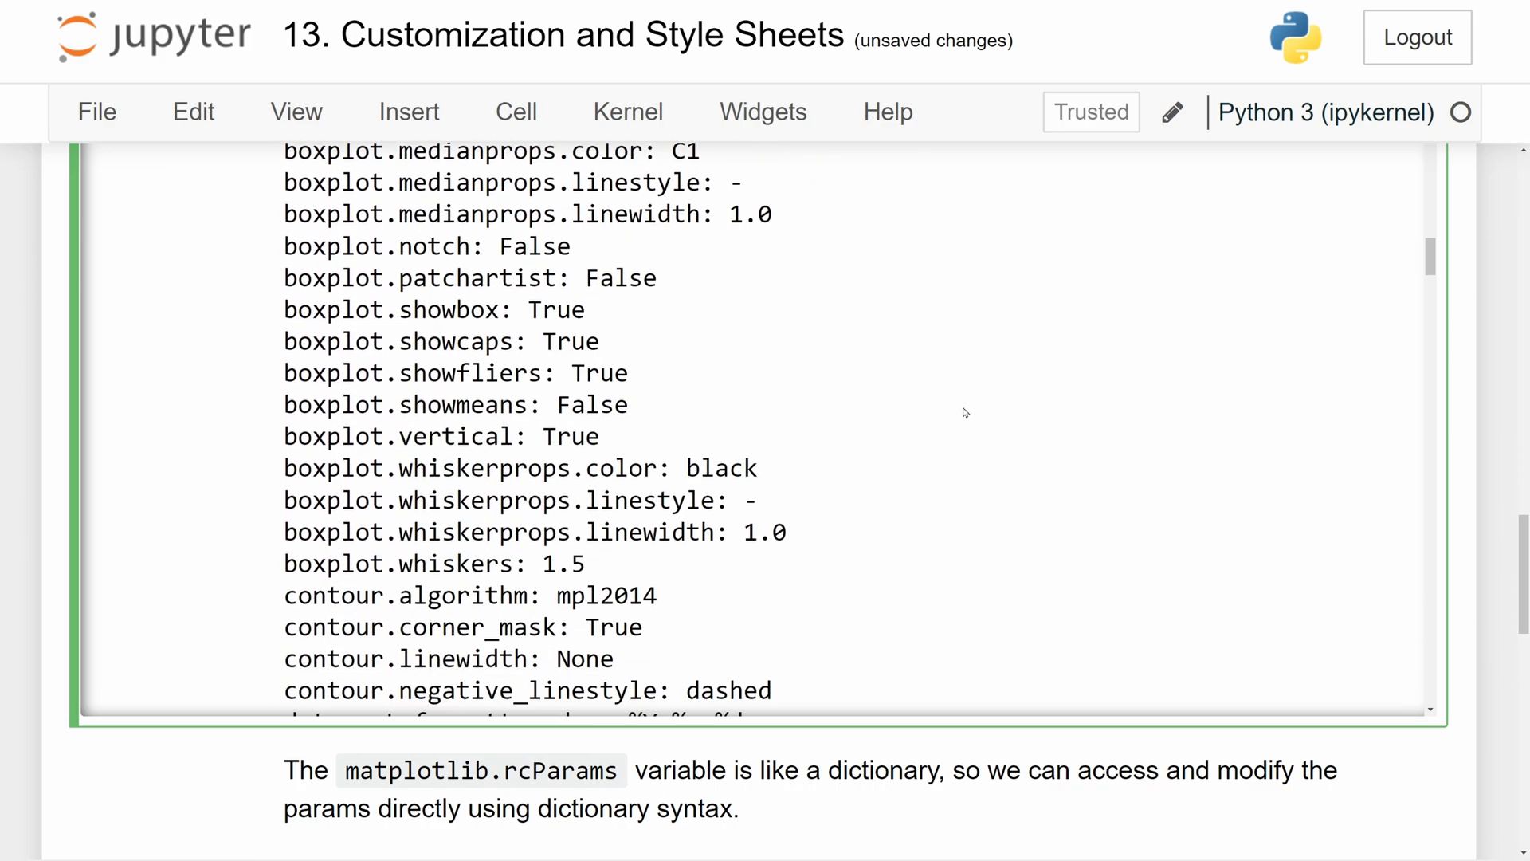
{"action": "scroll", "scroll_direction": "down", "scroll_amount": 3}
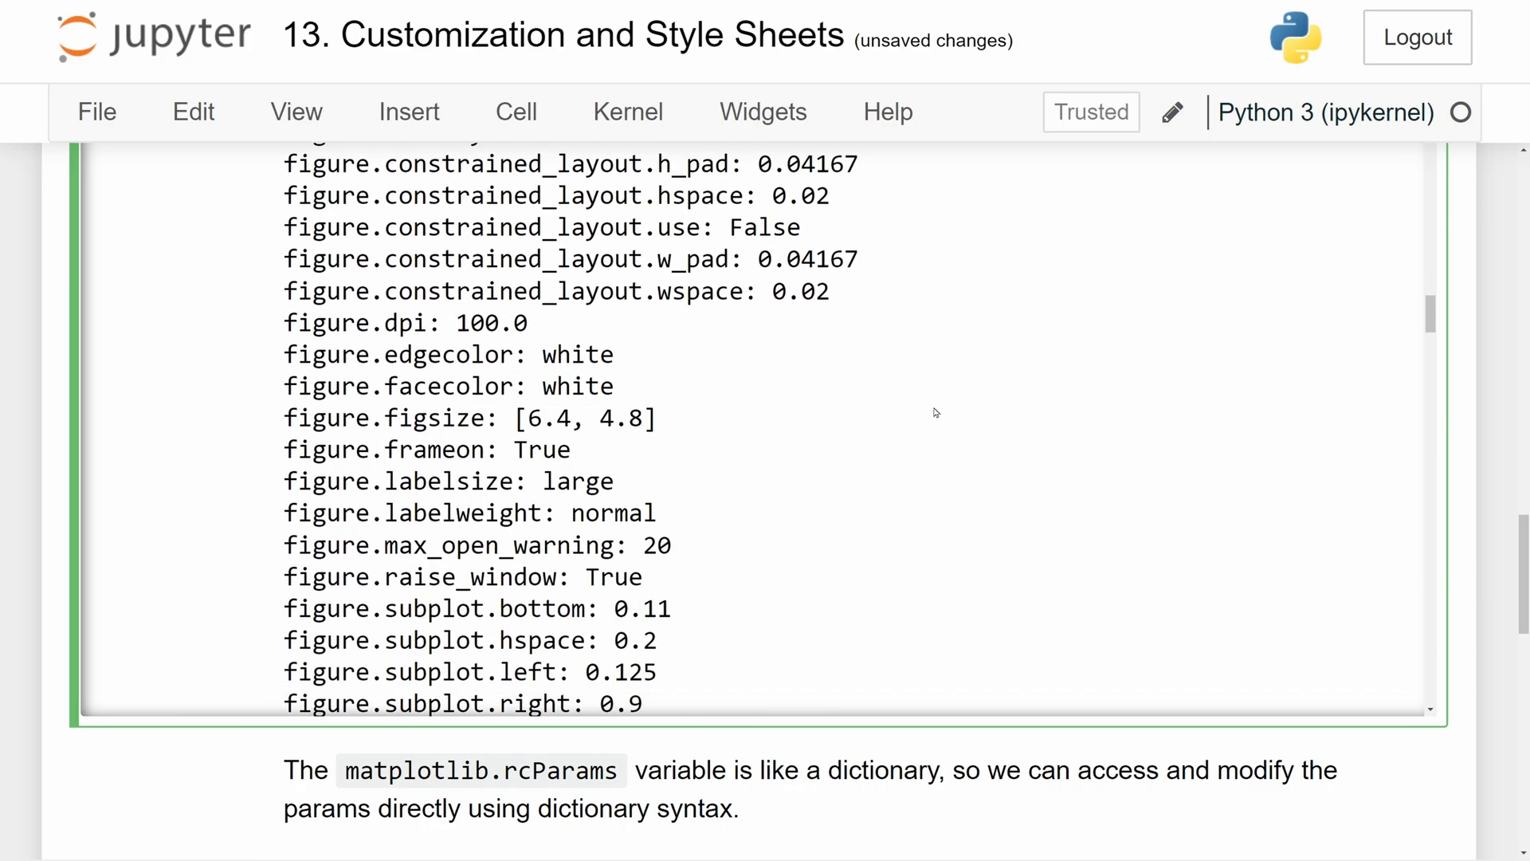
{"action": "double_click", "coordinate": [390, 324]}
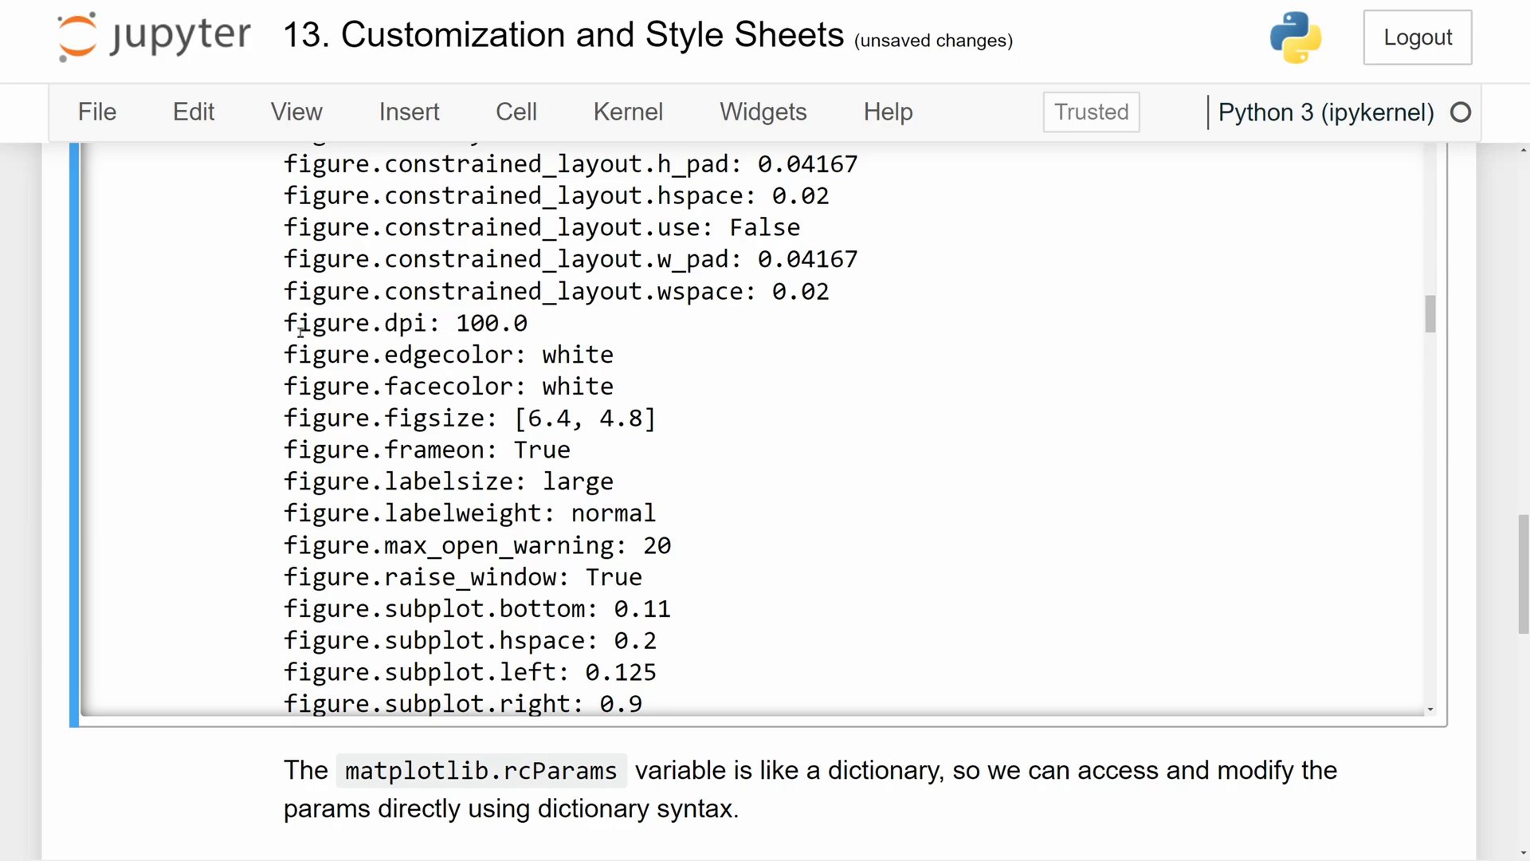
{"action": "double_click", "coordinate": [404, 323]}
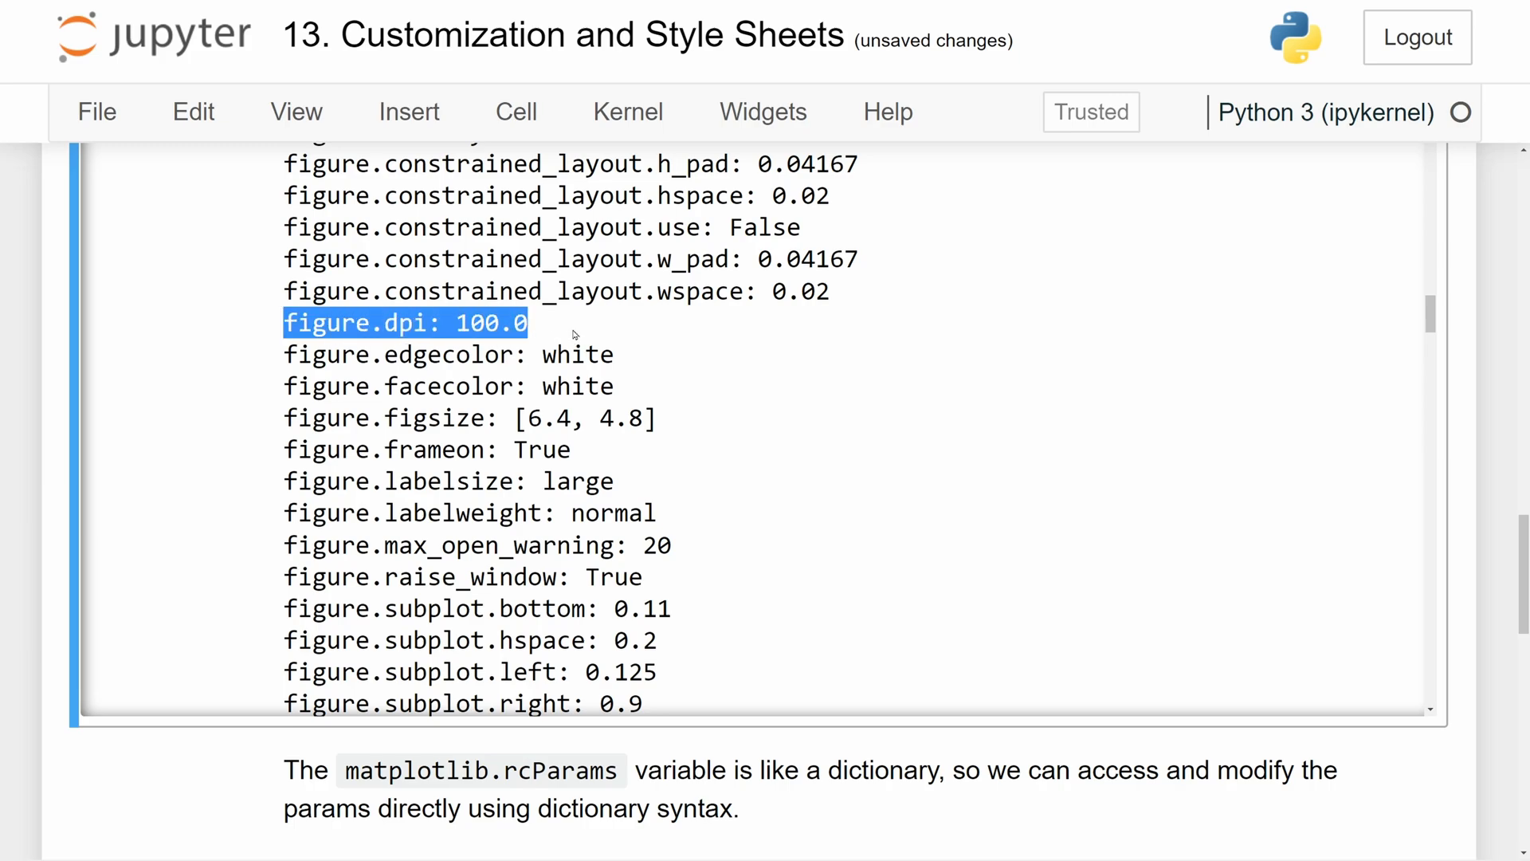
{"action": "scroll", "scroll_direction": "down", "scroll_amount": 3}
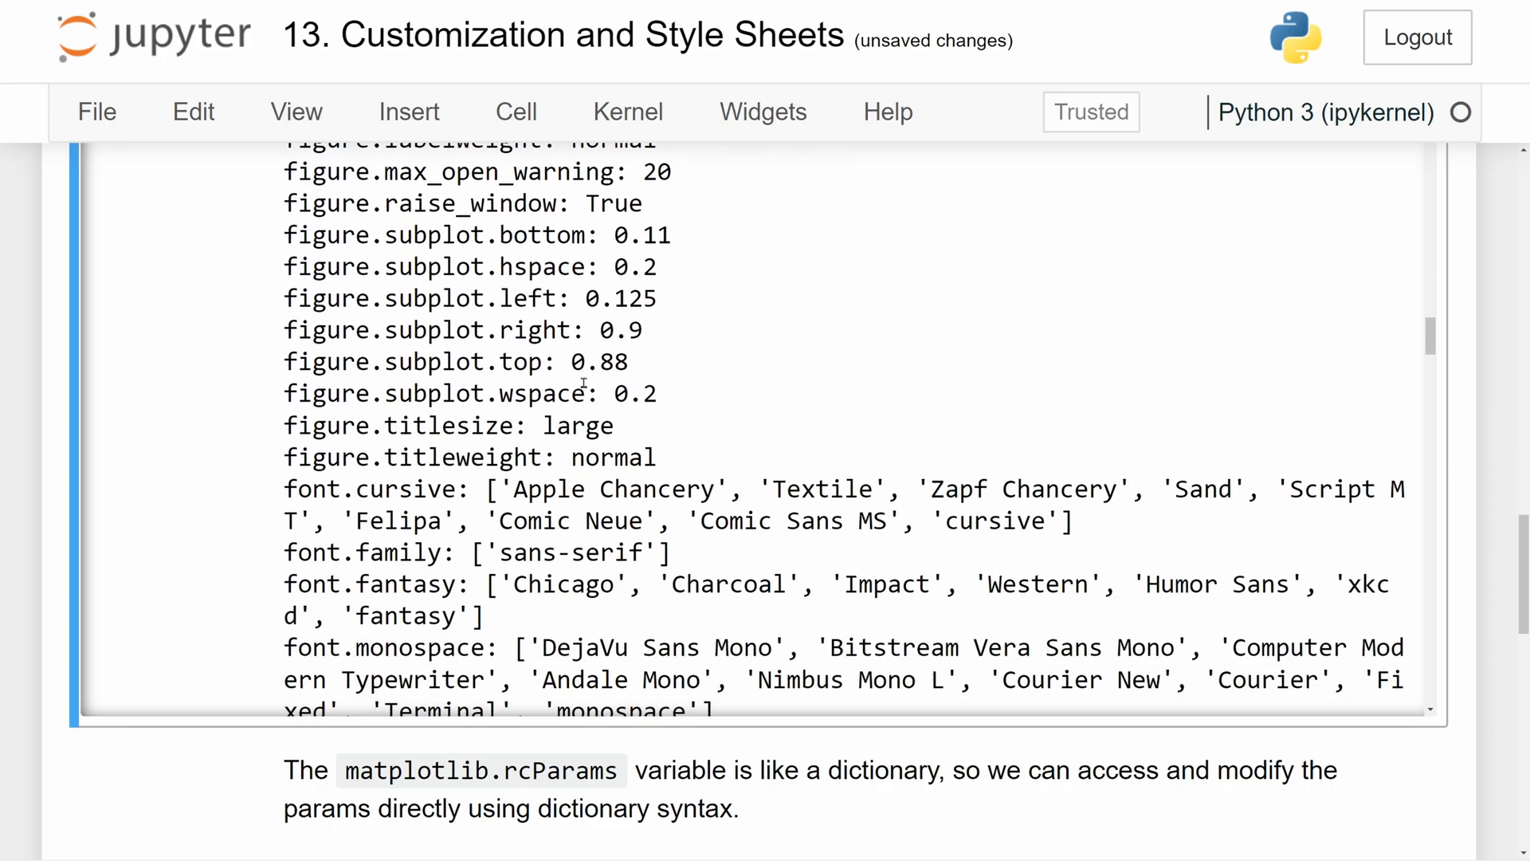
{"action": "scroll", "scroll_direction": "down", "scroll_amount": 3}
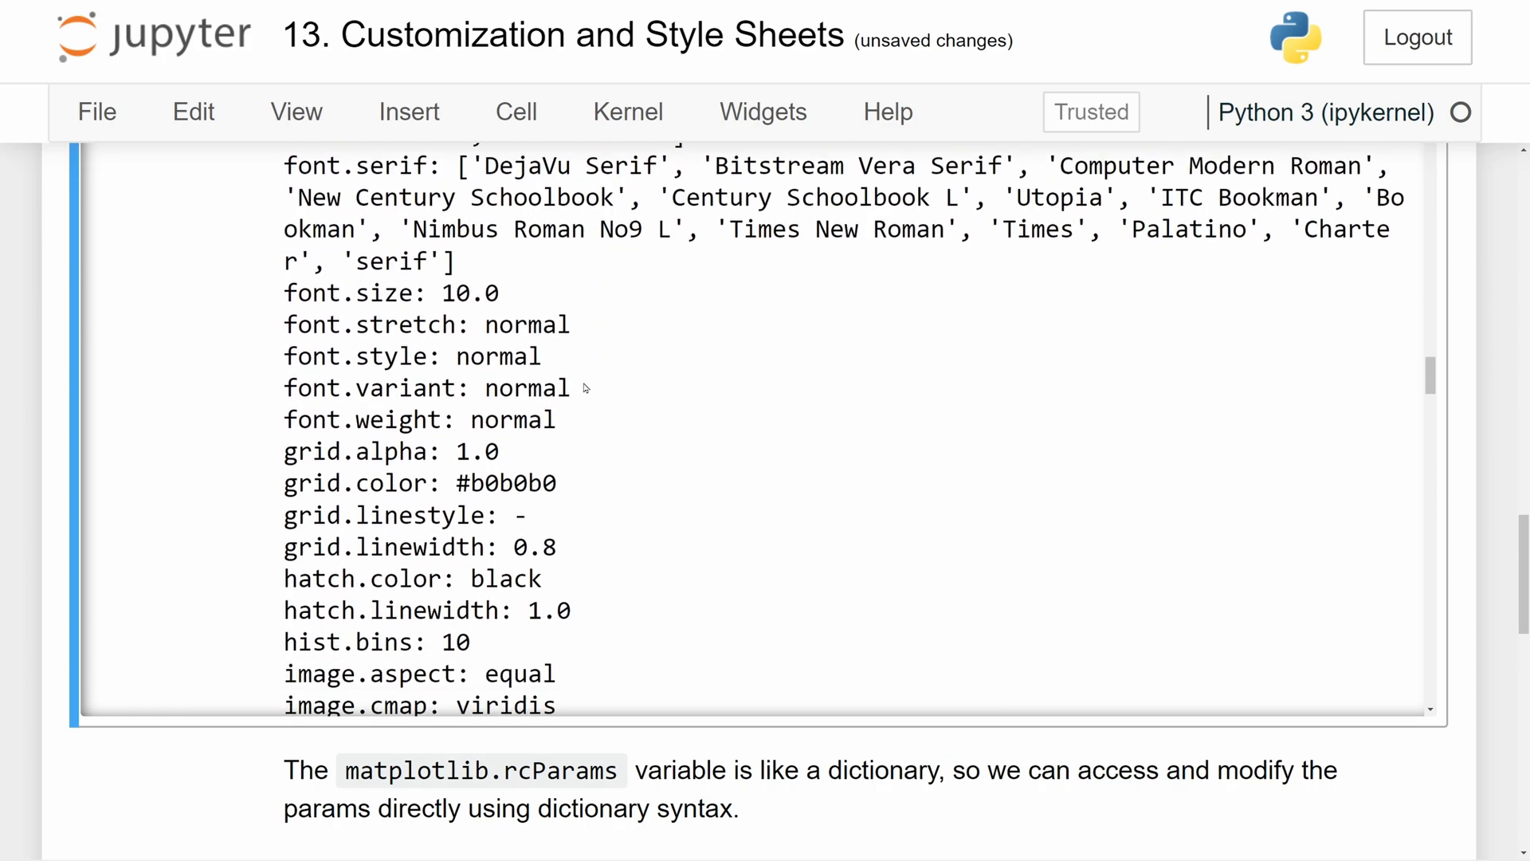
{"action": "triple_click", "coordinate": [391, 294]}
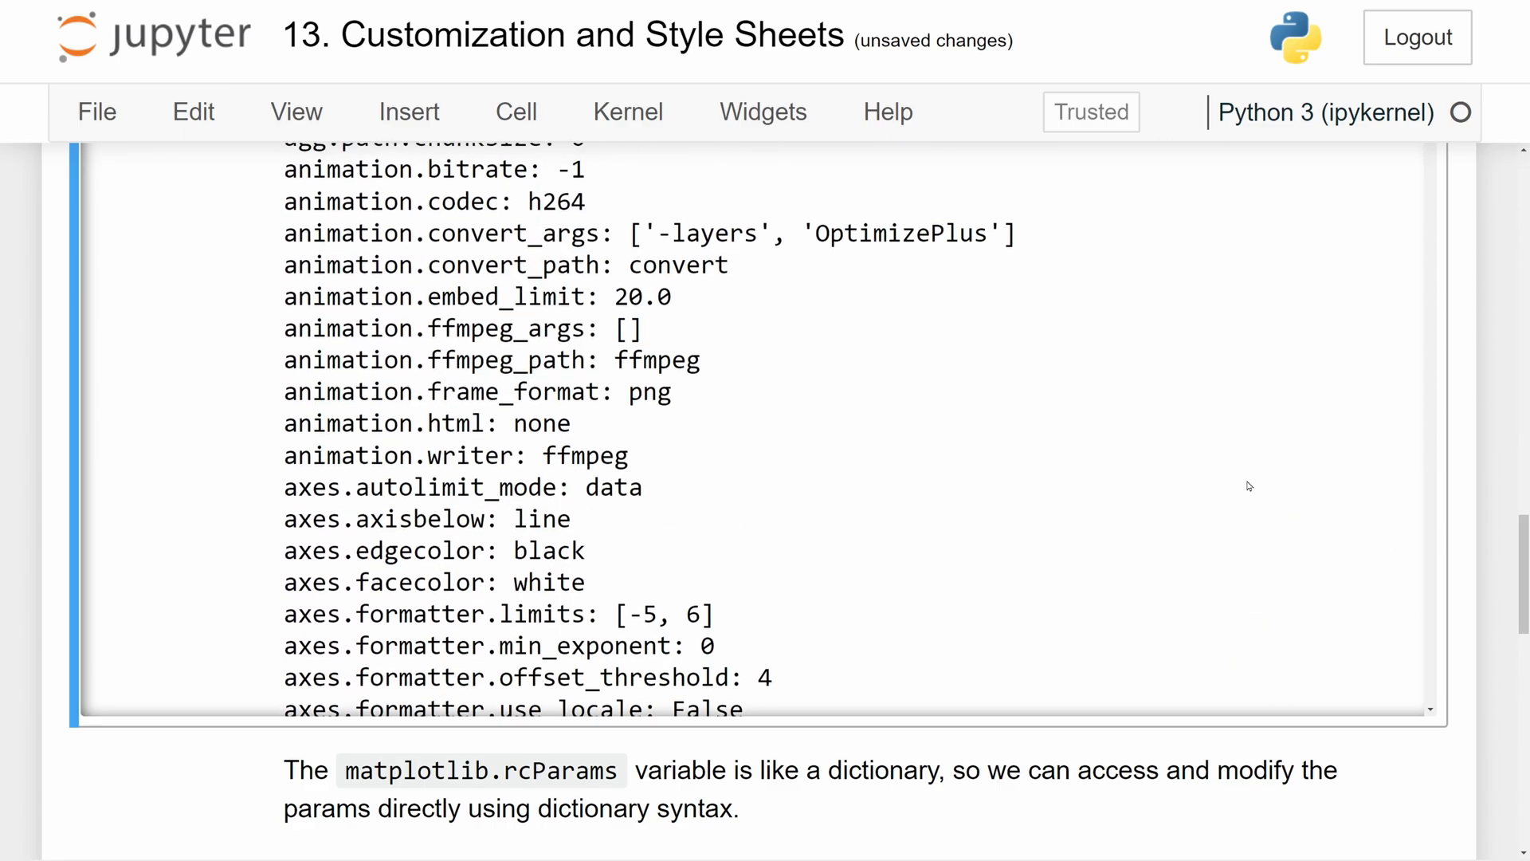
{"action": "scroll", "scroll_direction": "down", "scroll_amount": 3}
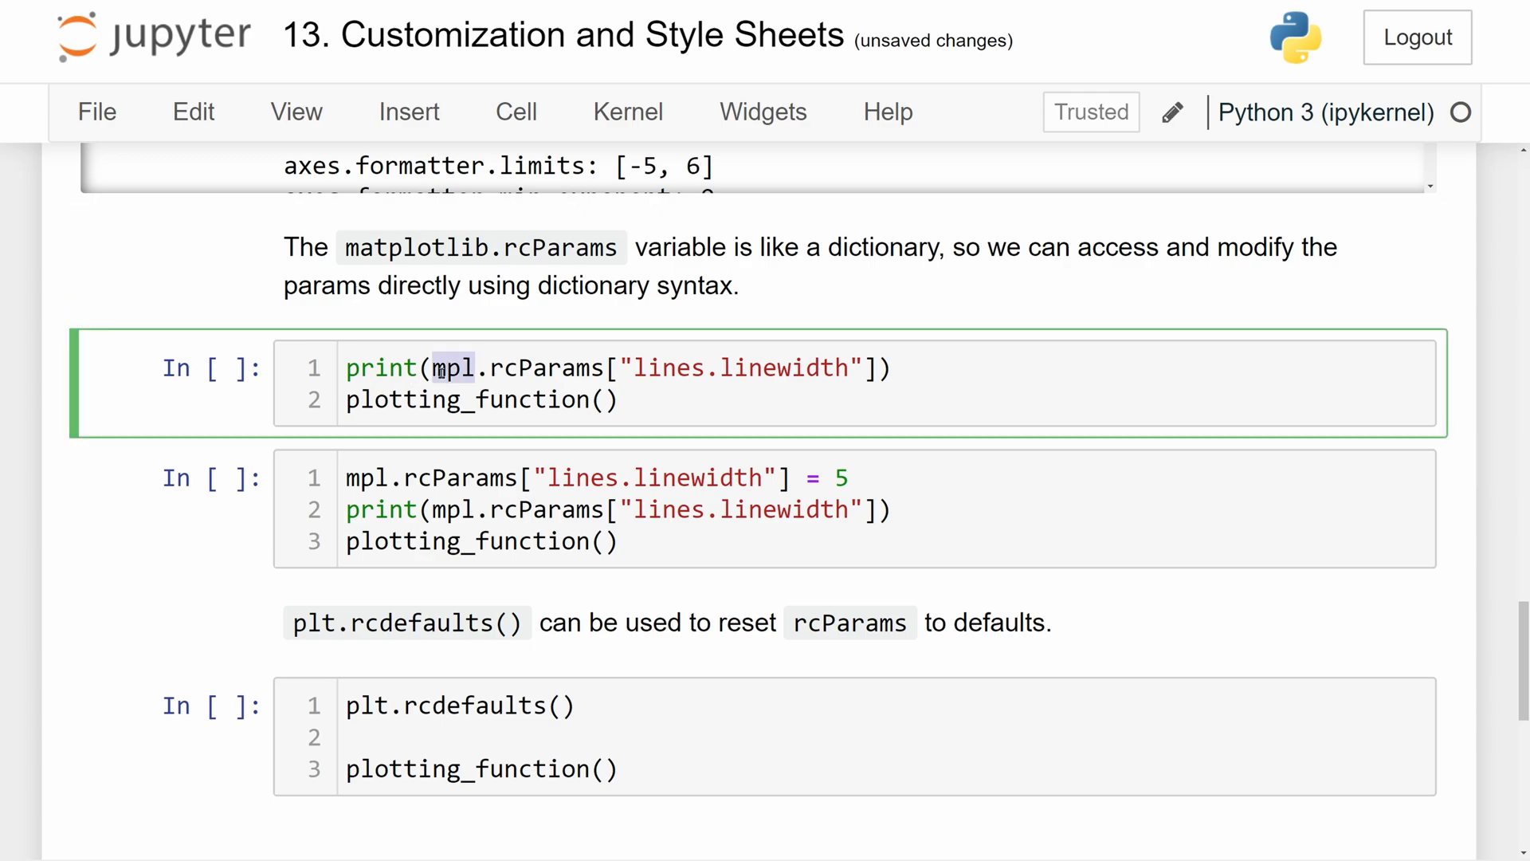
Run the cell printing lines.linewidth (1.5) and redrawing the waves.
{"action": "left_click", "coordinate": [624, 369]}
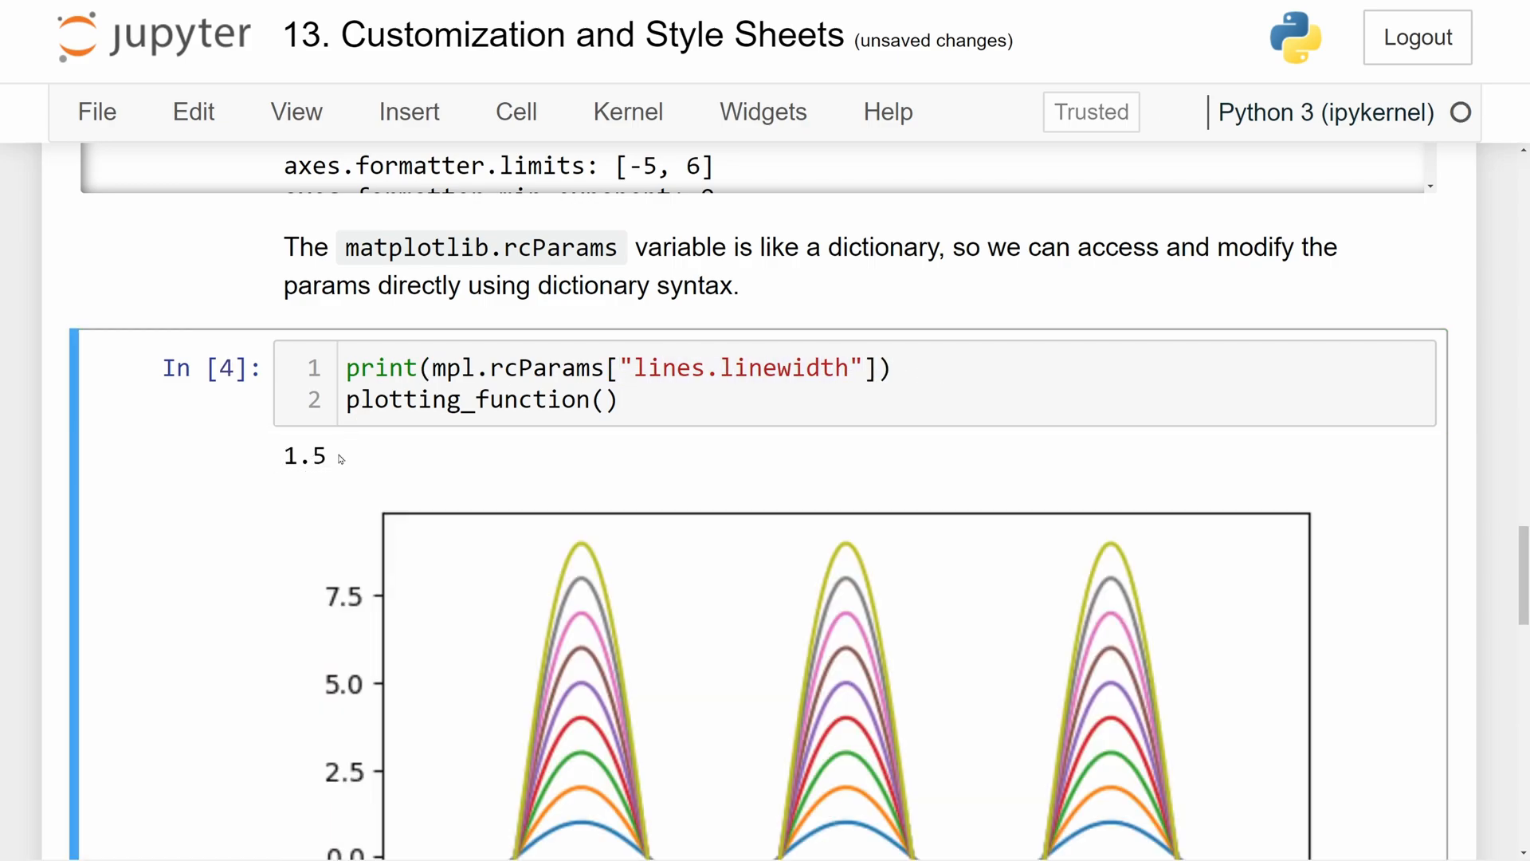
{"action": "mouse_move", "coordinate": [375, 438]}
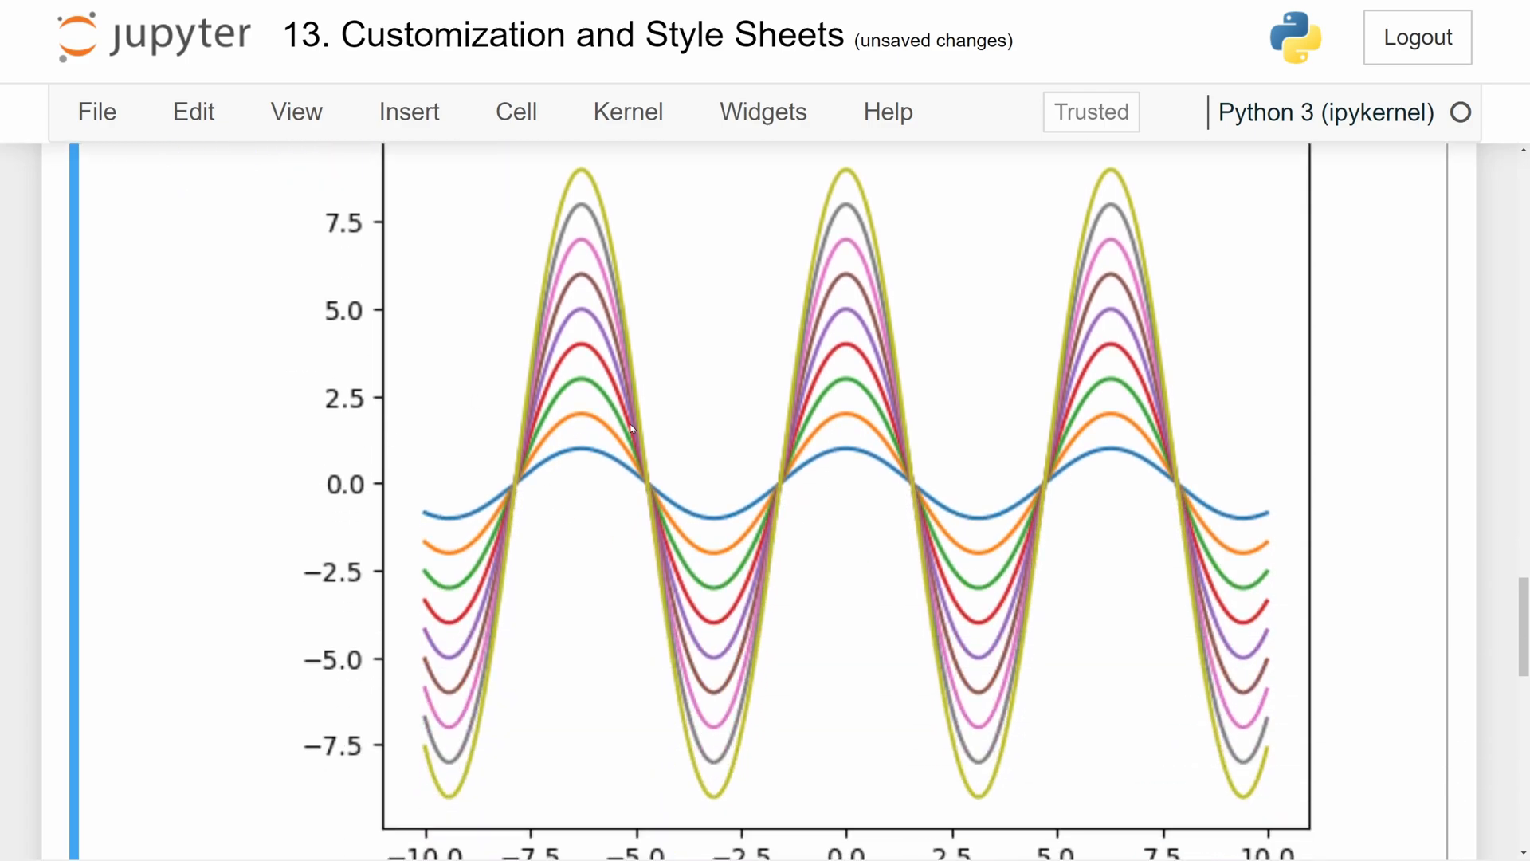
{"action": "mouse_move", "coordinate": [586, 467]}
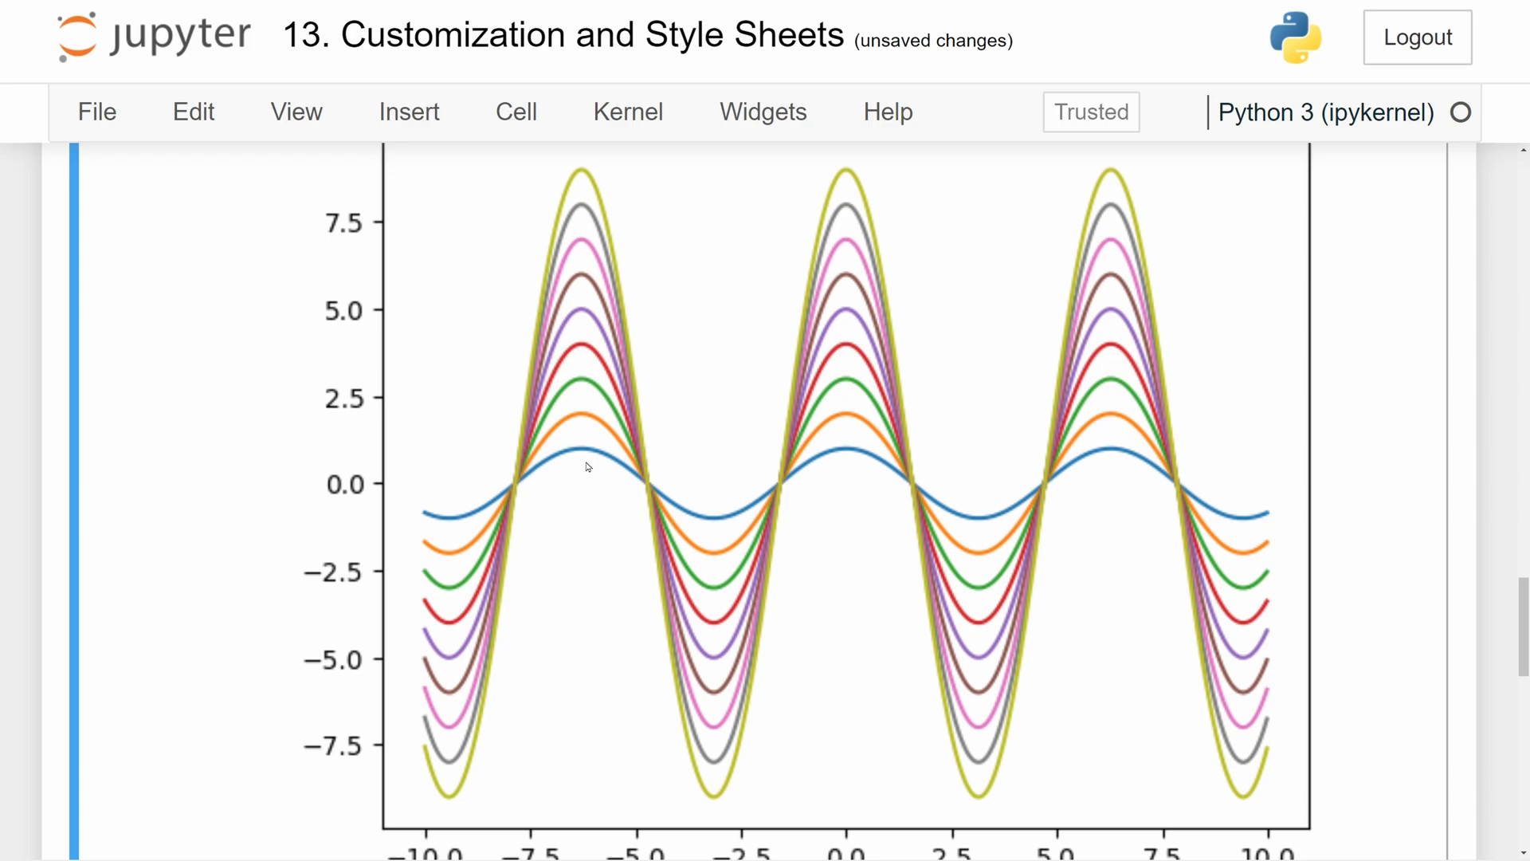
{"action": "scroll", "scroll_direction": "down", "scroll_amount": 3}
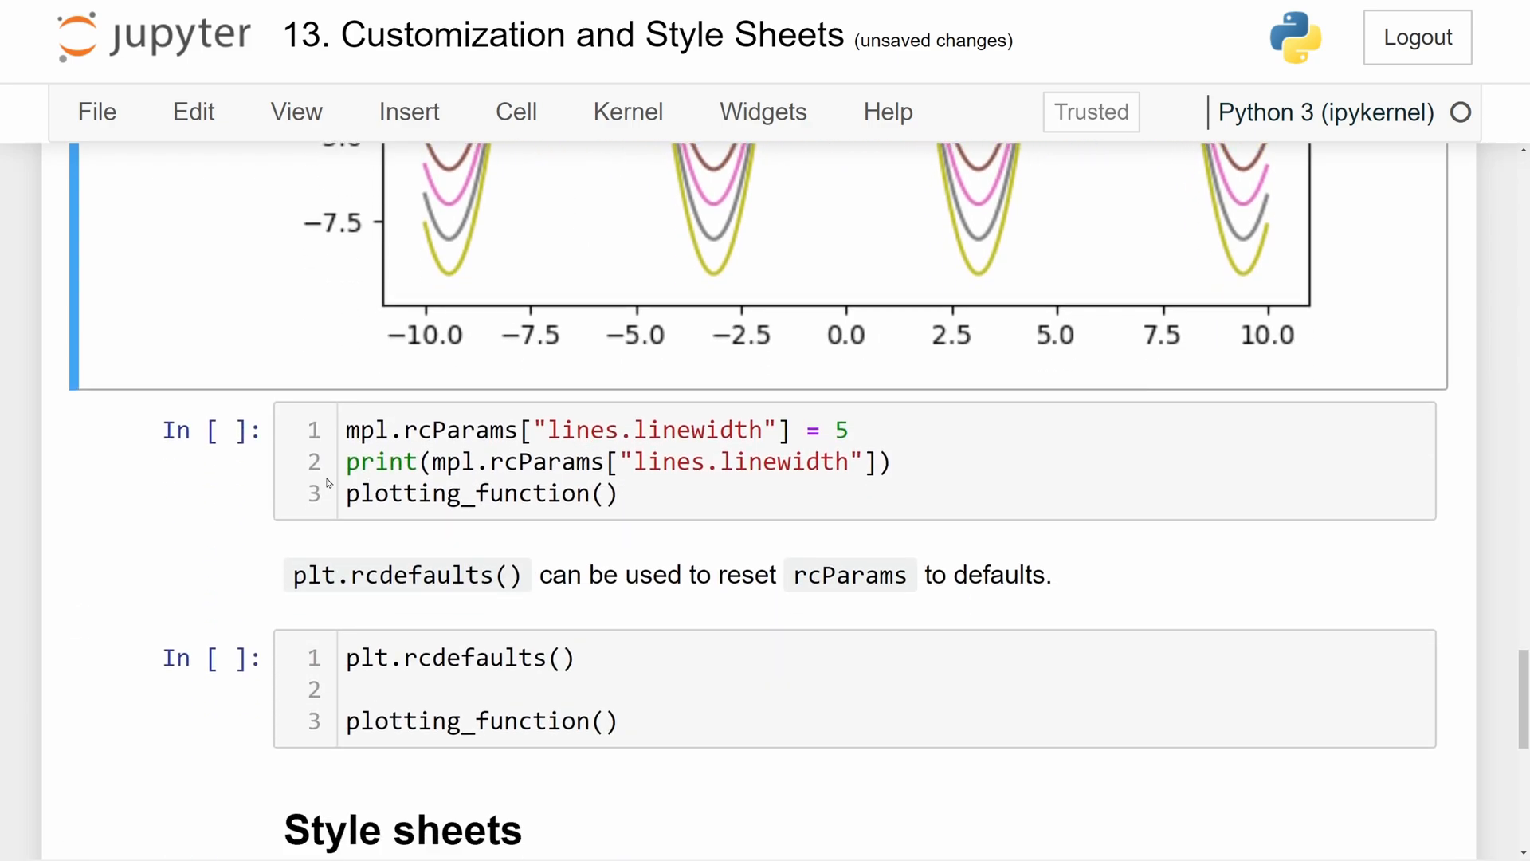
Run the cell setting lines.linewidth to 5, printing 5.0 and redrawing thick waves.
{"action": "left_click", "coordinate": [484, 431]}
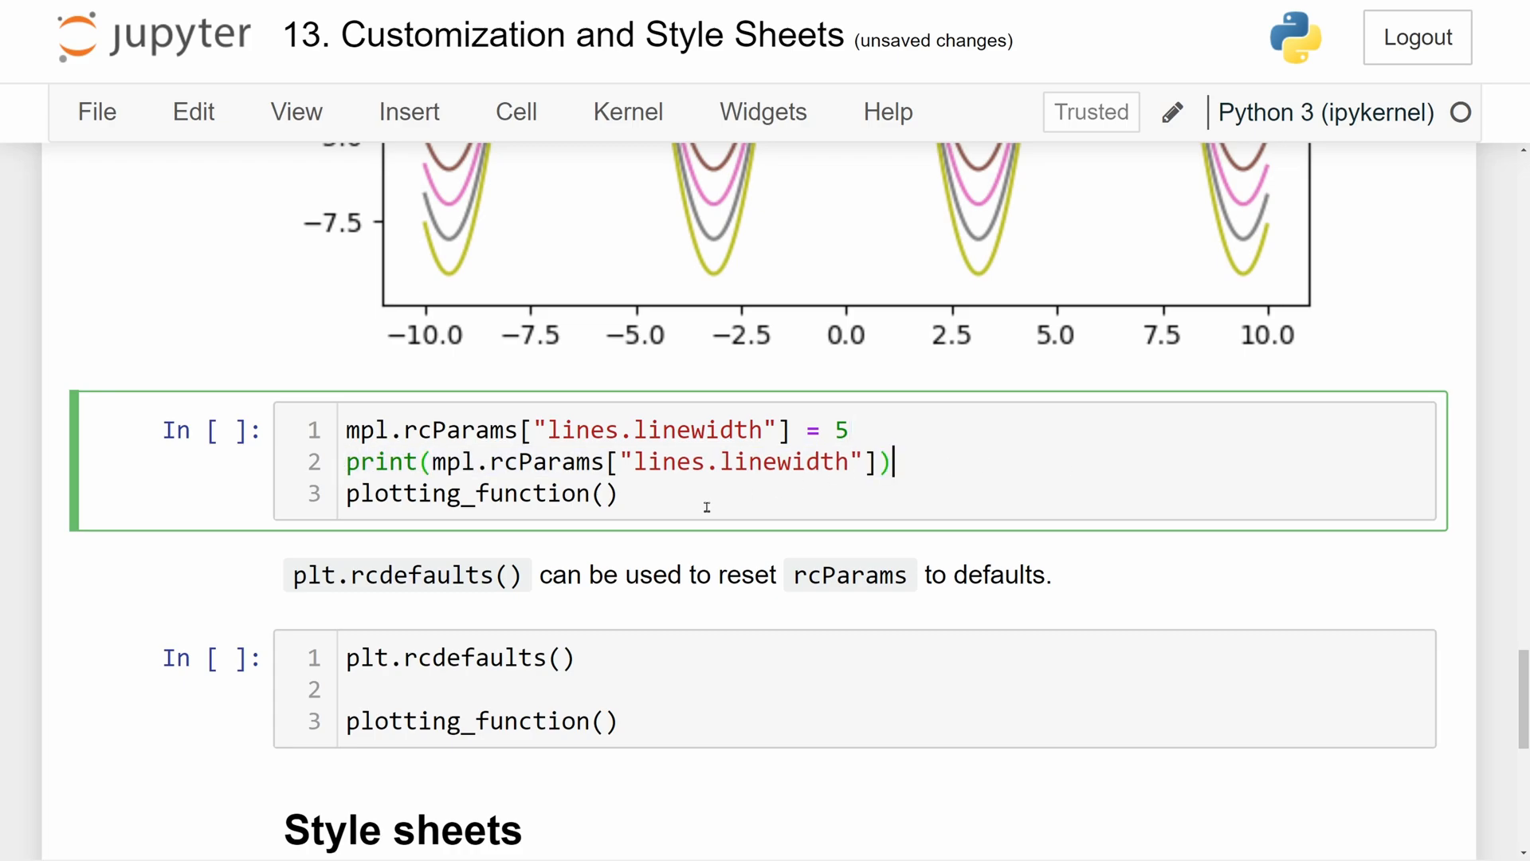
{"action": "double_click", "coordinate": [478, 492]}
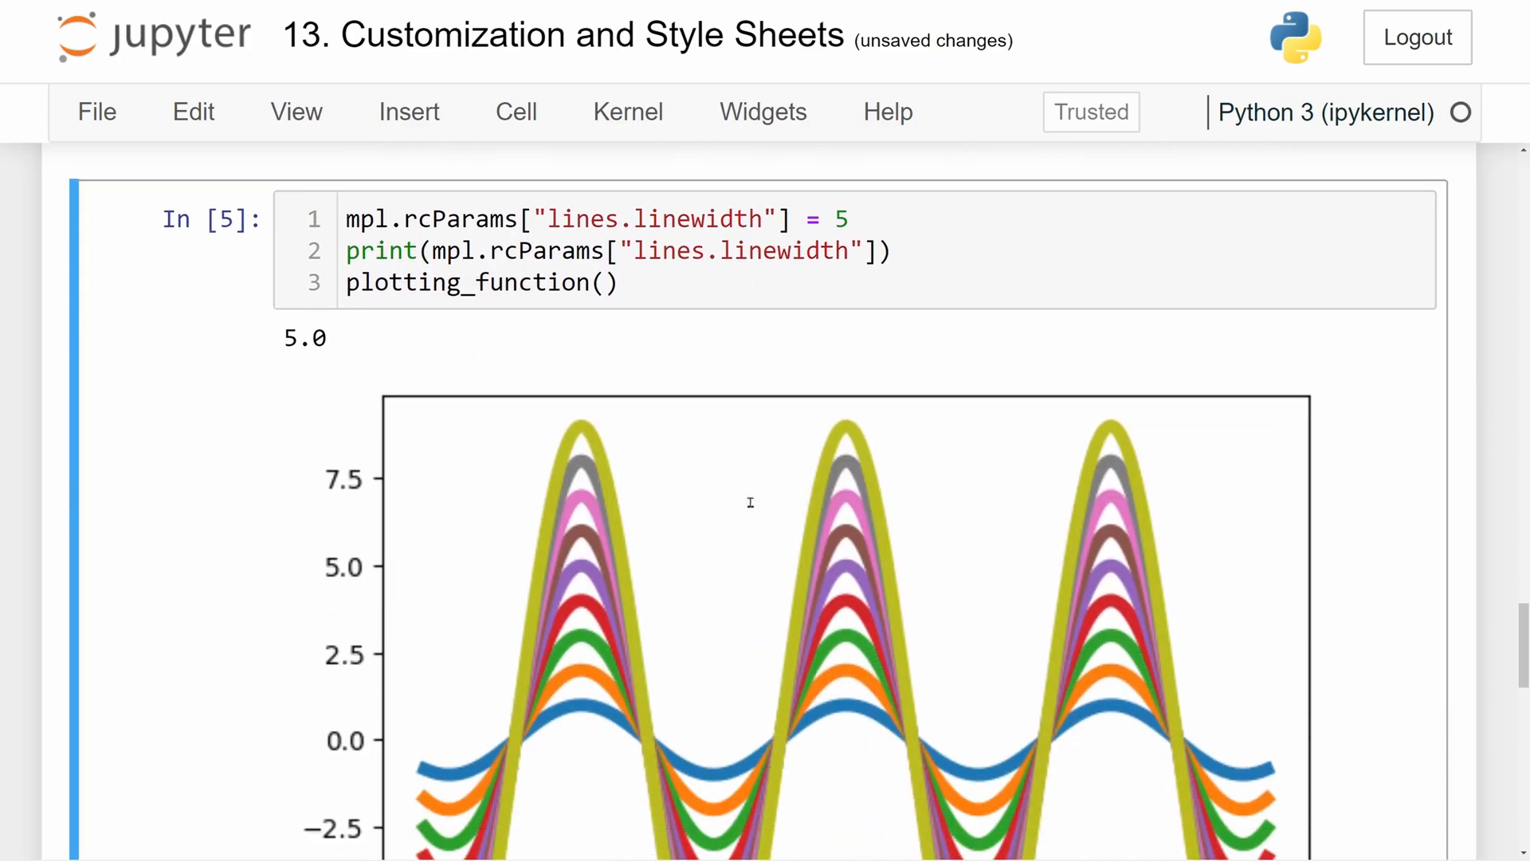
{"action": "scroll", "scroll_direction": "down", "scroll_amount": 3}
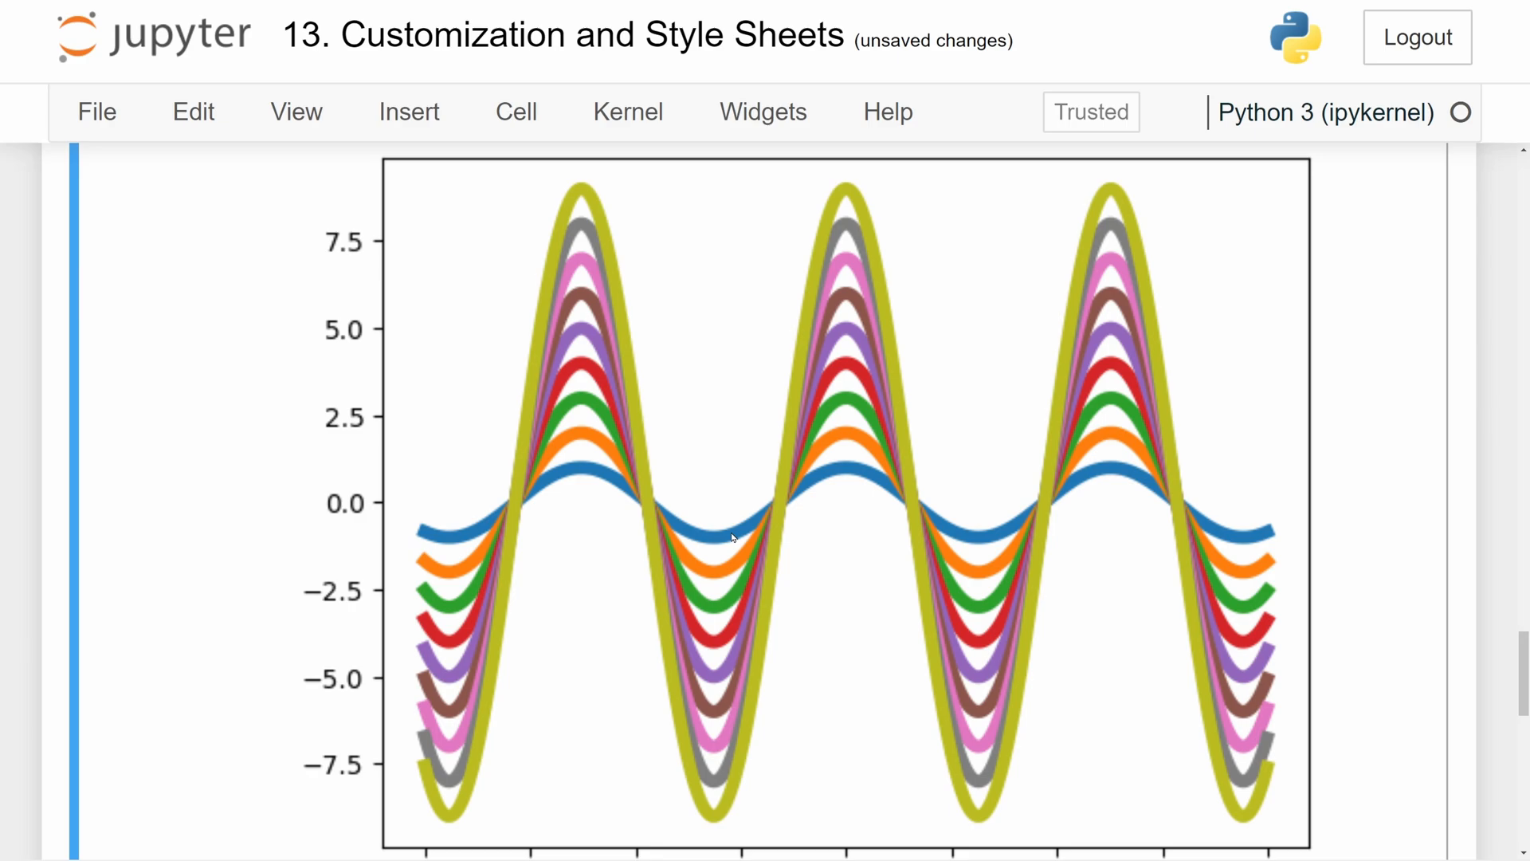
{"action": "scroll", "scroll_direction": "down", "scroll_amount": 3}
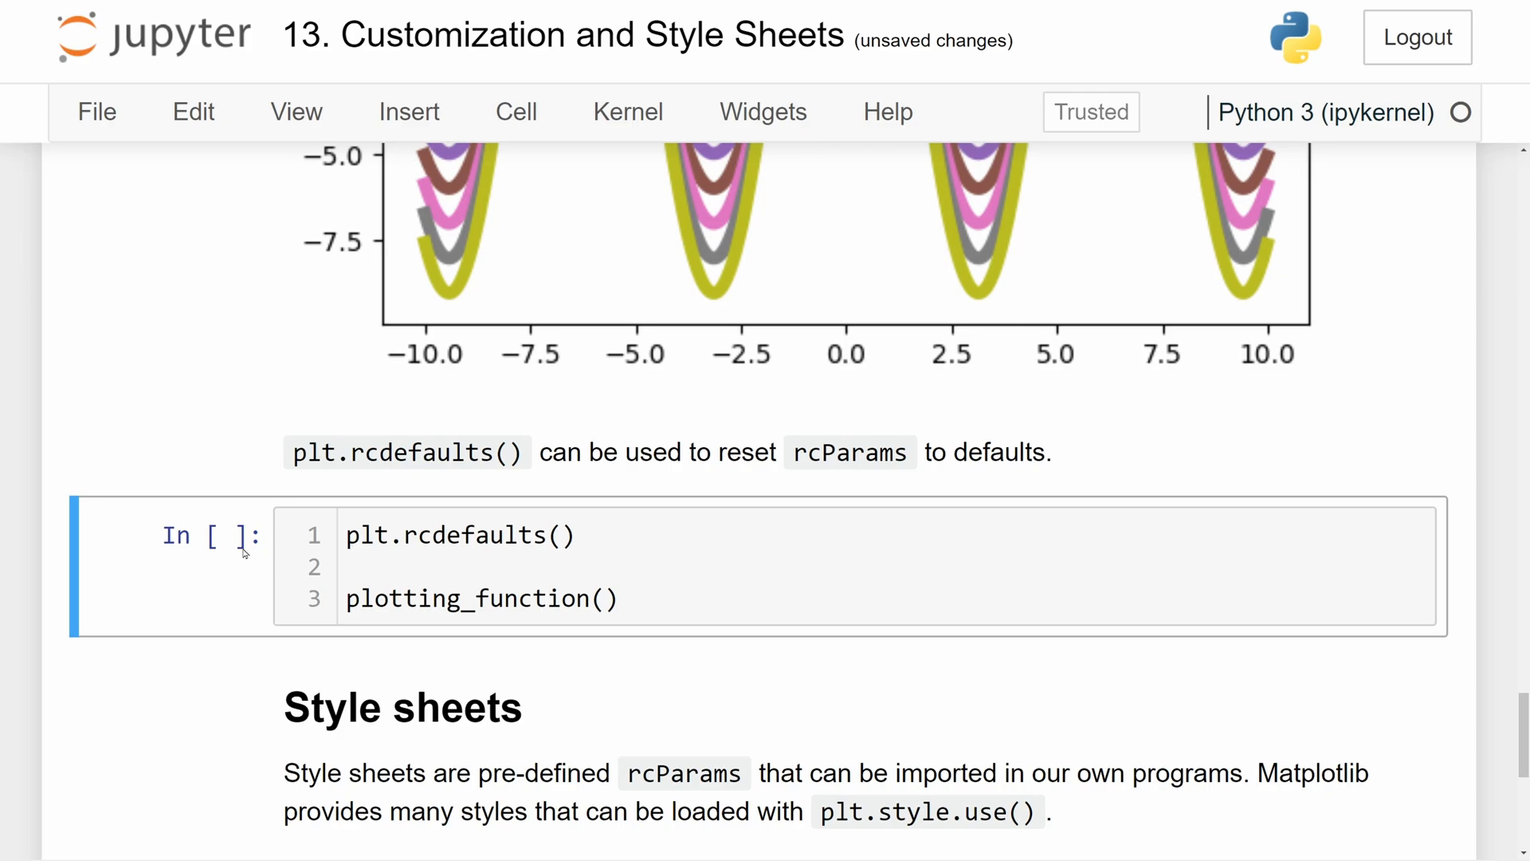
Run the plt.rcdefaults() cell to reset the waves to default thin lines.
{"action": "double_click", "coordinate": [407, 451]}
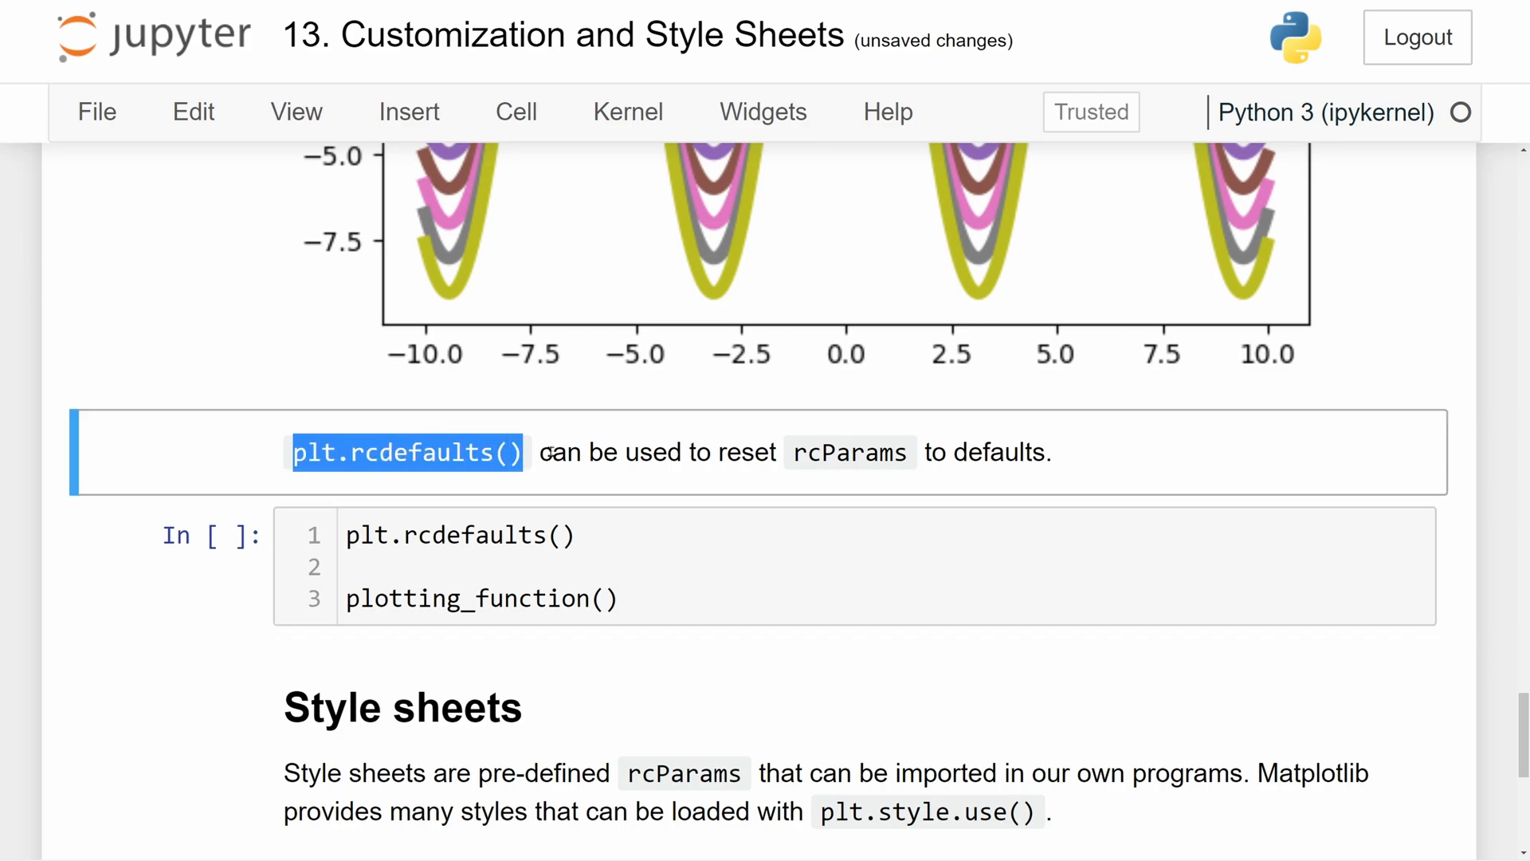
{"action": "left_click", "coordinate": [459, 536]}
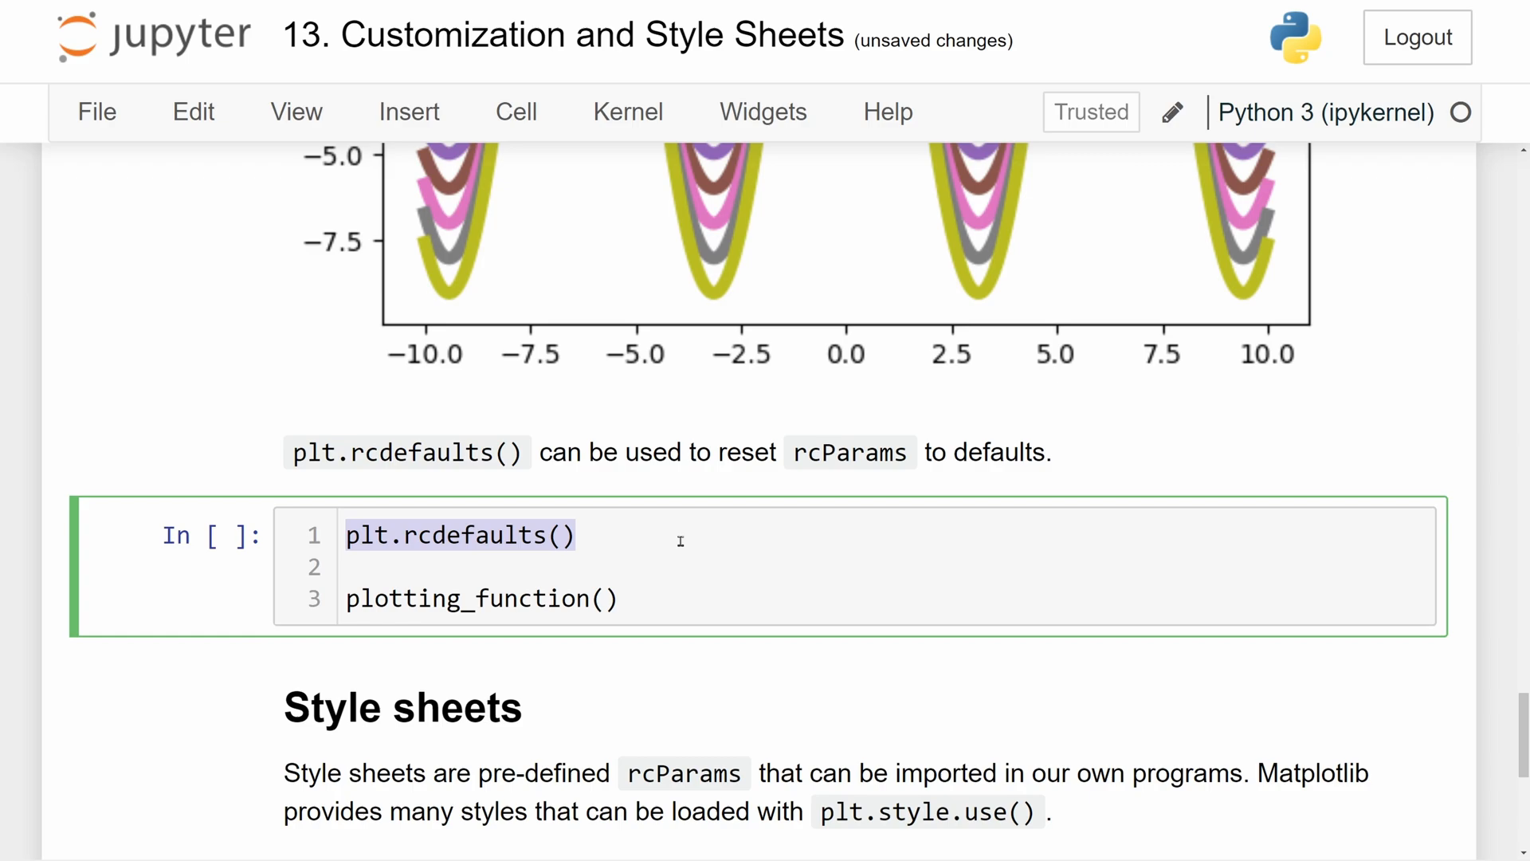
{"action": "mouse_move", "coordinate": [577, 569]}
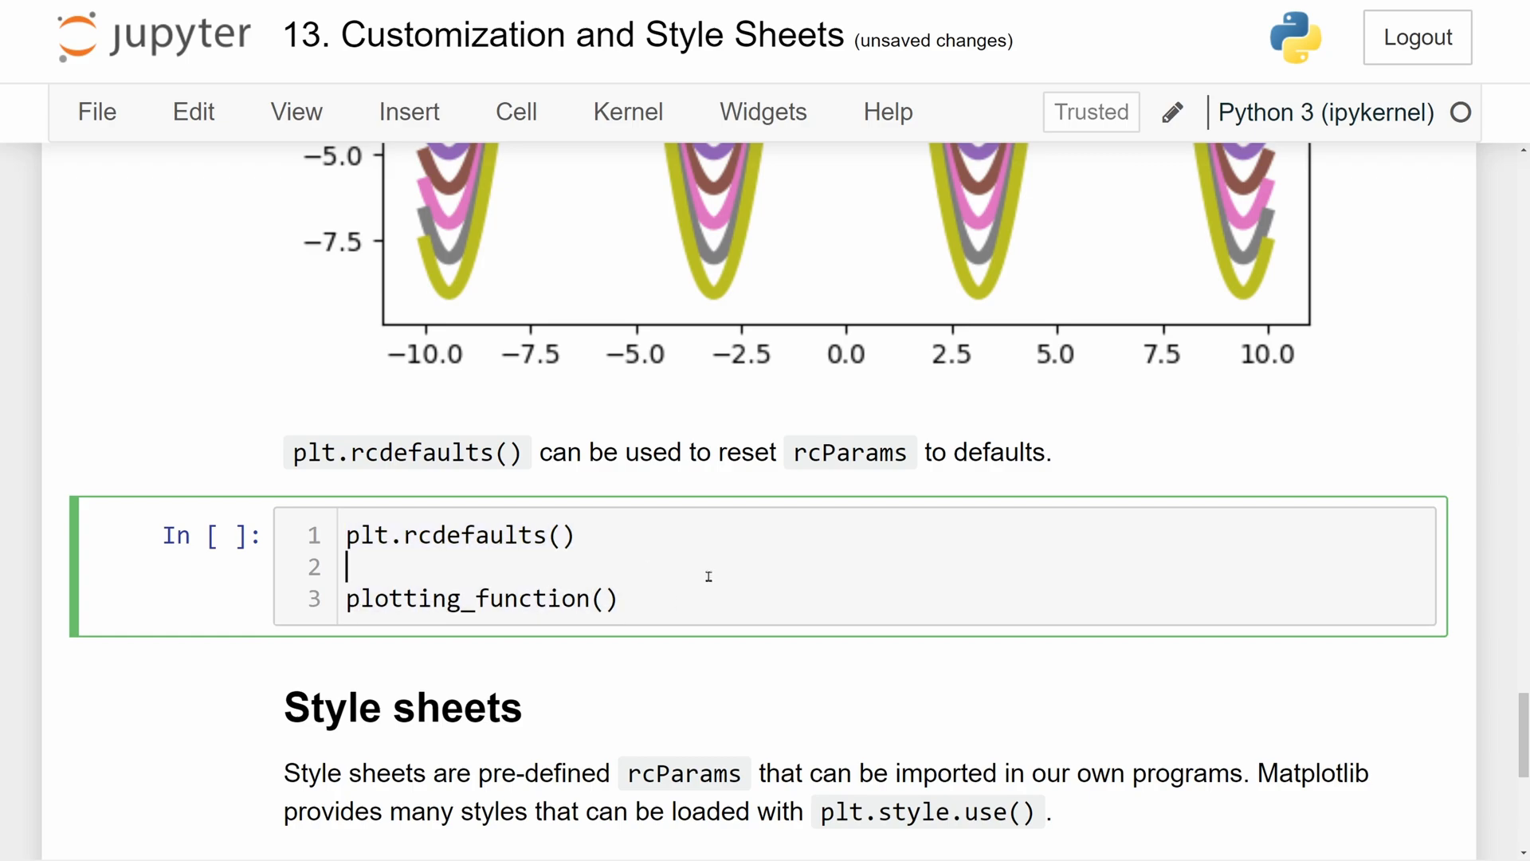
{"action": "key", "text": "shift+enter"}
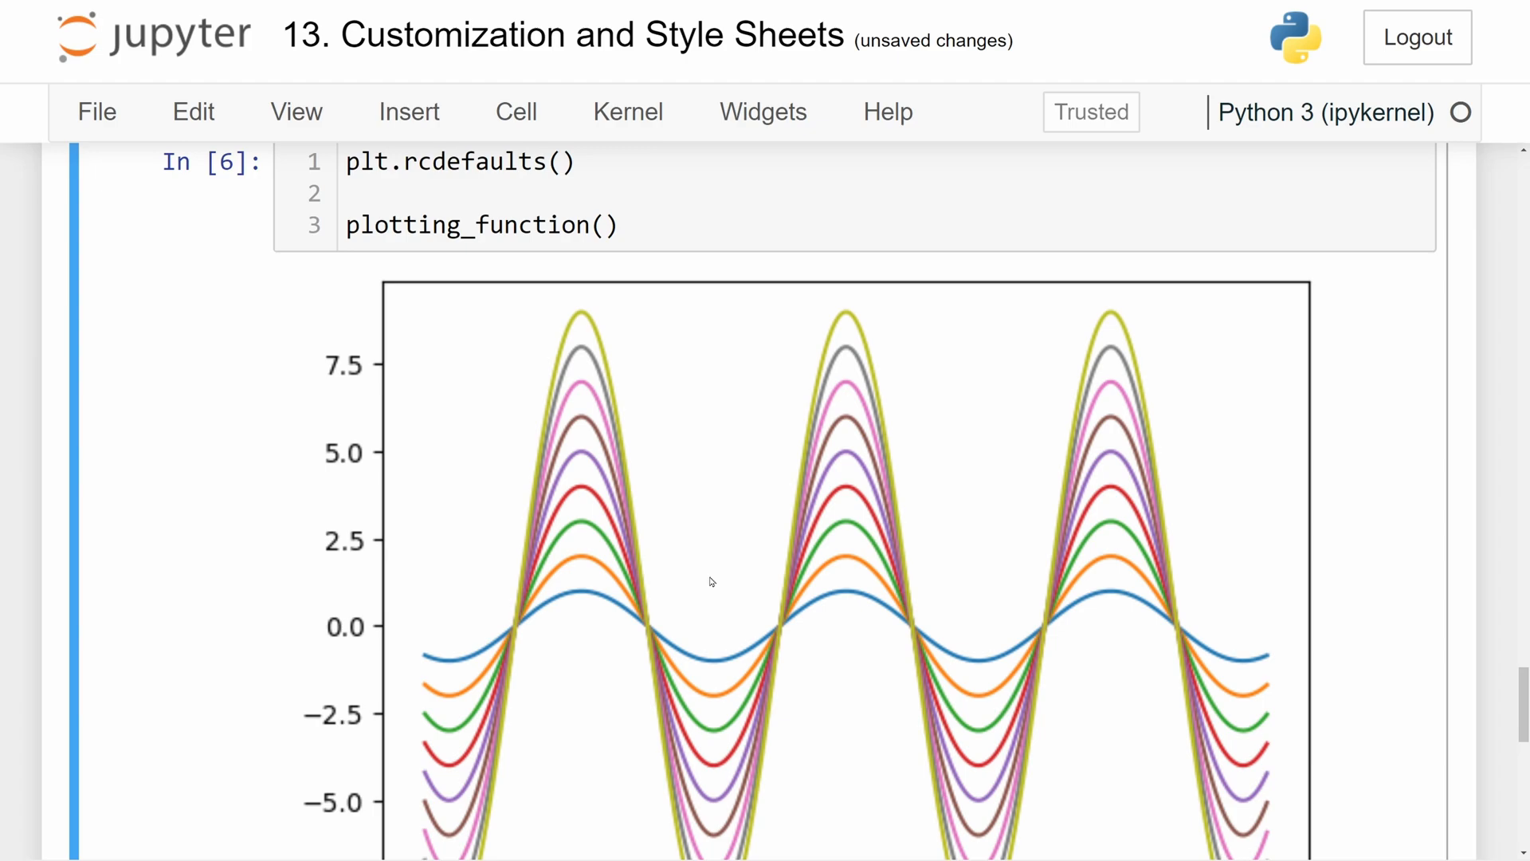
{"action": "scroll", "scroll_direction": "down", "scroll_amount": 3}
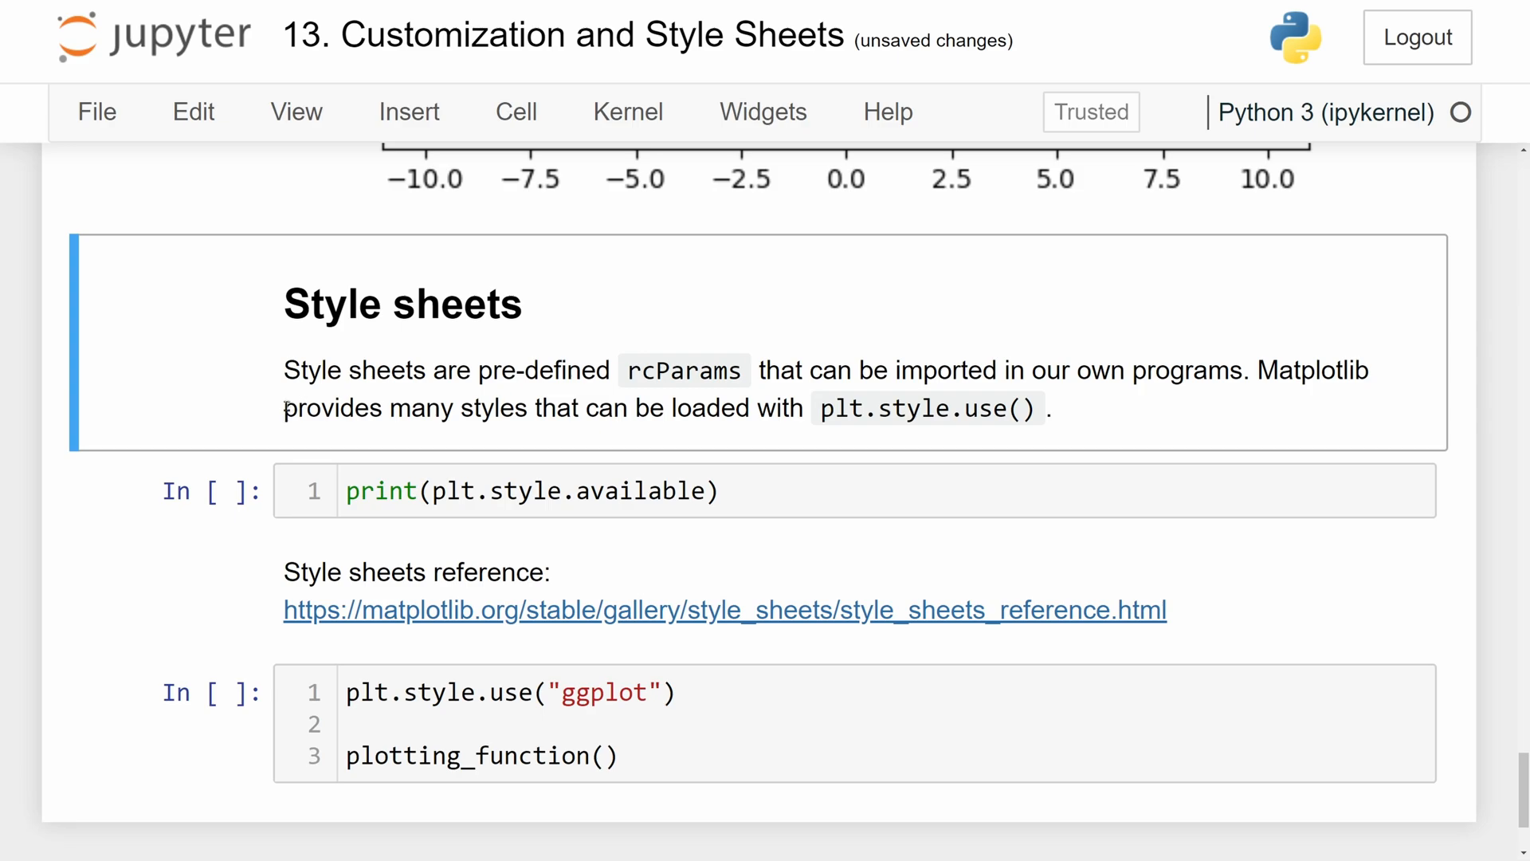
{"action": "double_click", "coordinate": [400, 305]}
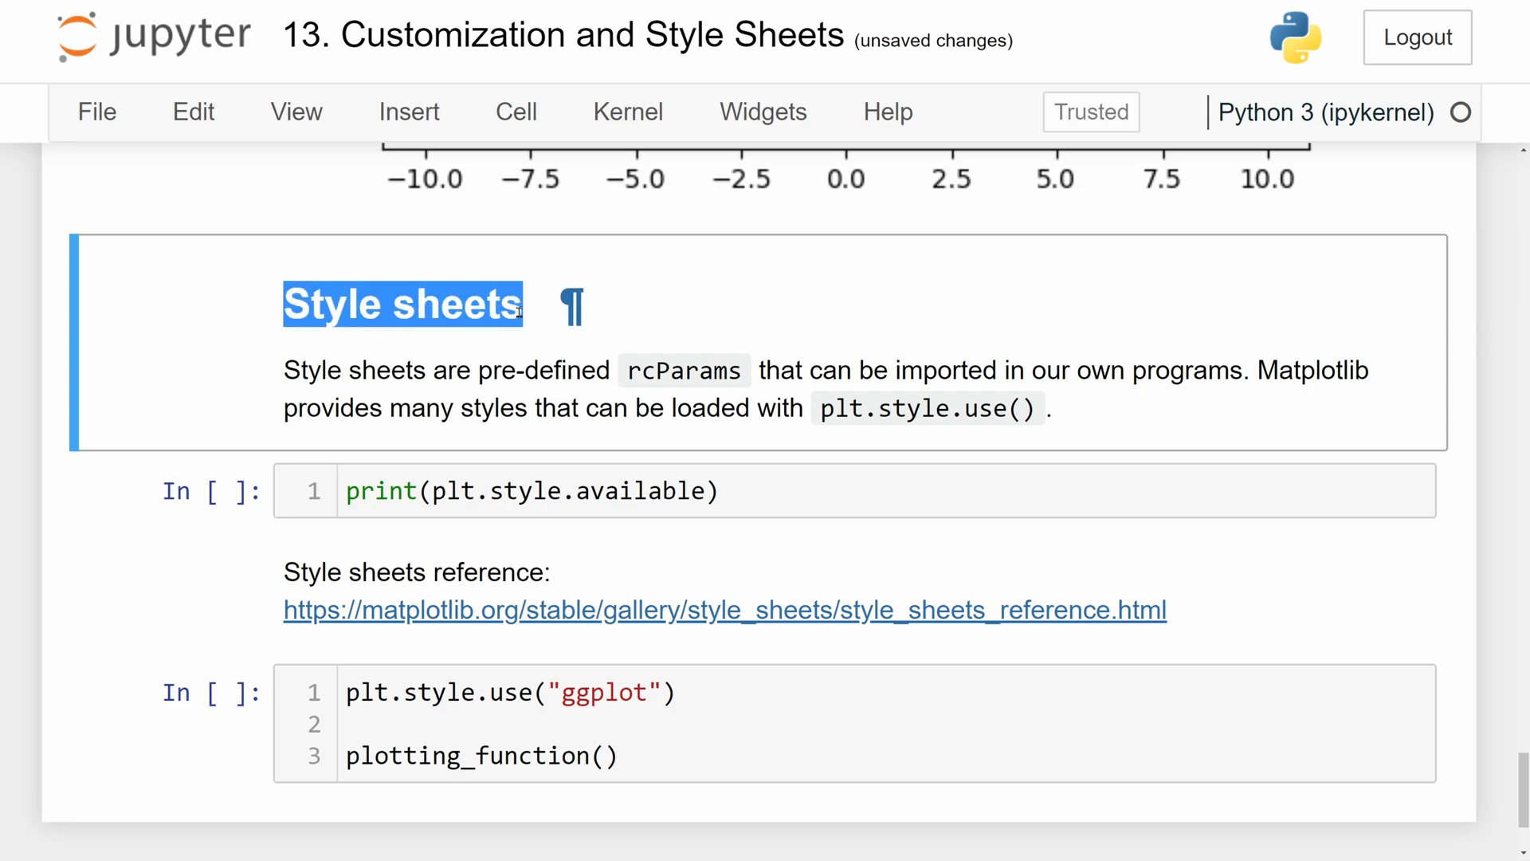
{"action": "left_click", "coordinate": [476, 349]}
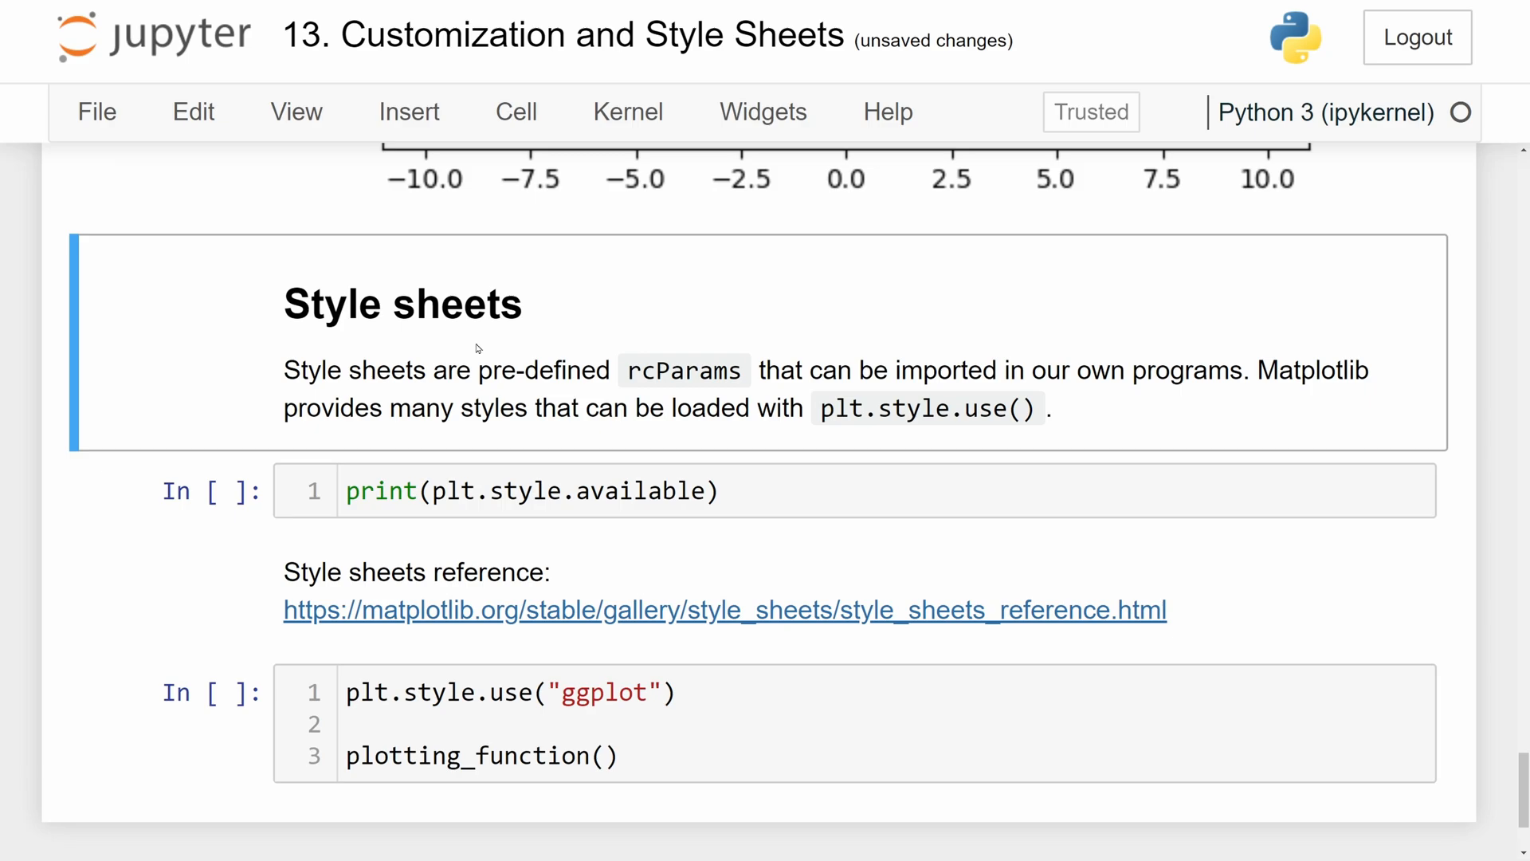
{"action": "mouse_move", "coordinate": [384, 395]}
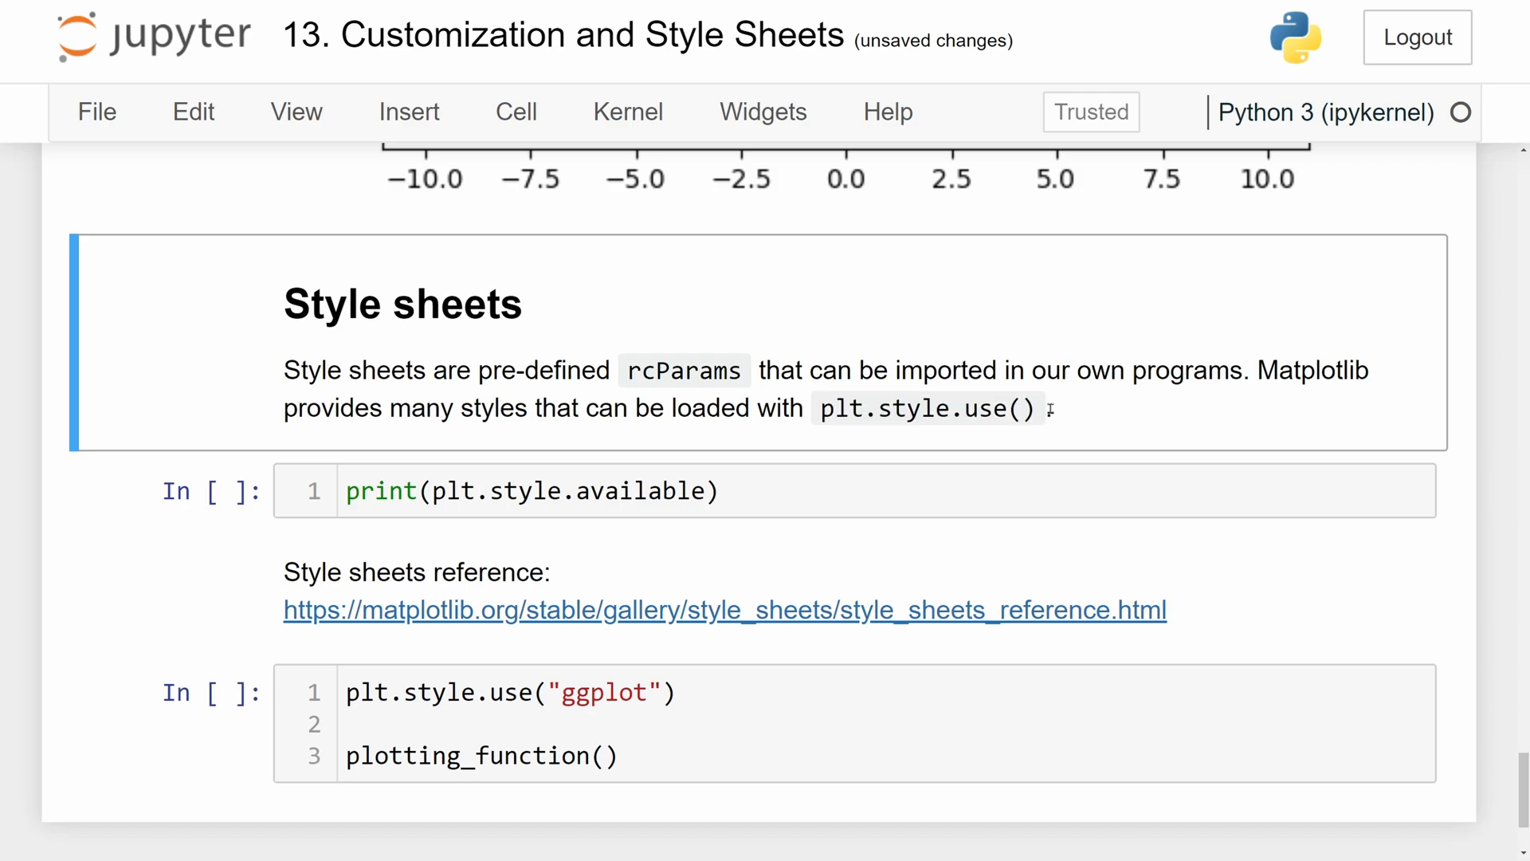
{"action": "left_click", "coordinate": [210, 491]}
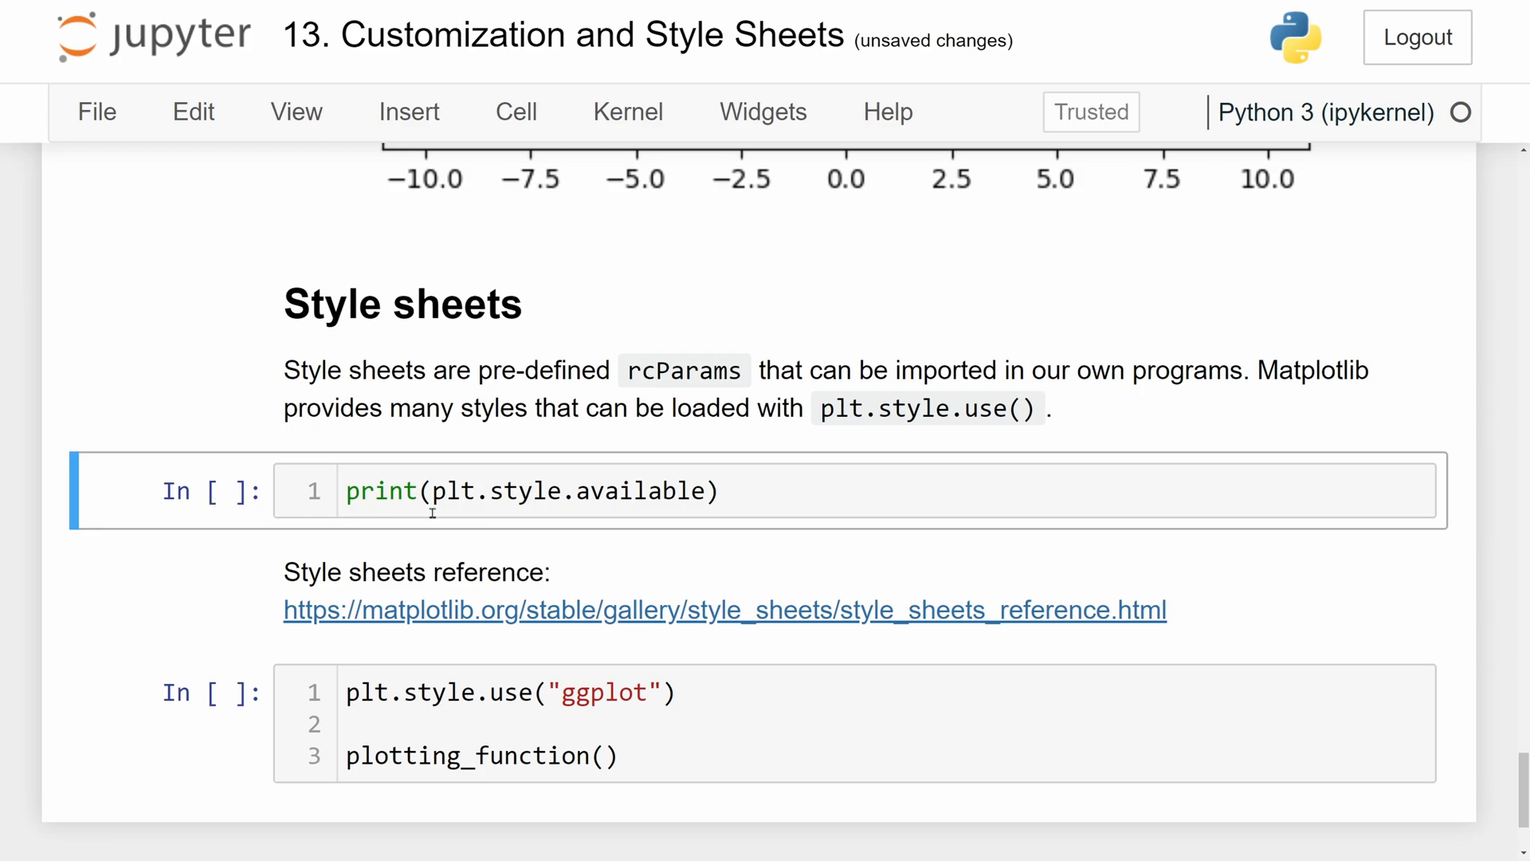
Run print(plt.style.available), listing styles from Solarize_Light2 to tableau-colorblind10.
{"action": "double_click", "coordinate": [569, 491]}
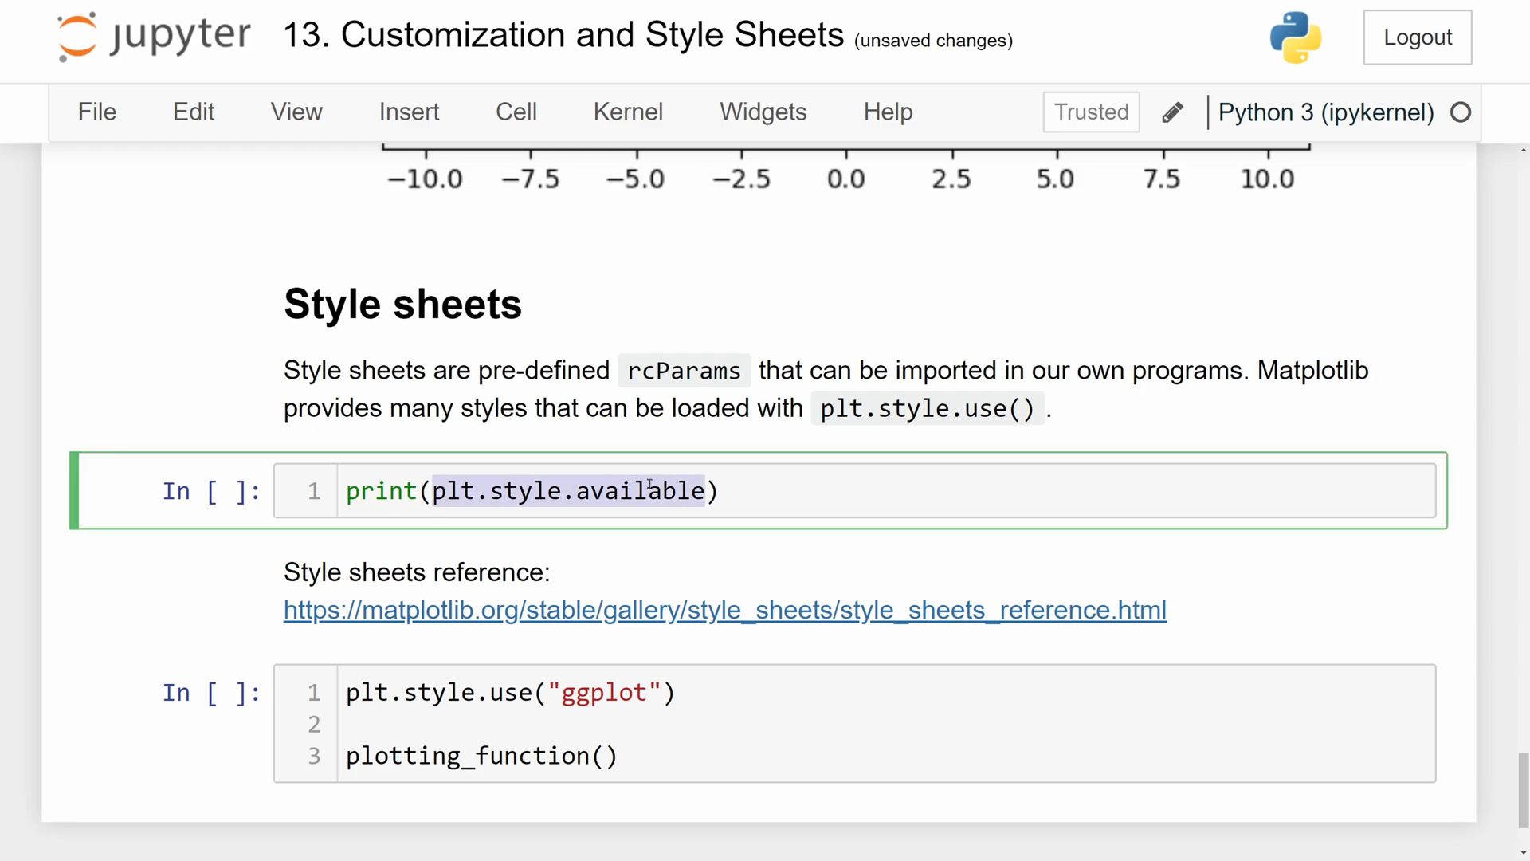
{"action": "key", "text": "shift+enter"}
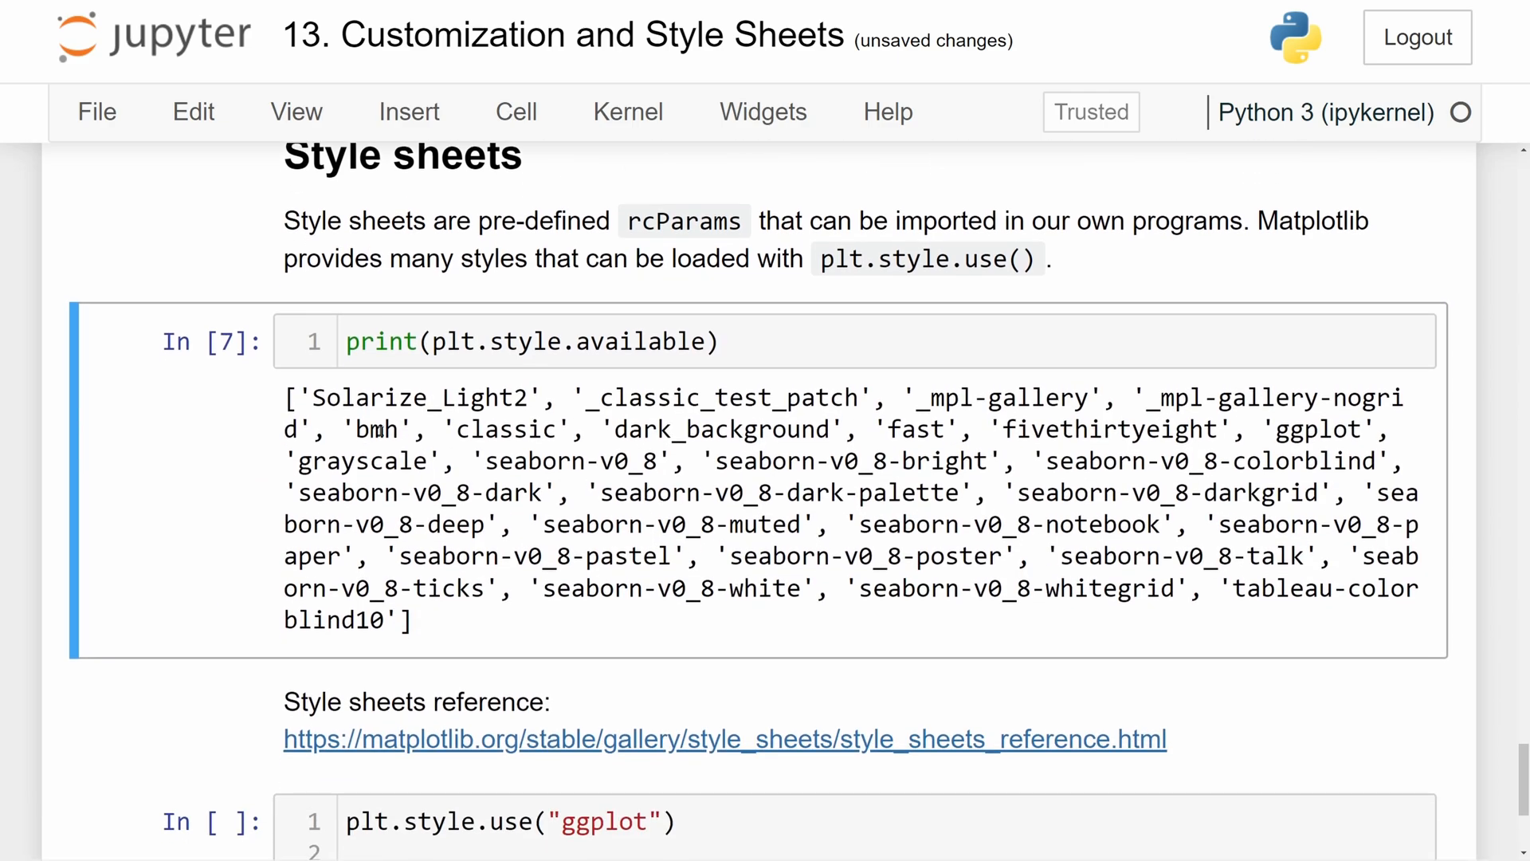
{"action": "double_click", "coordinate": [417, 397]}
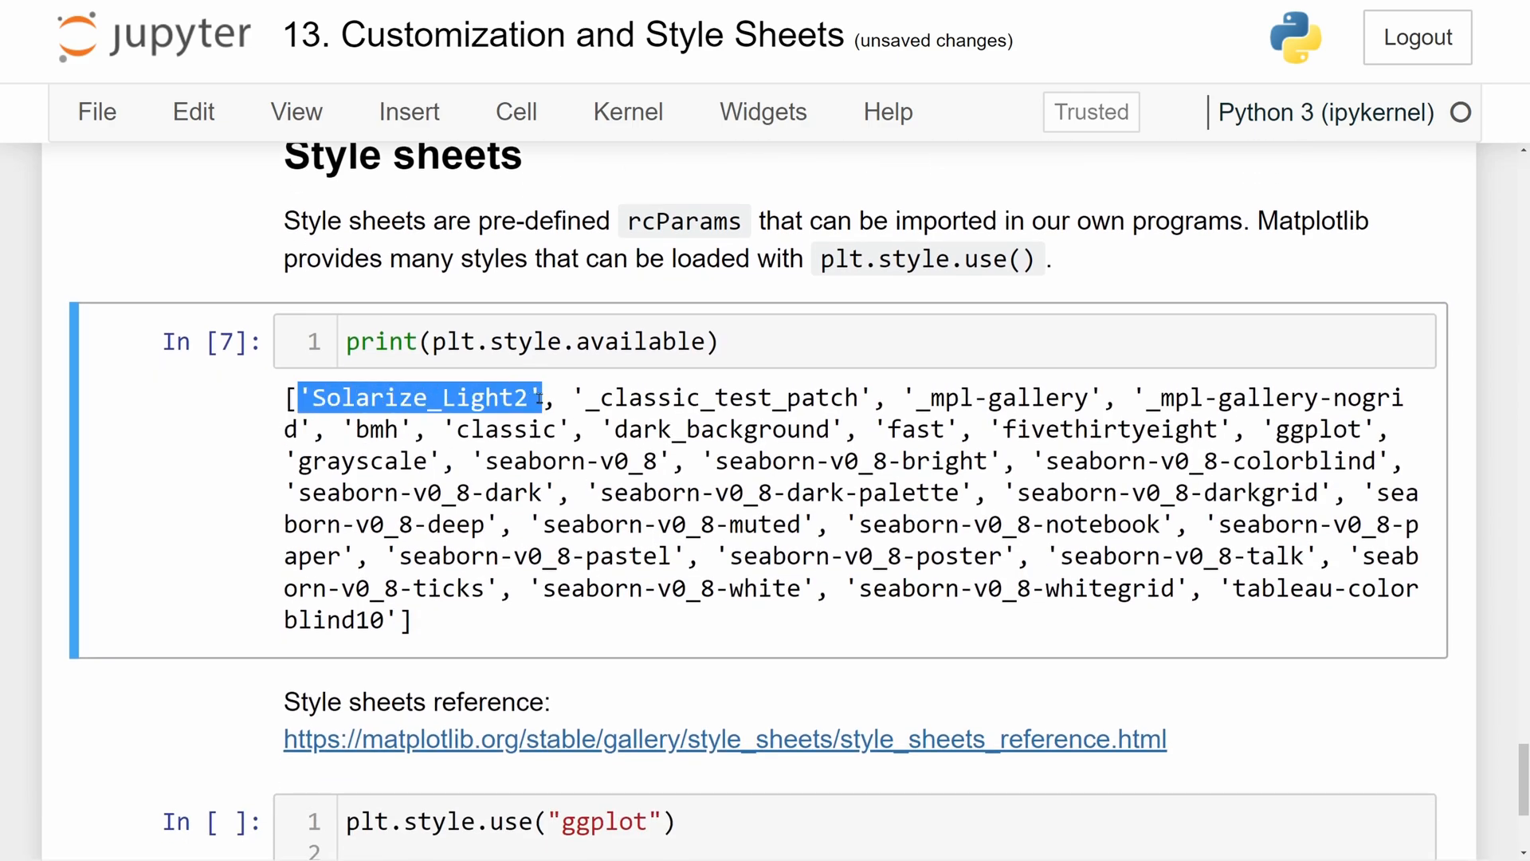
{"action": "mouse_move", "coordinate": [620, 419]}
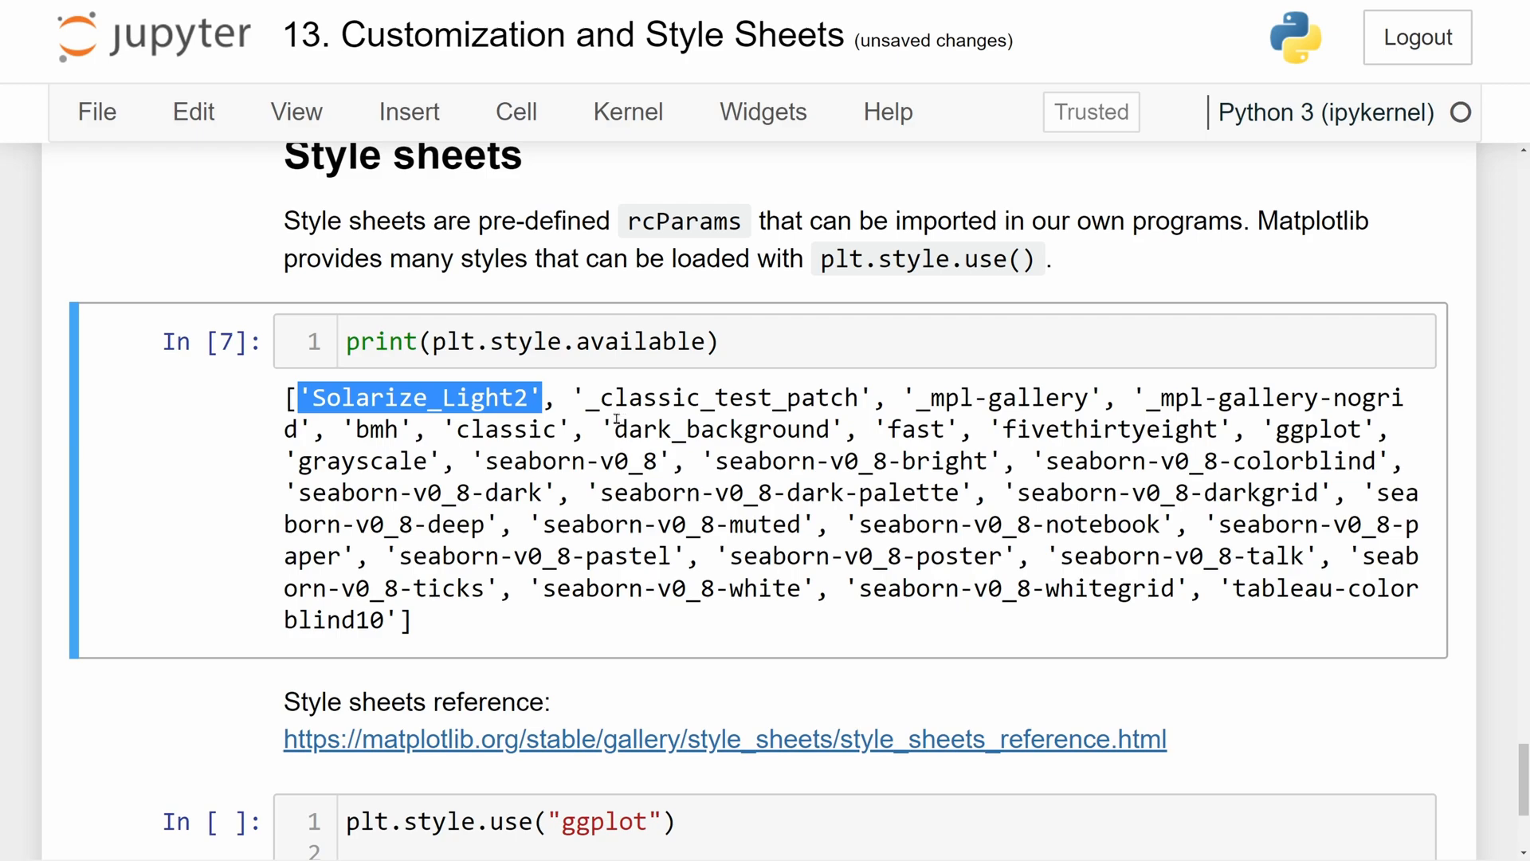
{"action": "scroll", "scroll_direction": "down", "scroll_amount": 3}
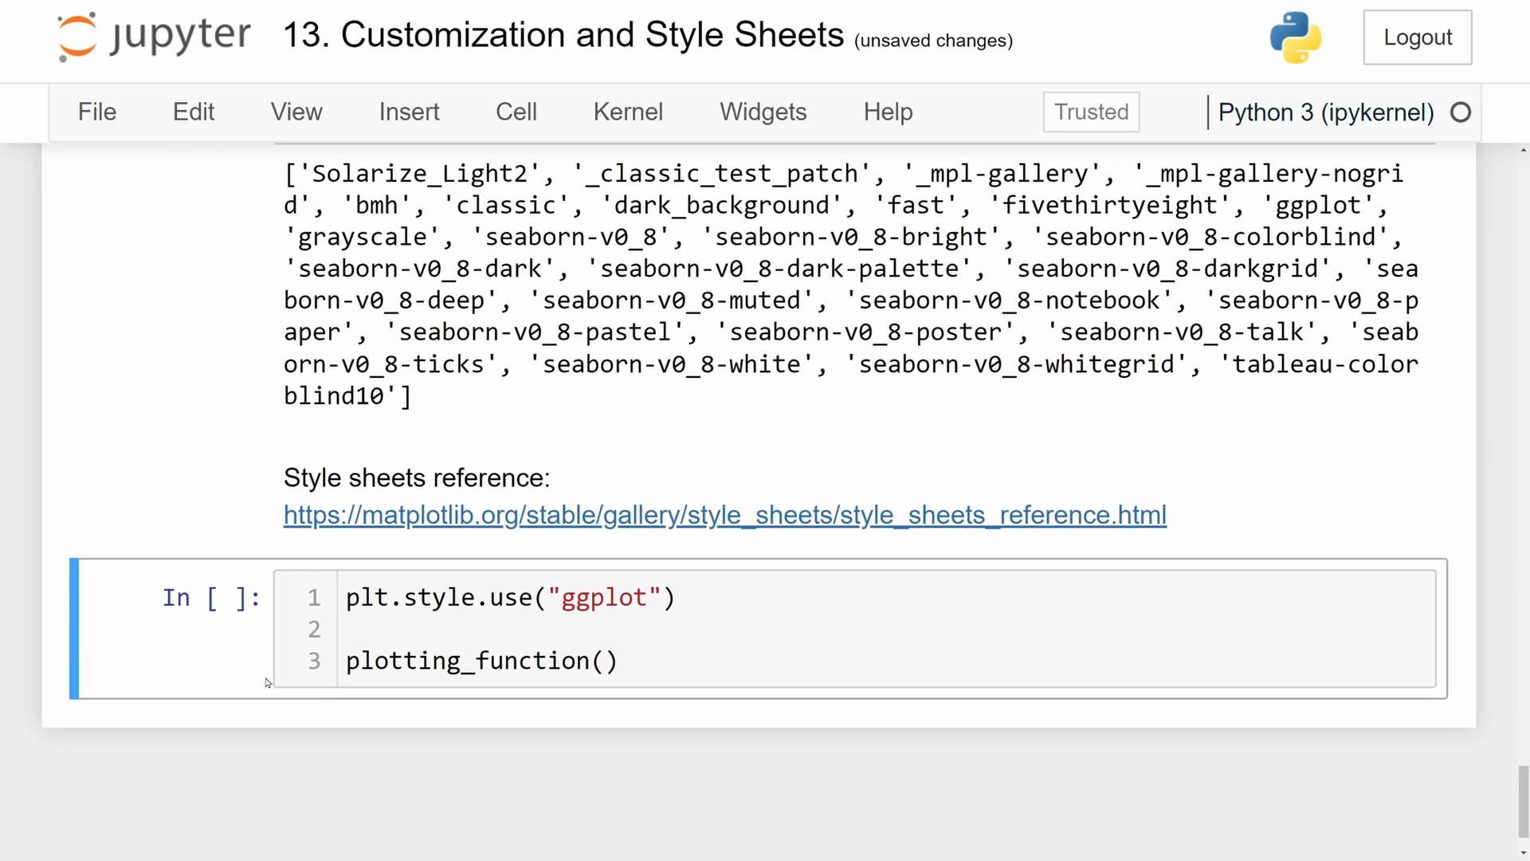
Run the plt.style.use("ggplot") cell to redraw the waves on a grey gridded ggplot background.
{"action": "left_click", "coordinate": [346, 597]}
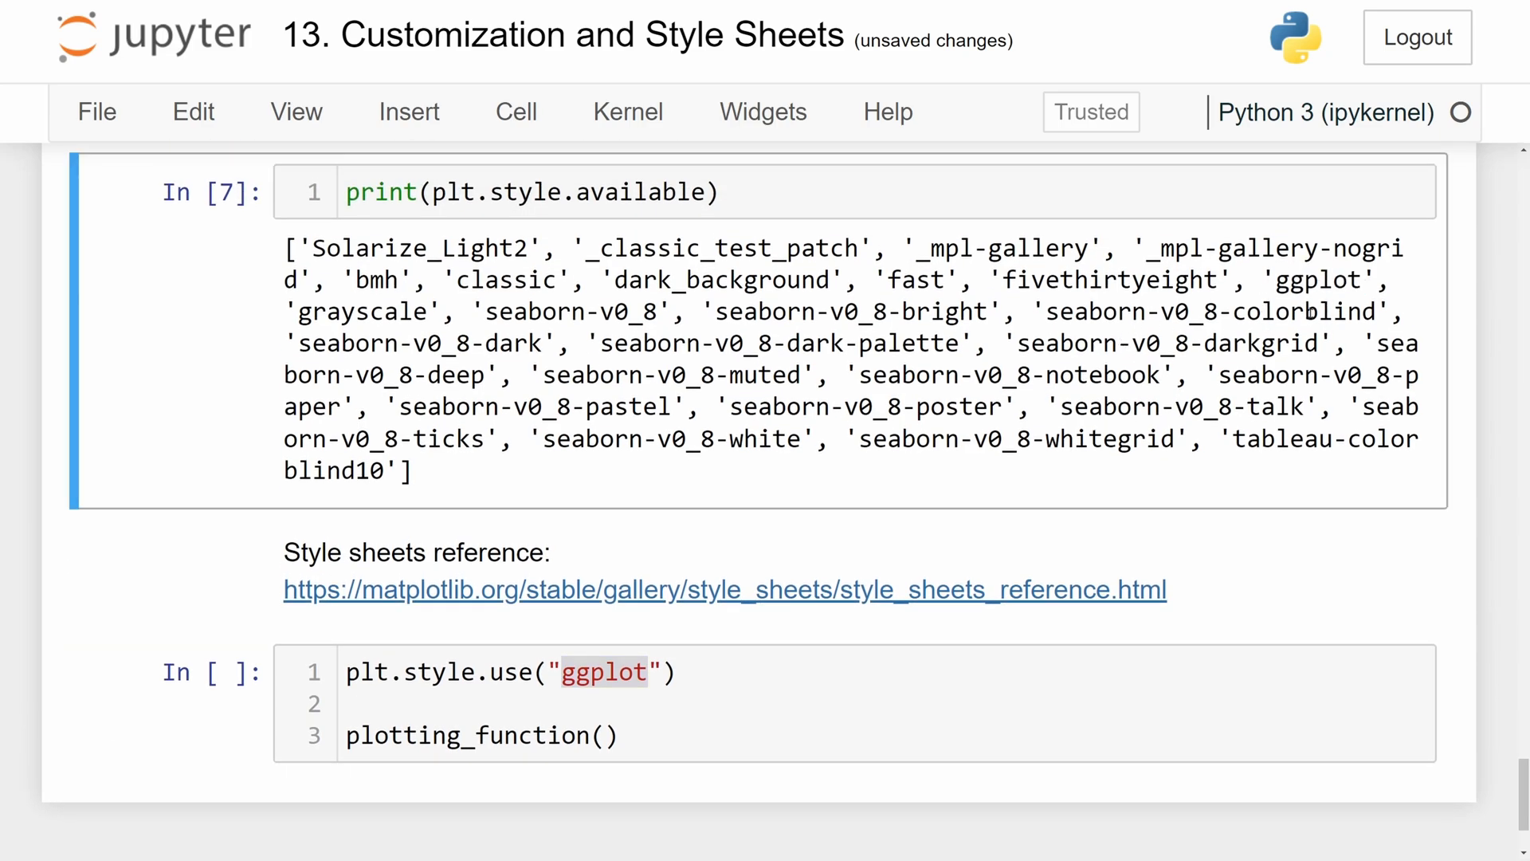
{"action": "double_click", "coordinate": [1066, 343]}
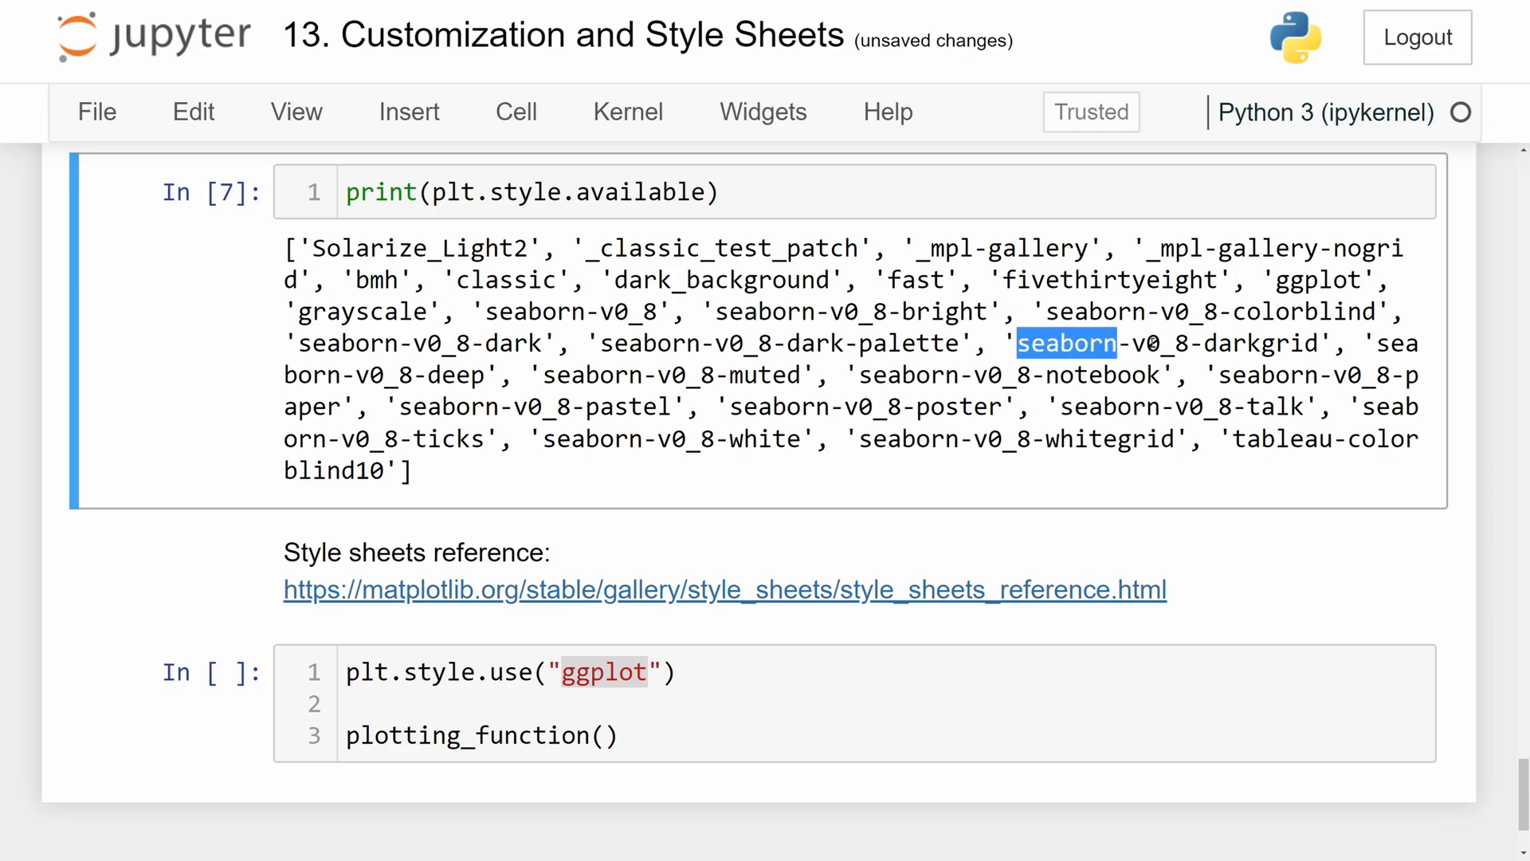
{"action": "left_click", "coordinate": [351, 671]}
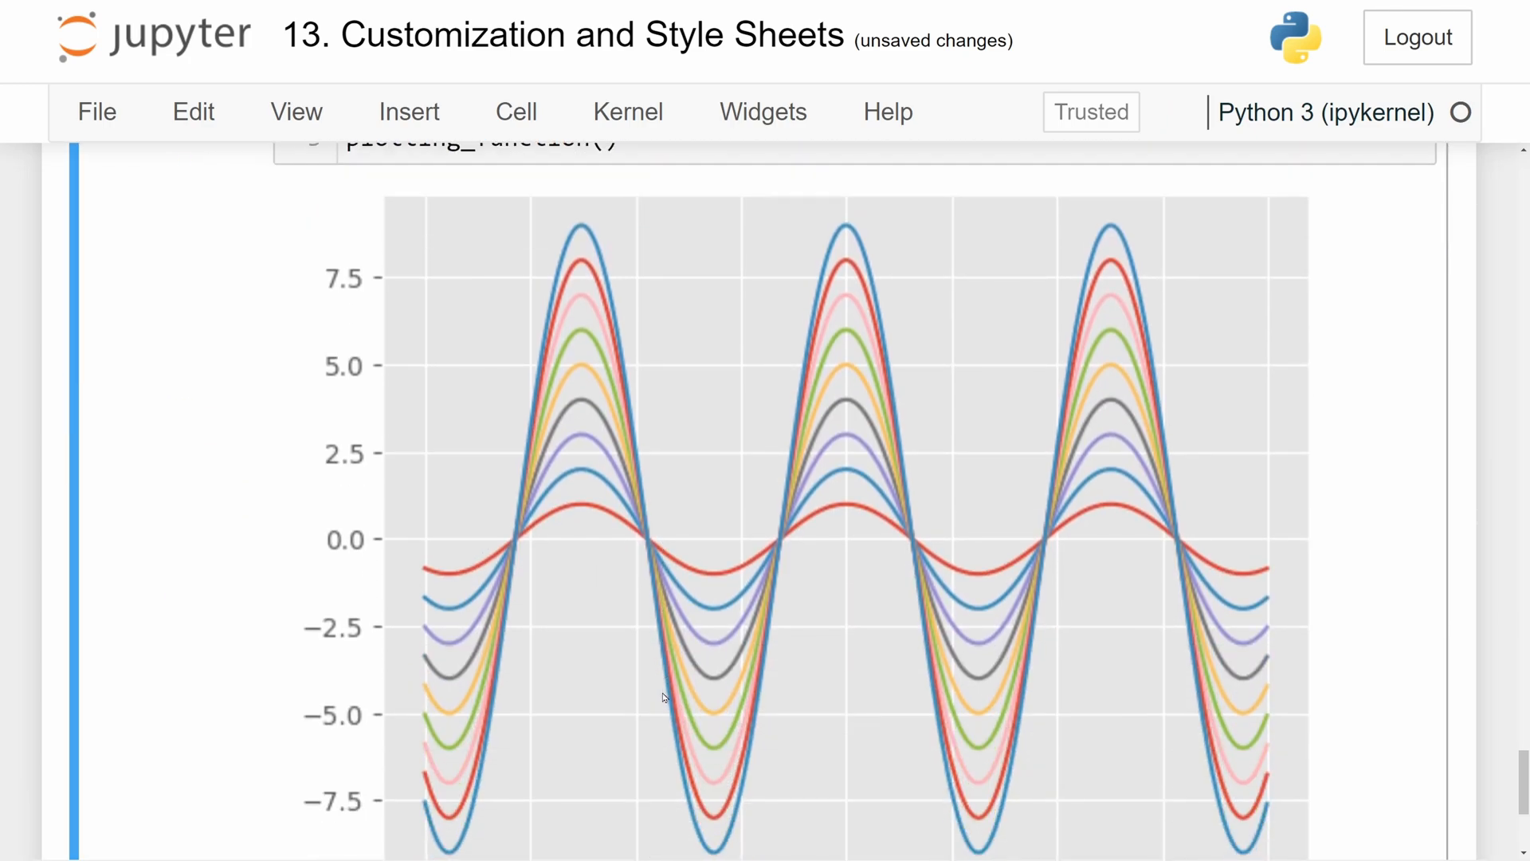
{"action": "scroll", "scroll_direction": "down", "scroll_amount": 3}
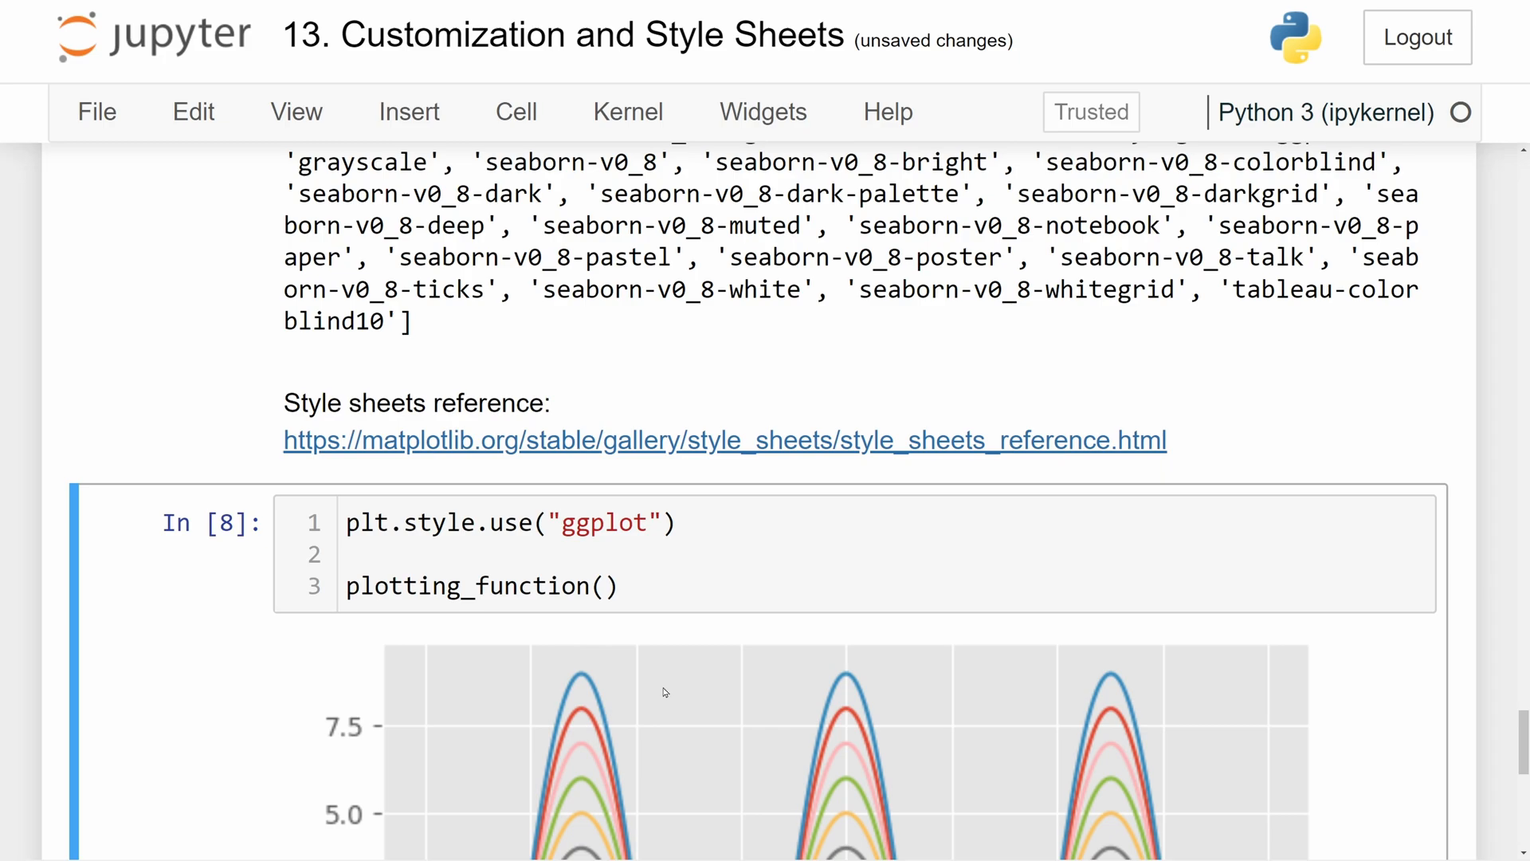
{"action": "scroll", "scroll_direction": "down", "scroll_amount": 3}
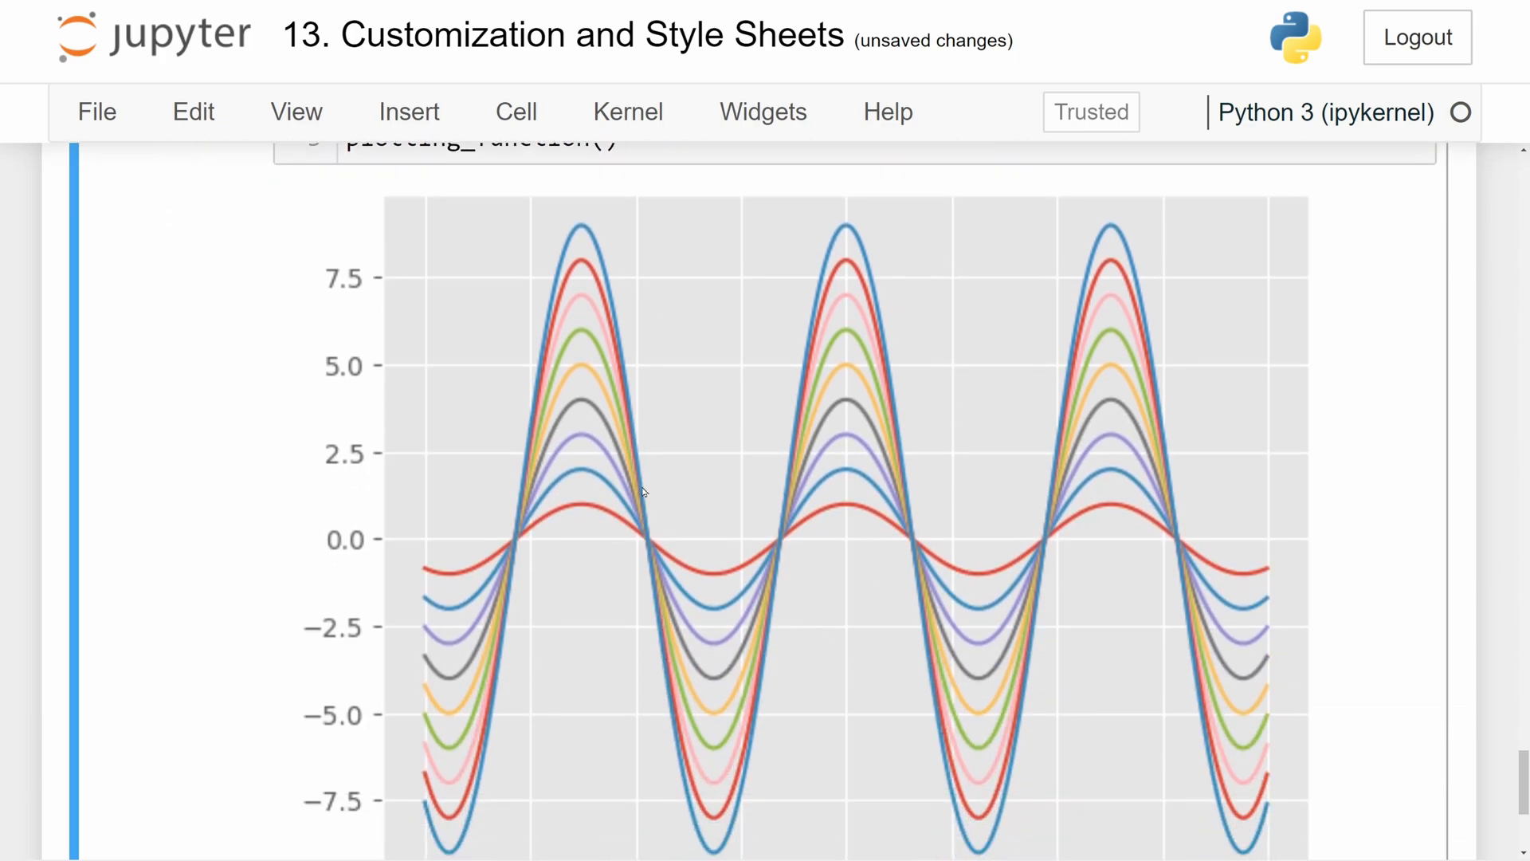
{"action": "scroll", "scroll_direction": "down", "scroll_amount": 3}
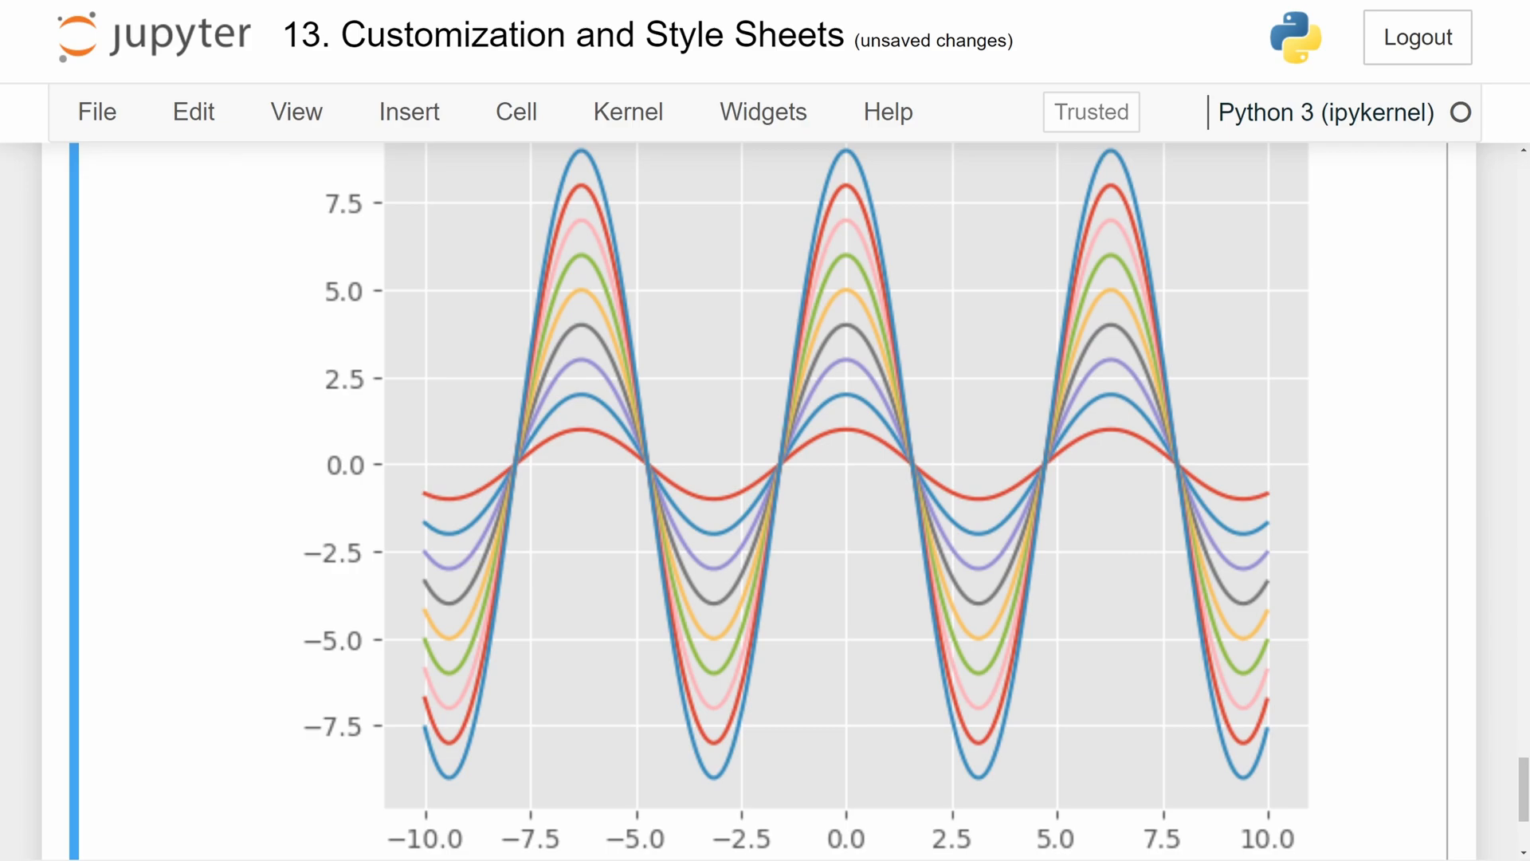